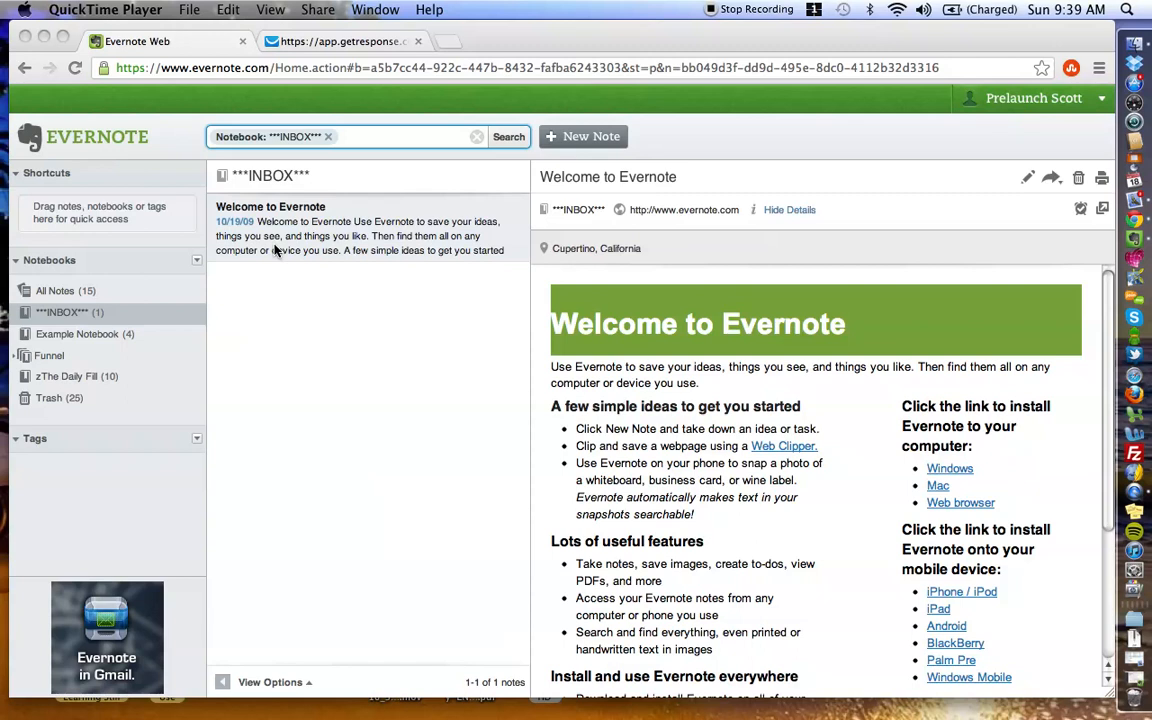
pyautogui.moveTo(468, 322)
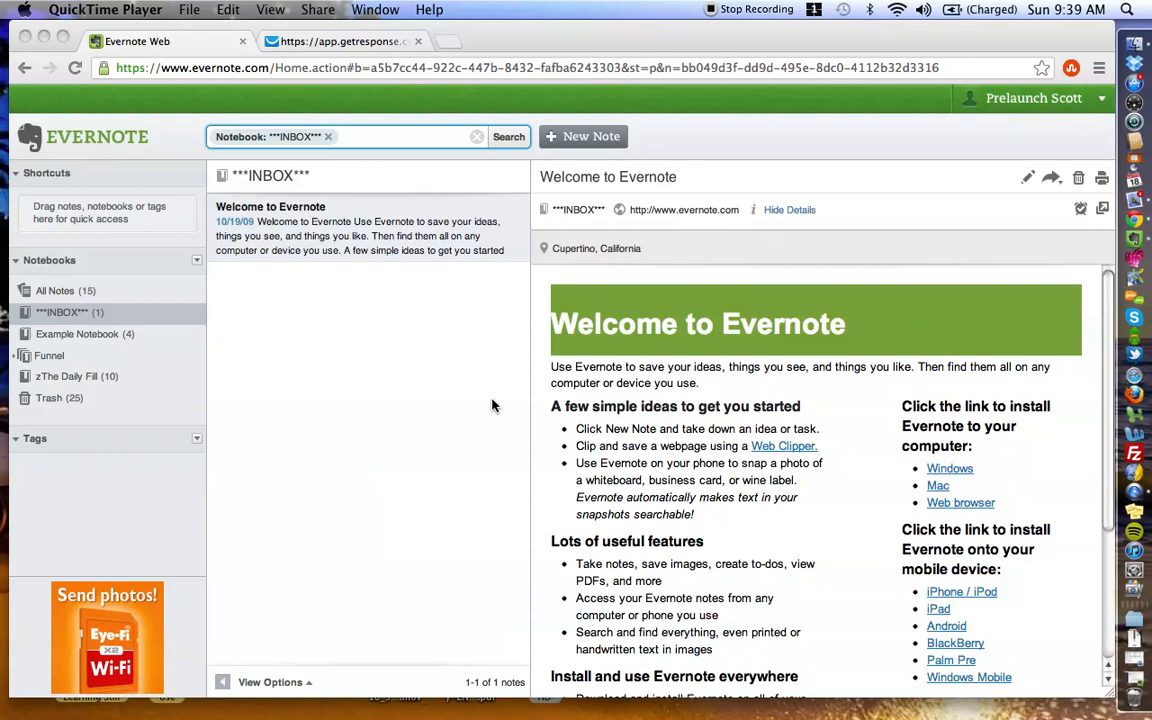
pyautogui.moveTo(370, 374)
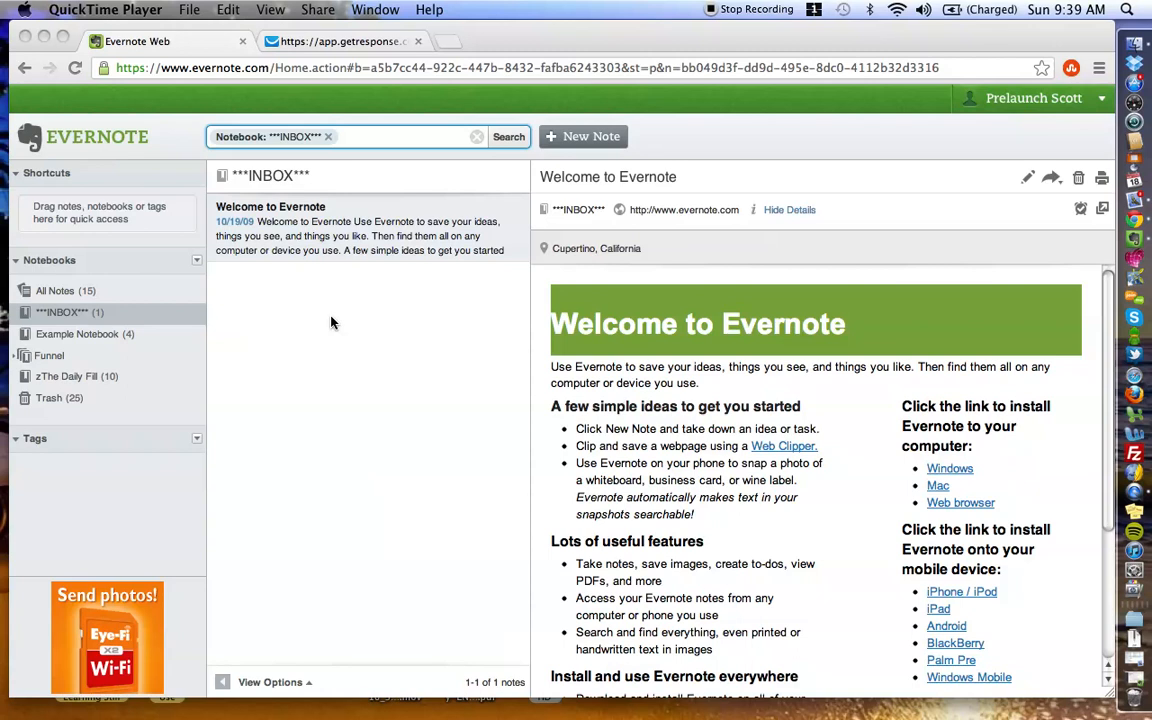
pyautogui.moveTo(304, 162)
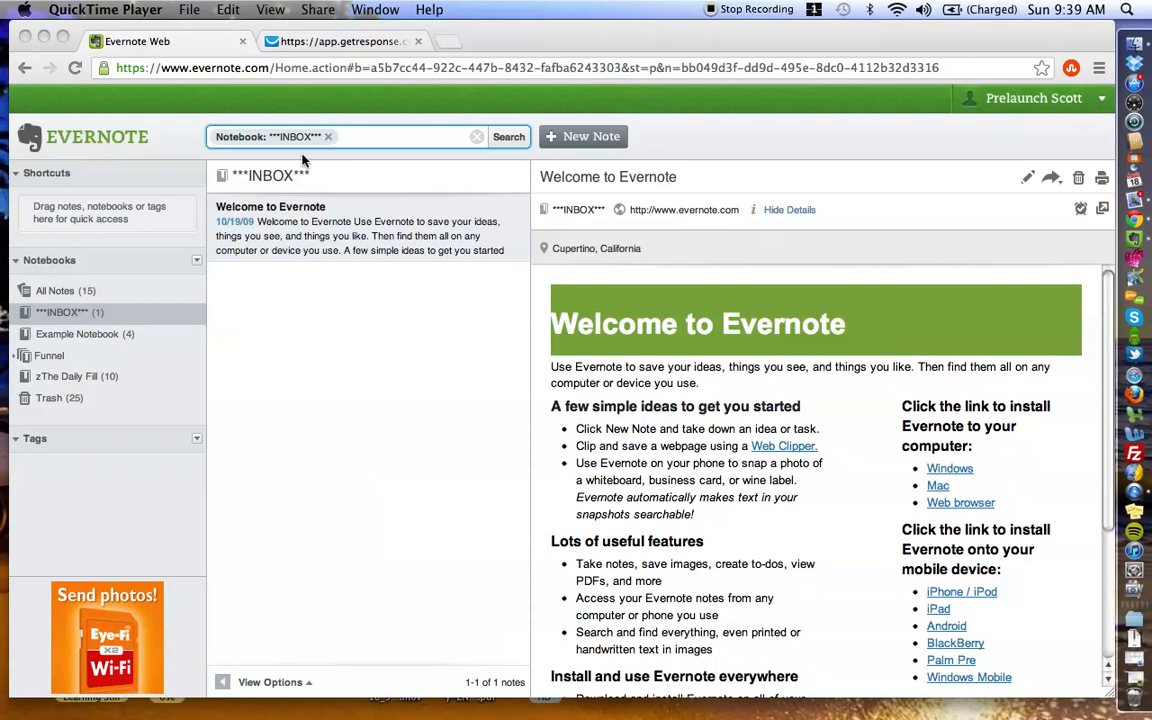
# Show the GetResponse signup page for EvernoteScott video notifications.
pyautogui.click(340, 40)
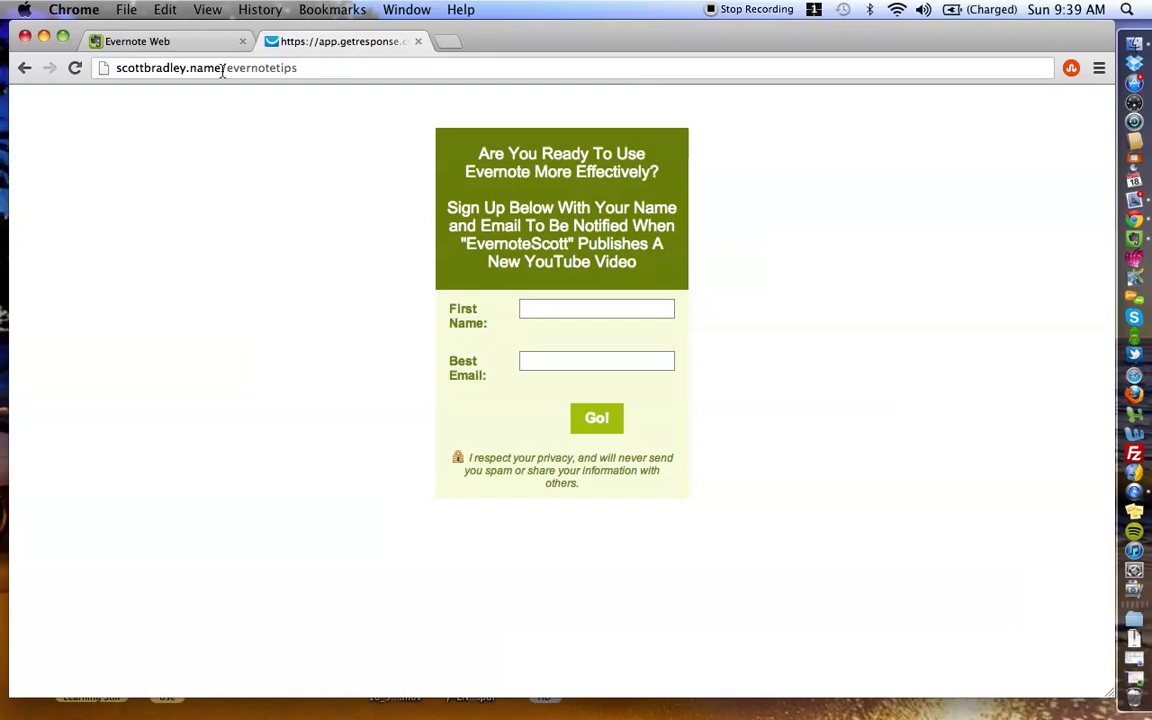
pyautogui.moveTo(254, 76)
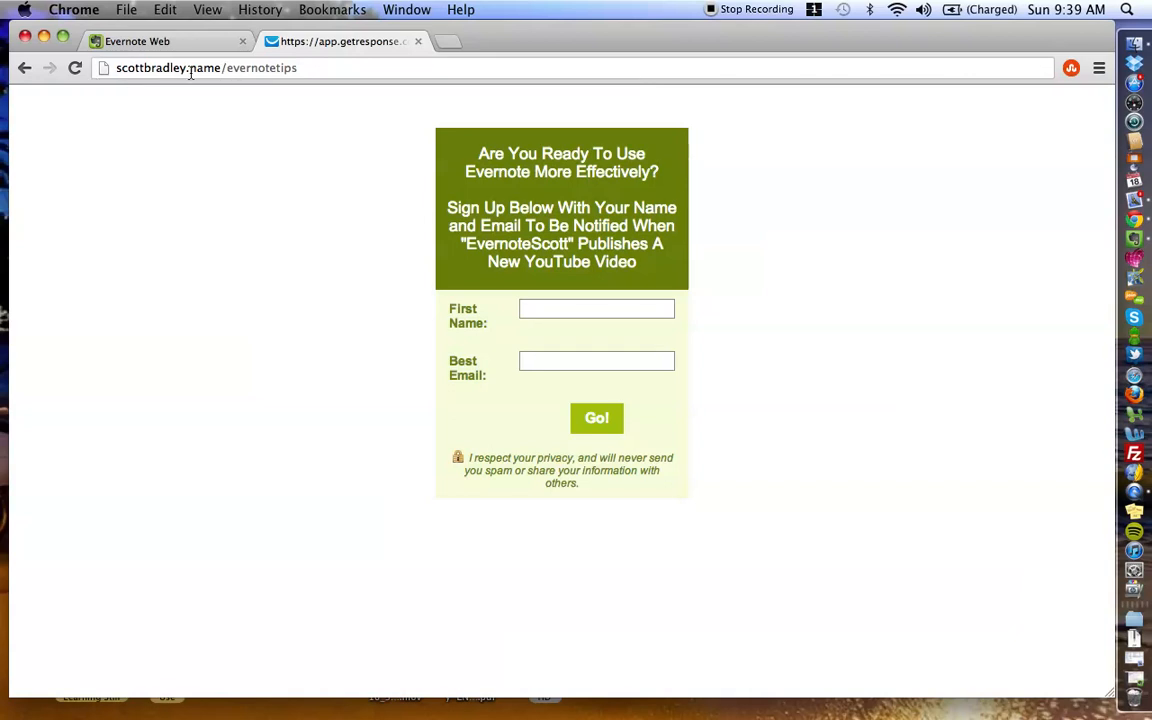
pyautogui.moveTo(390, 178)
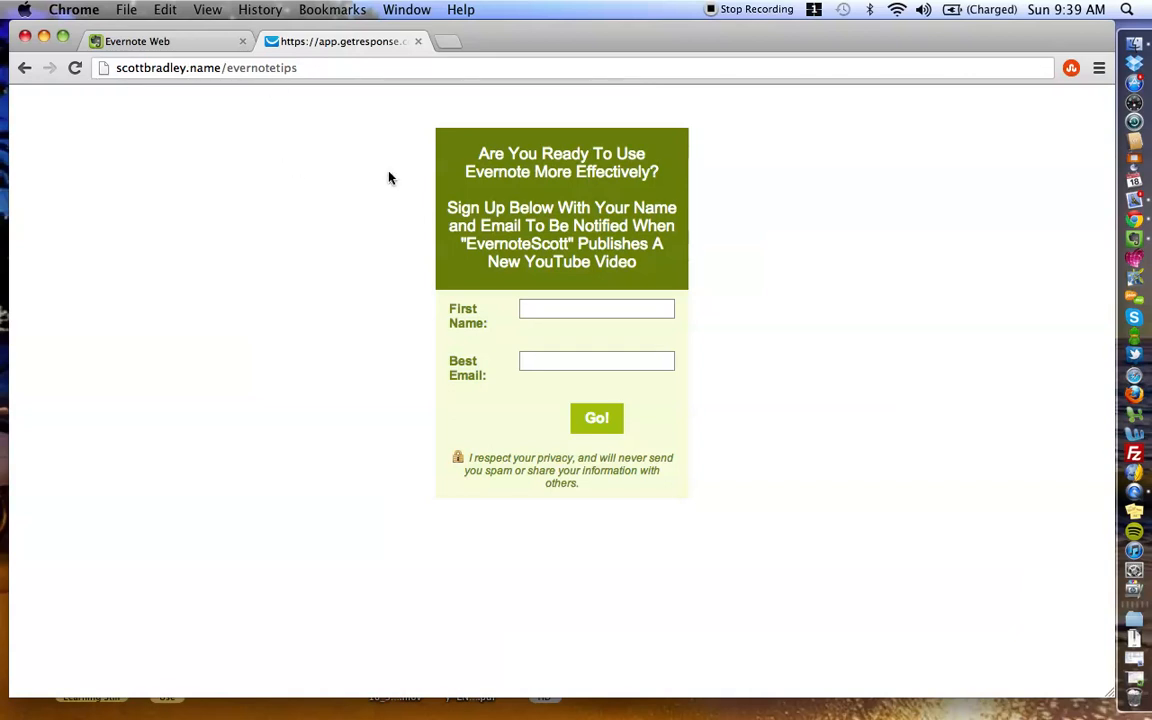
pyautogui.moveTo(460, 312)
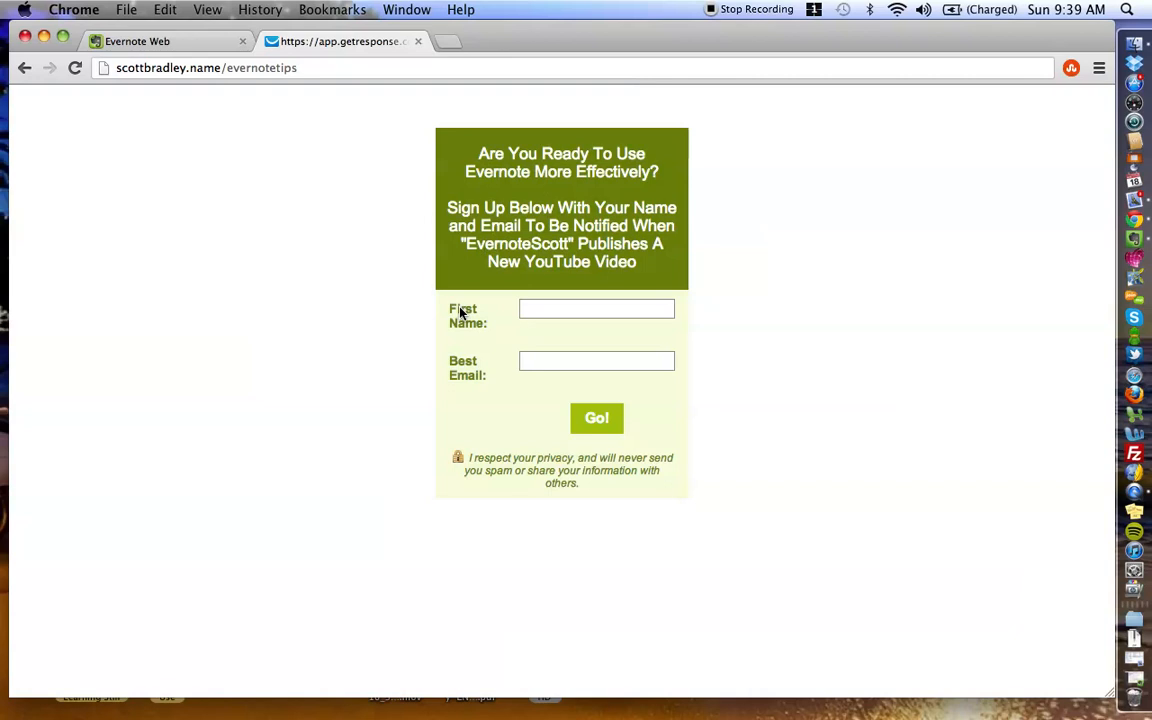
pyautogui.moveTo(596, 418)
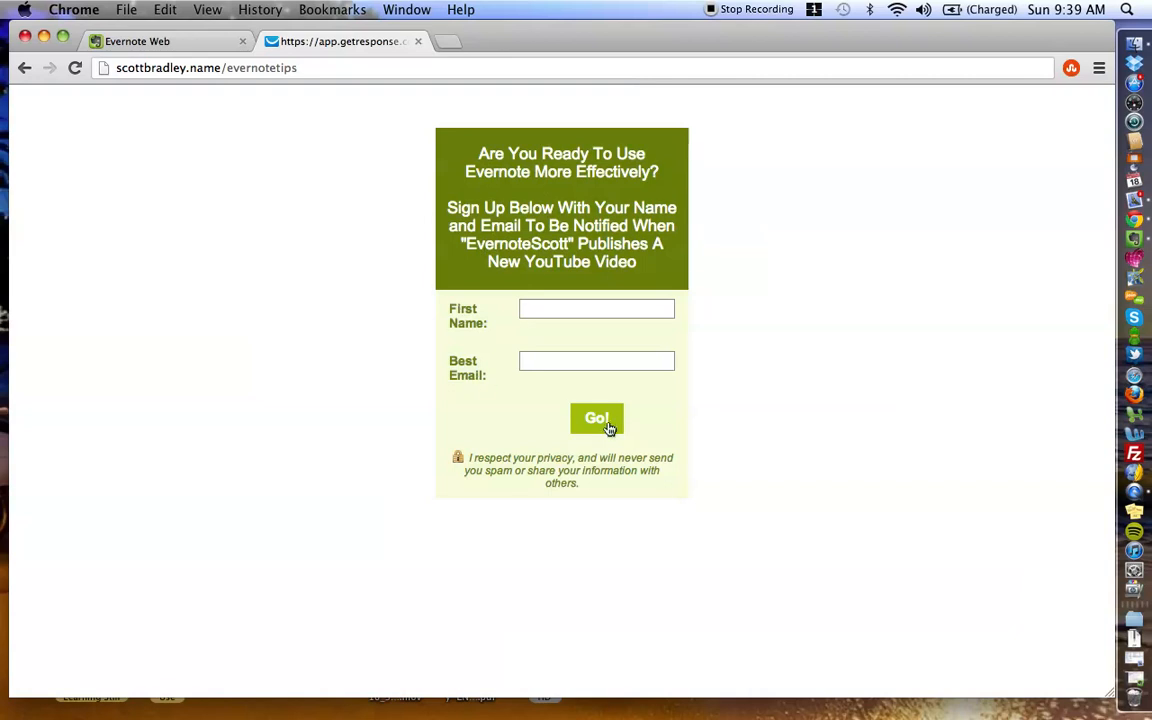
pyautogui.moveTo(376, 412)
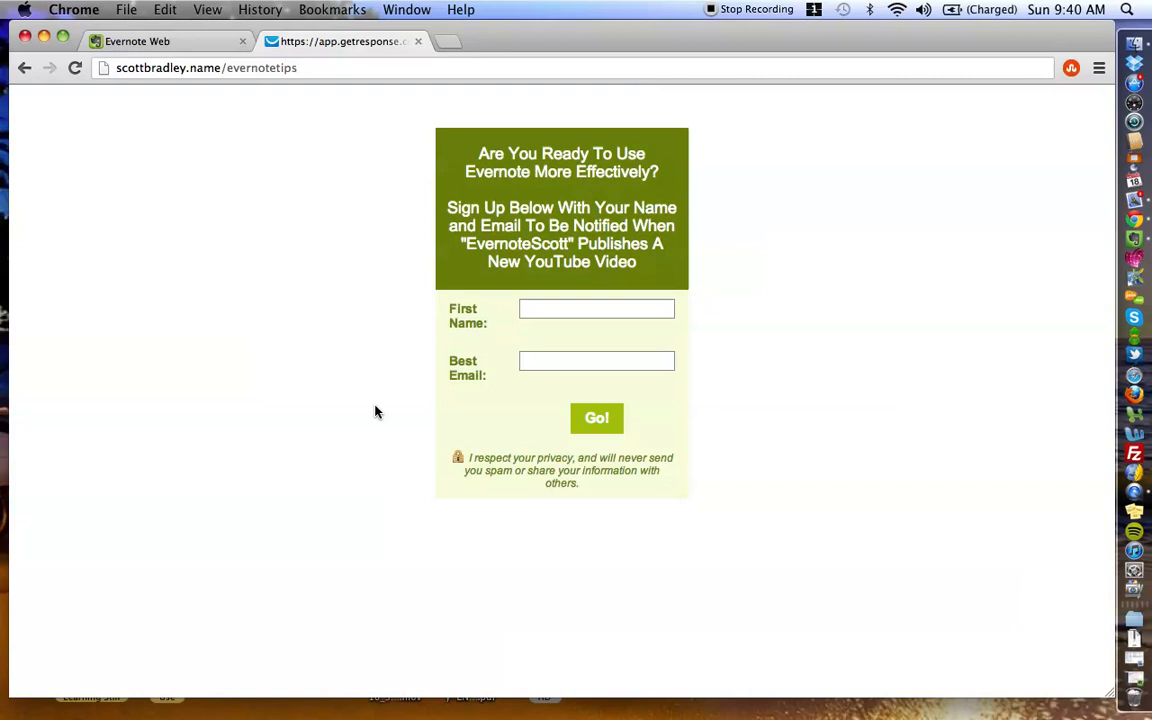
pyautogui.moveTo(370, 368)
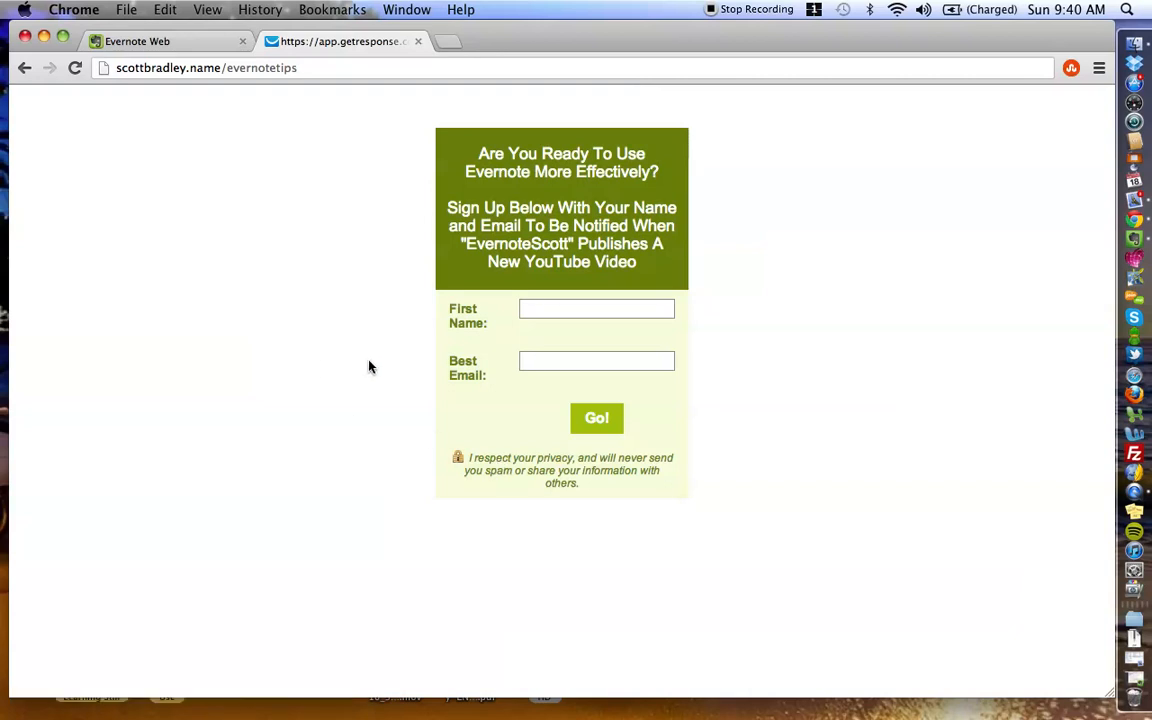
pyautogui.moveTo(328, 396)
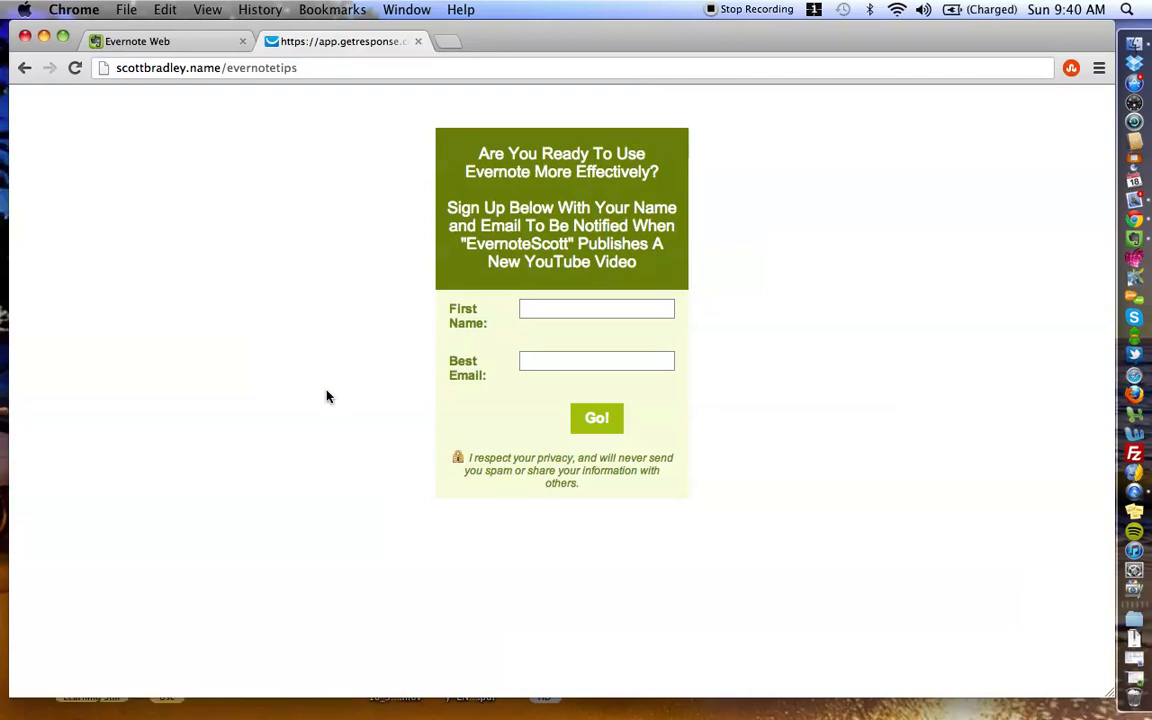
pyautogui.moveTo(484, 472)
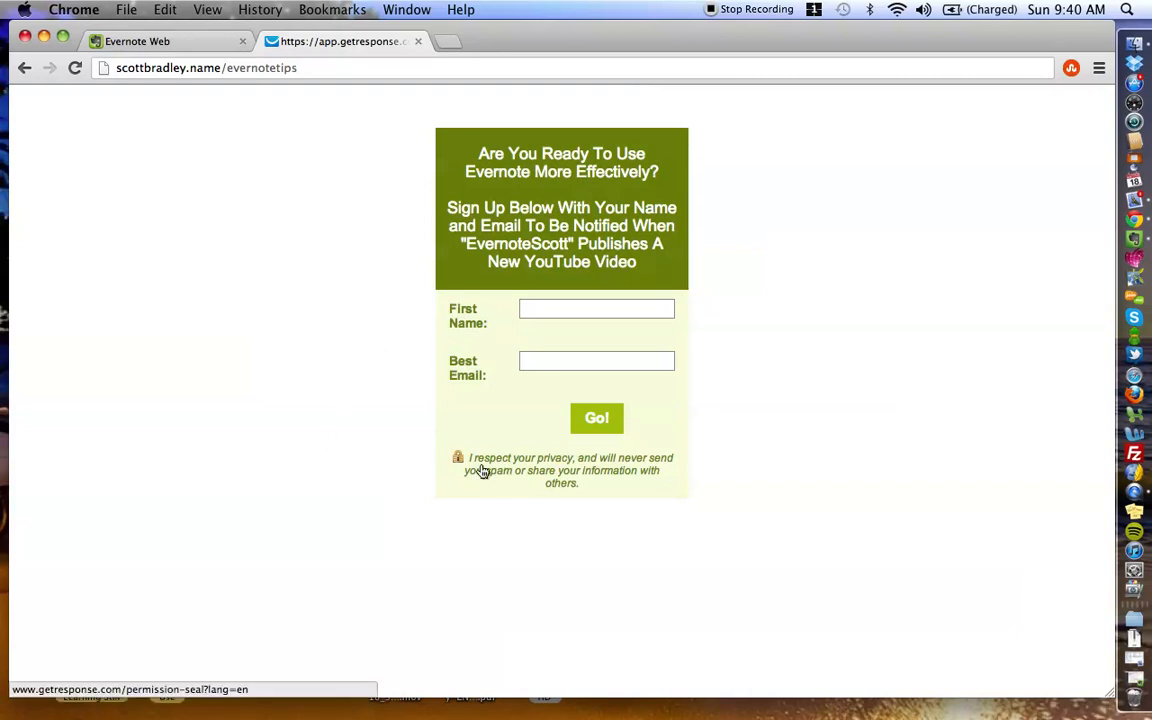
pyautogui.moveTo(306, 444)
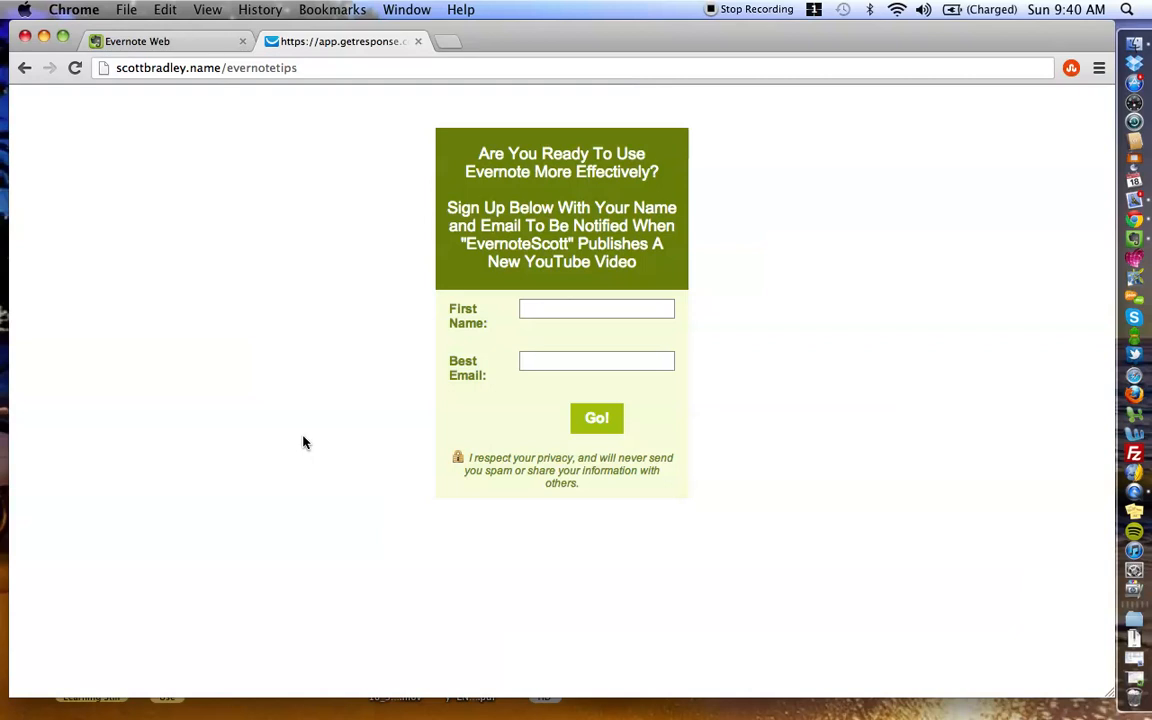
pyautogui.moveTo(210, 196)
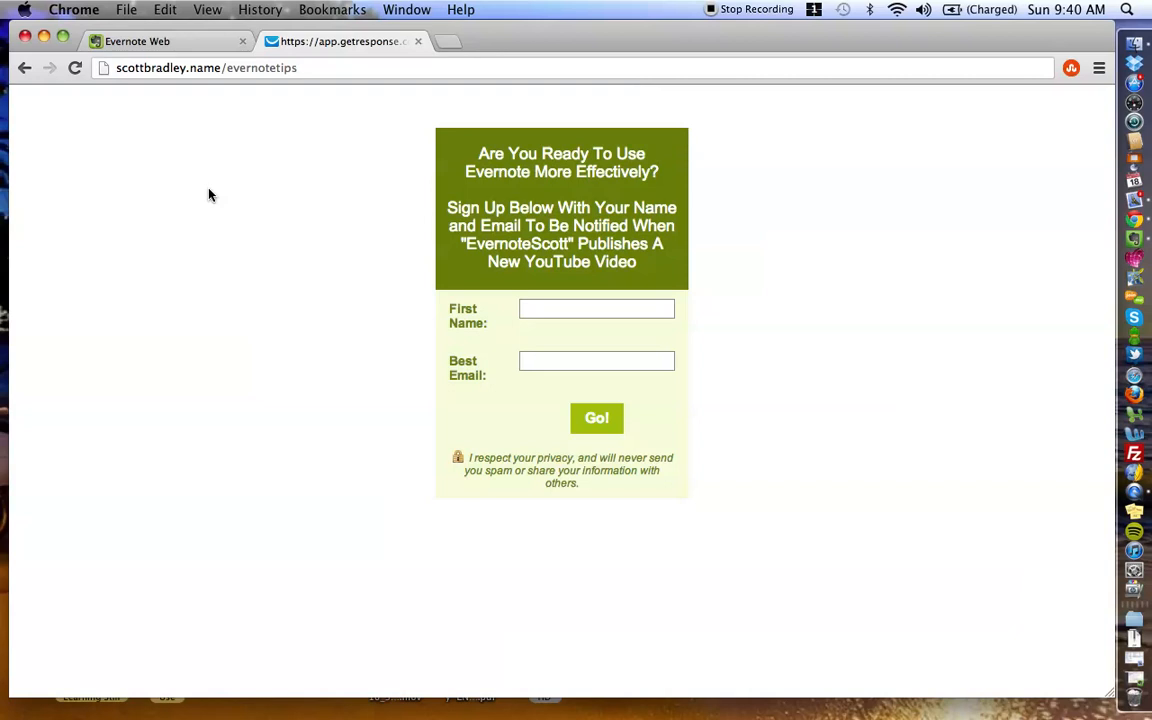
# Return to Evernote Web with the INBOX Welcome note showing.
pyautogui.click(136, 40)
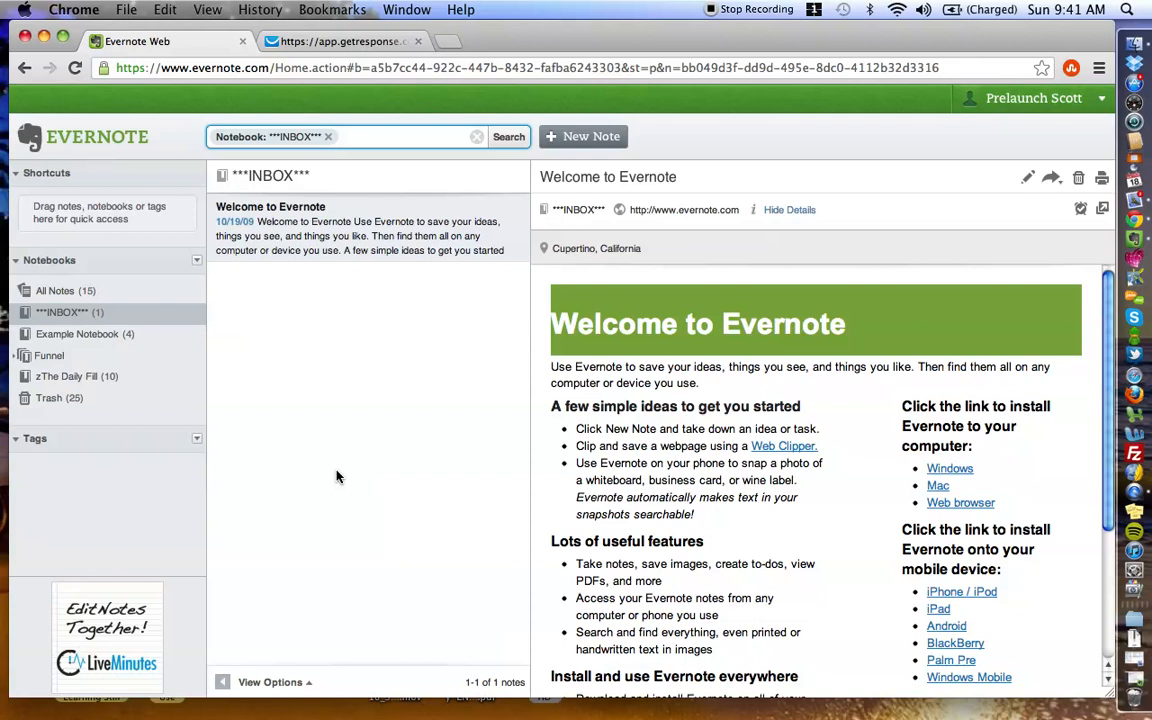
pyautogui.moveTo(308, 382)
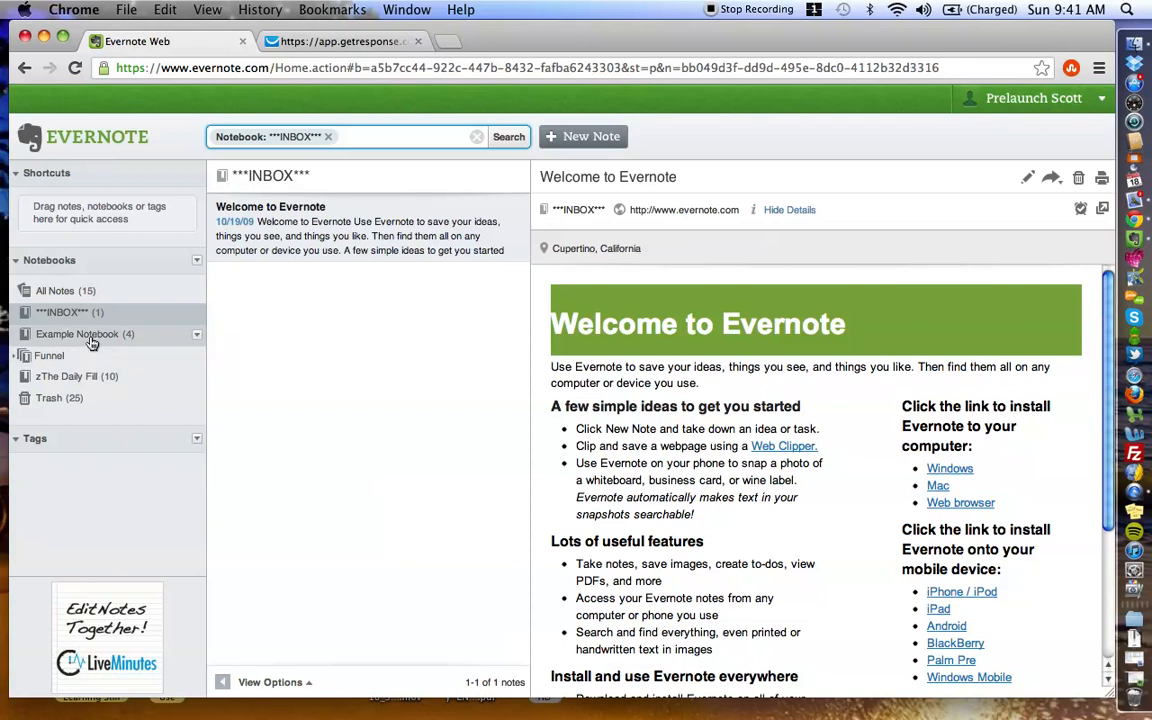
pyautogui.moveTo(76, 334)
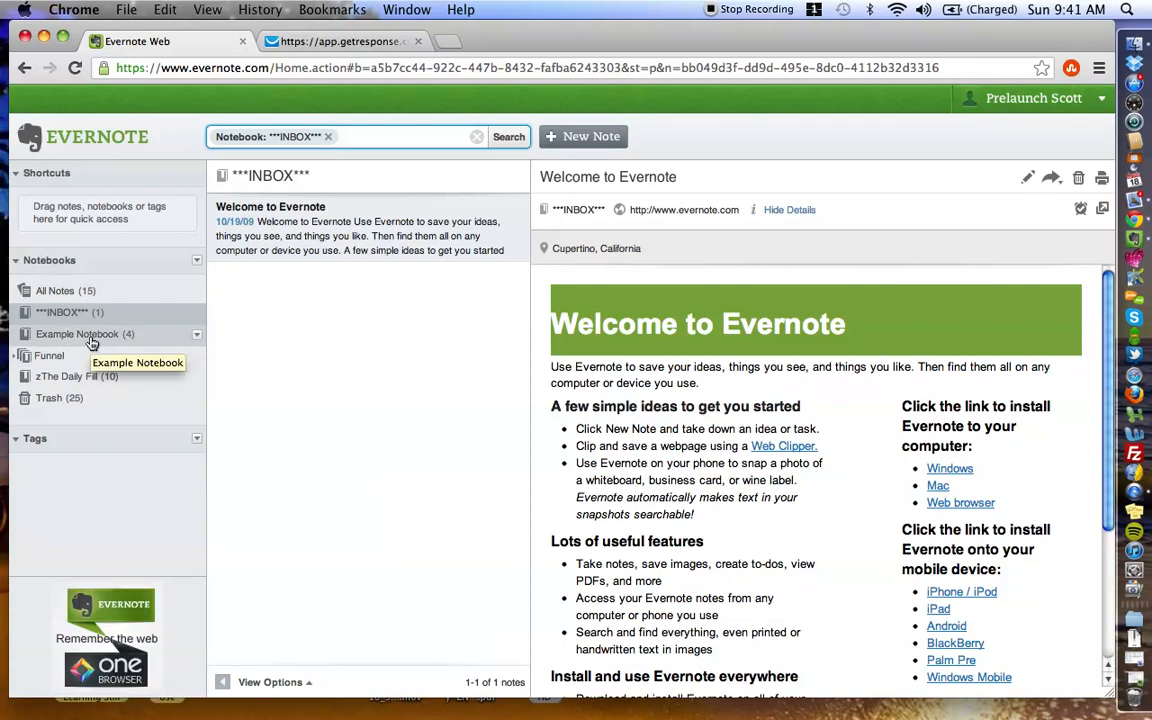
# Show Example Notebook's four notes and cancel out of creating a new notebook.
pyautogui.click(76, 334)
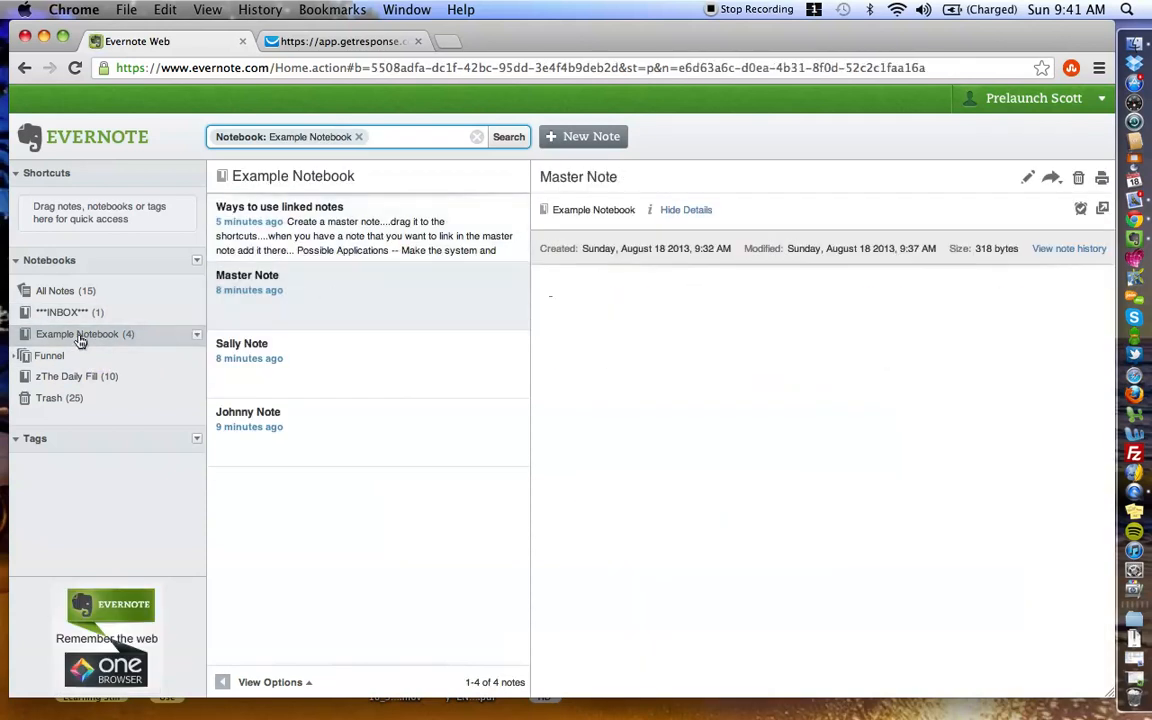
pyautogui.moveTo(84, 334)
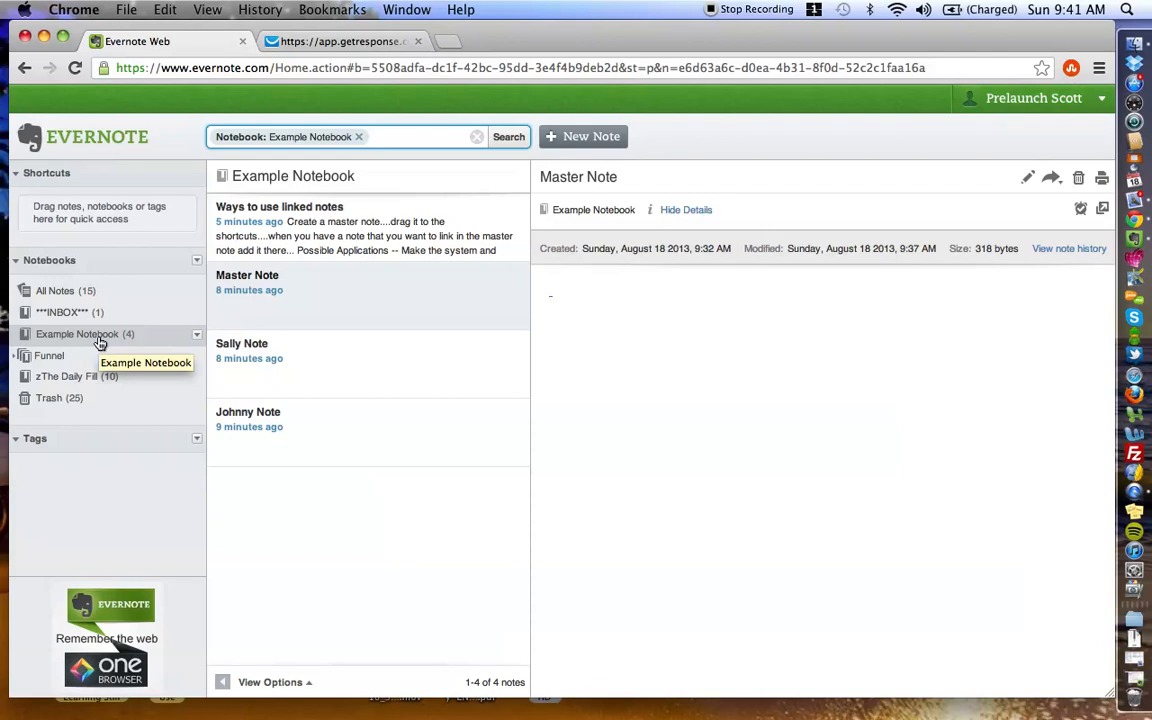
pyautogui.moveTo(200, 266)
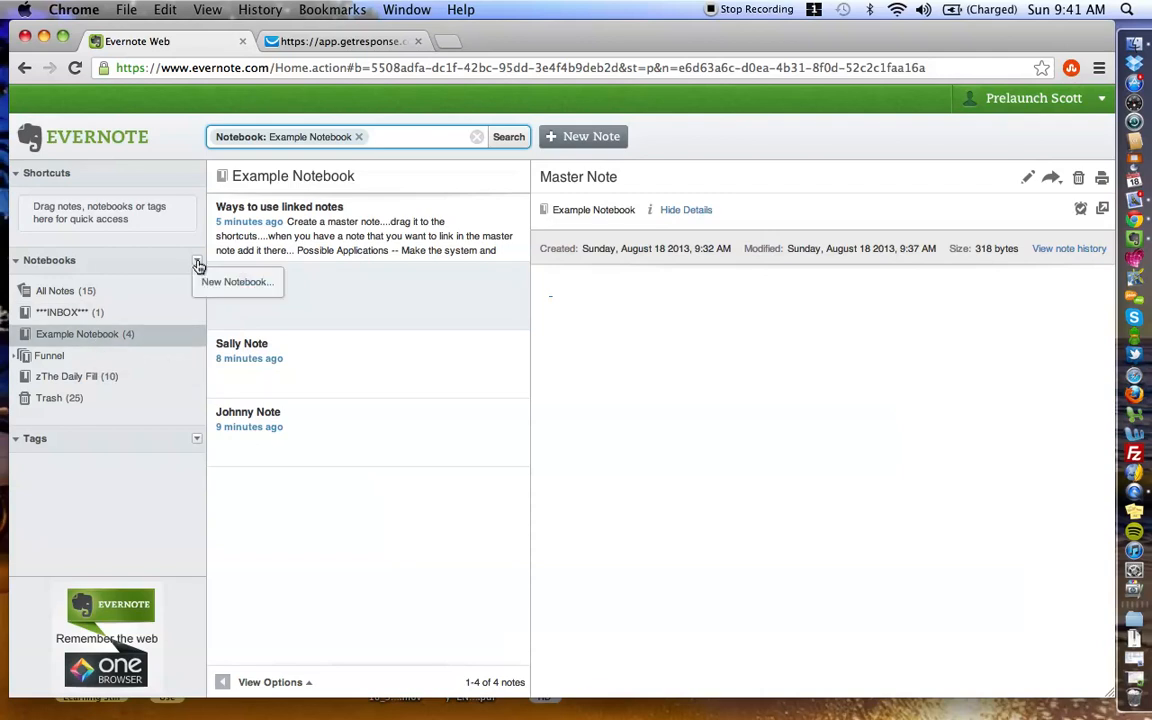
pyautogui.click(236, 280)
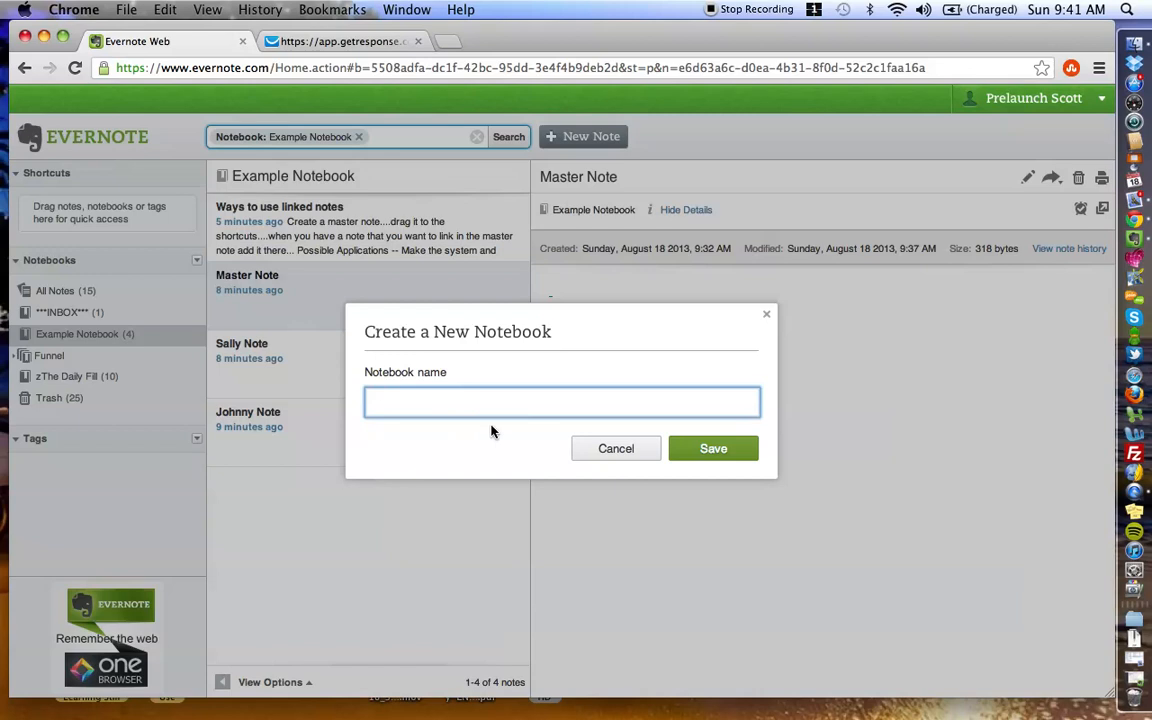
pyautogui.moveTo(420, 390)
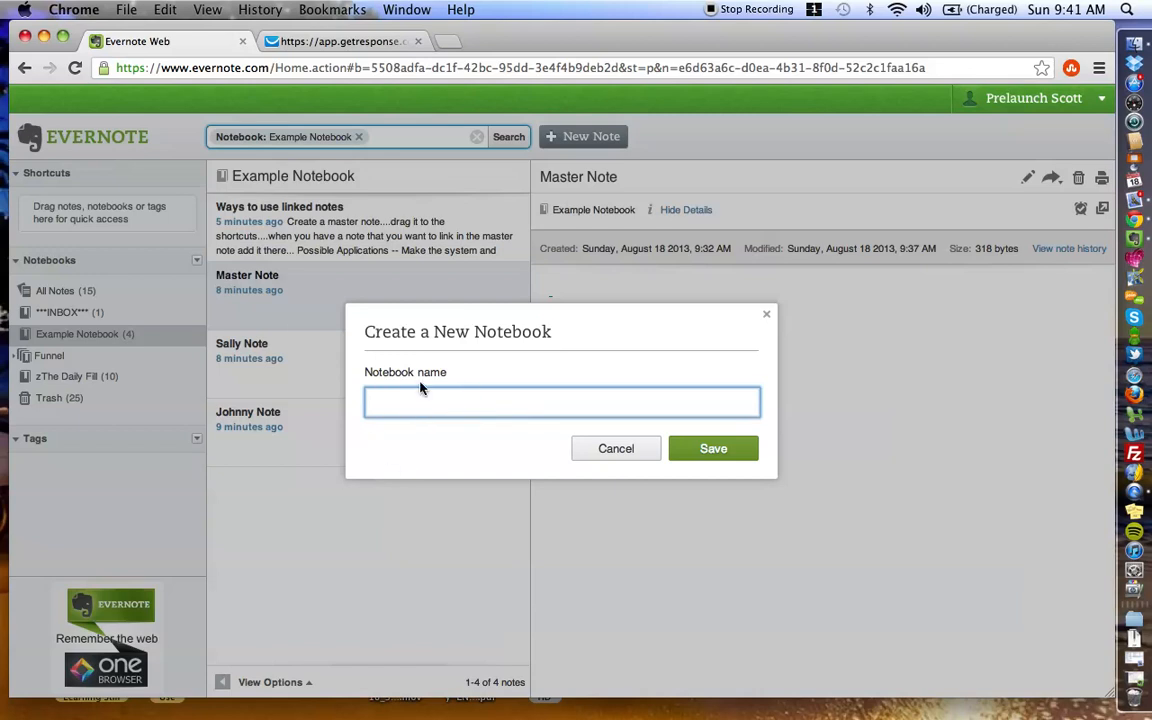
pyautogui.moveTo(616, 448)
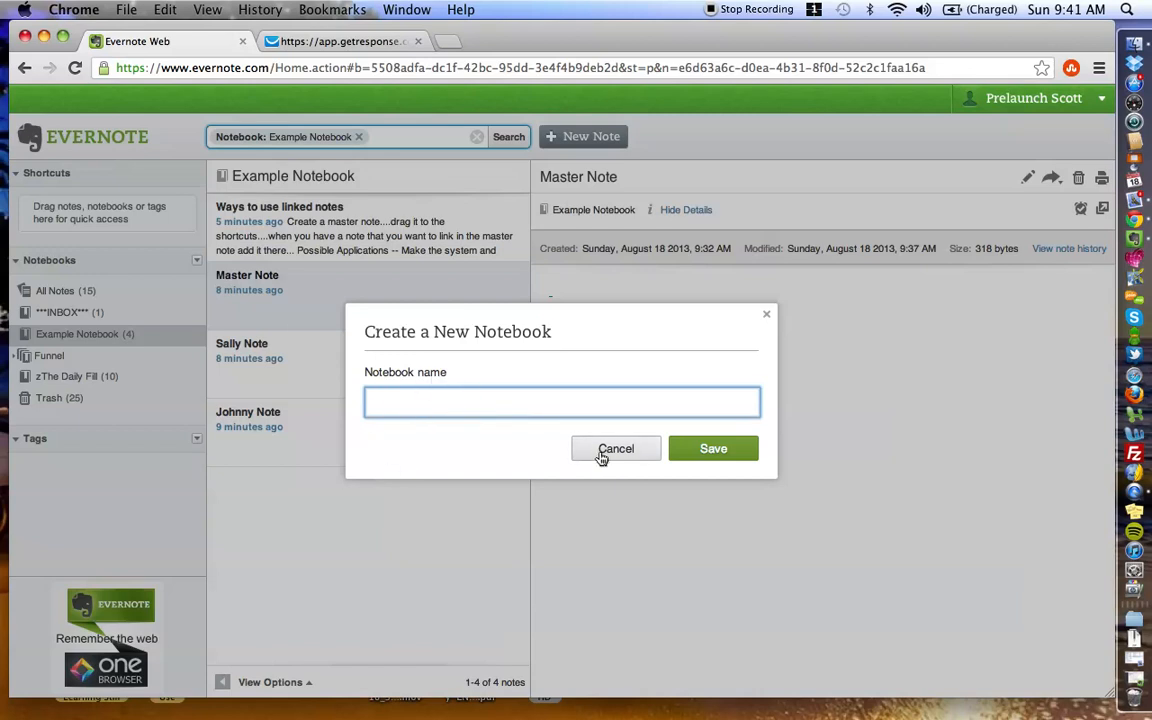
pyautogui.click(616, 448)
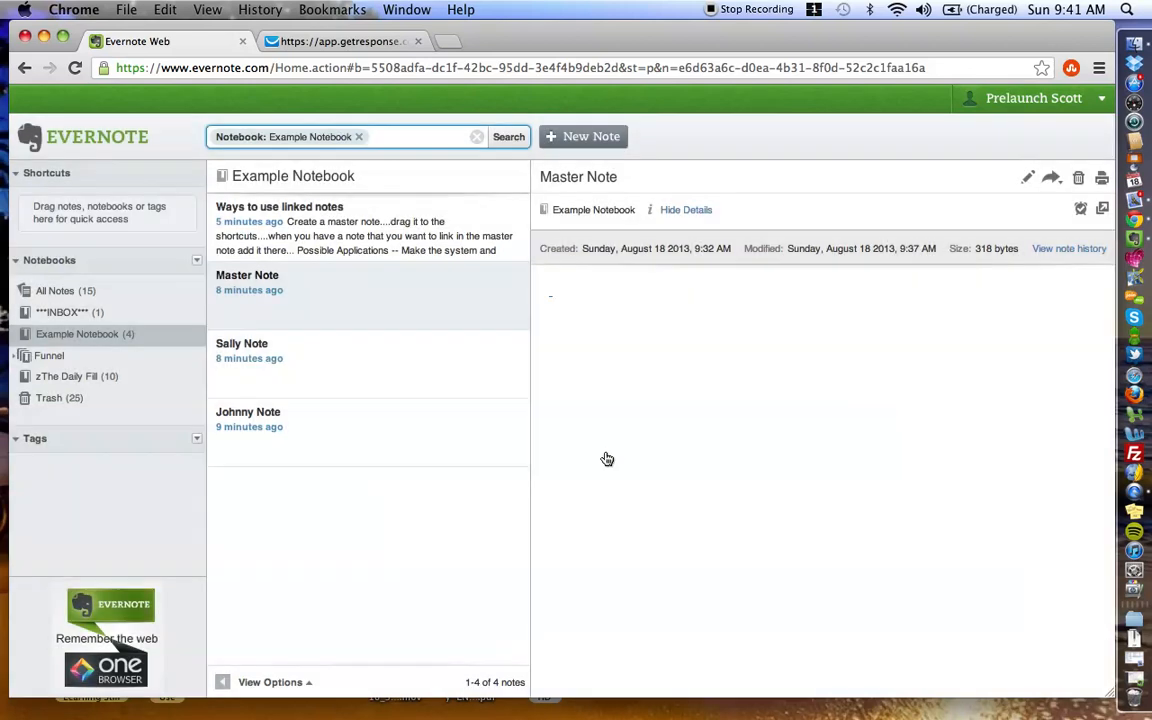
pyautogui.moveTo(352, 316)
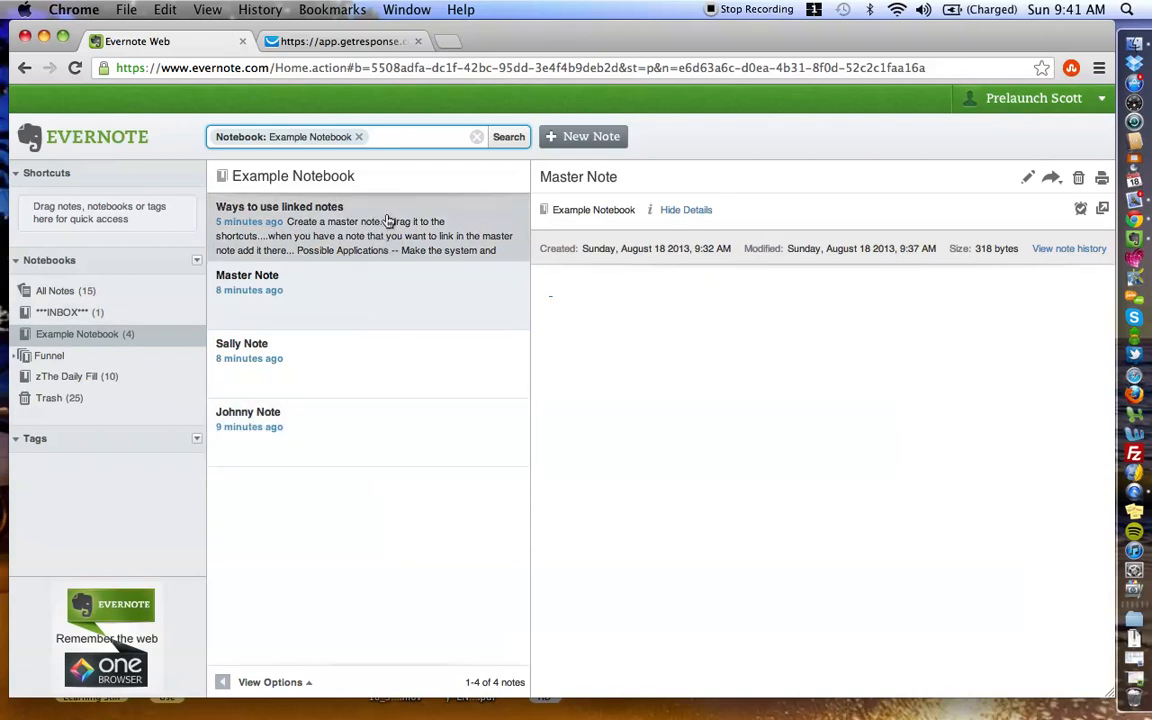
pyautogui.moveTo(348, 232)
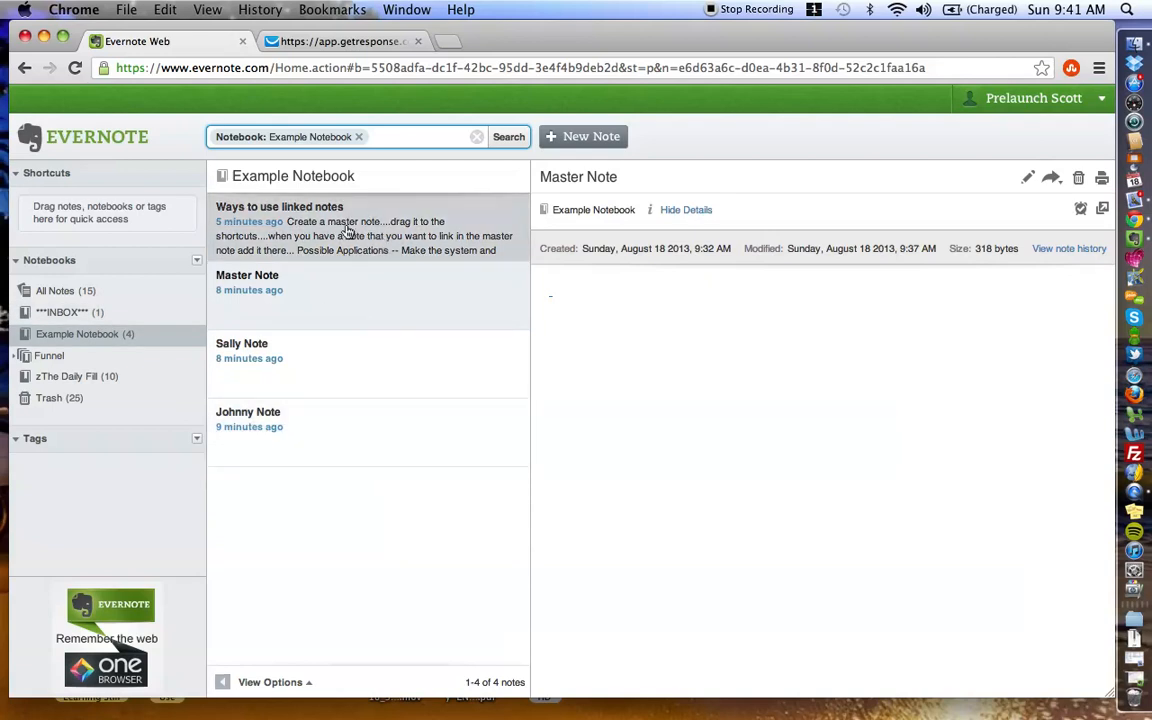
pyautogui.moveTo(350, 308)
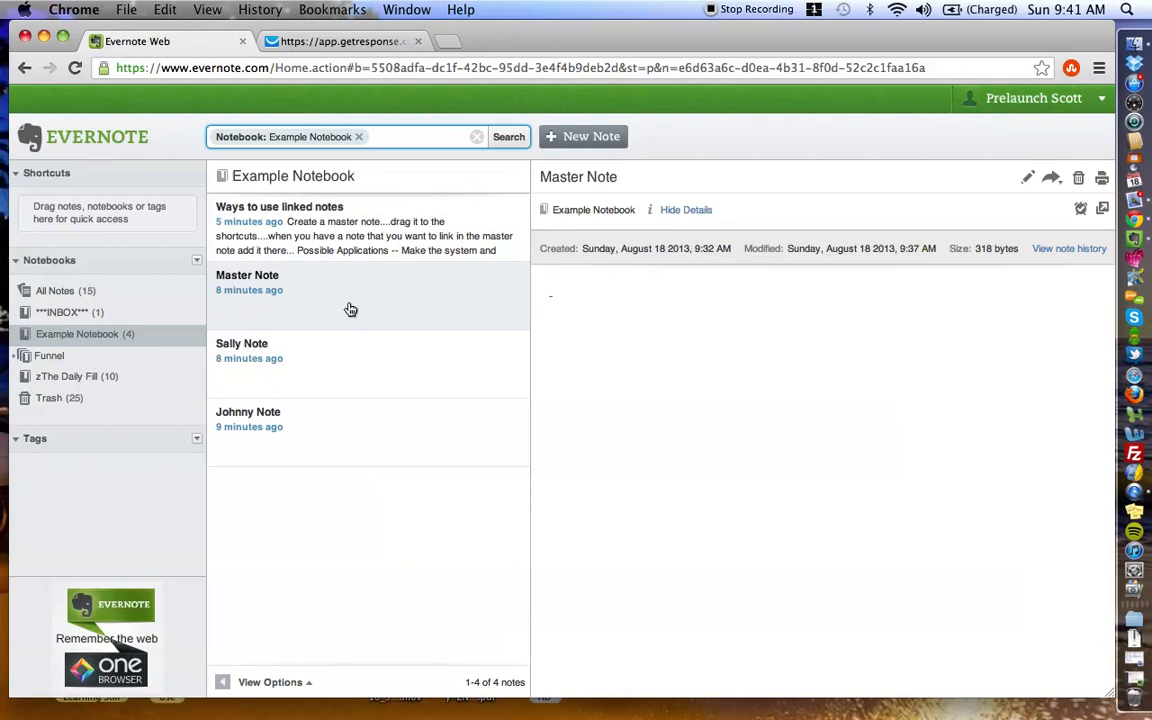
pyautogui.moveTo(442, 308)
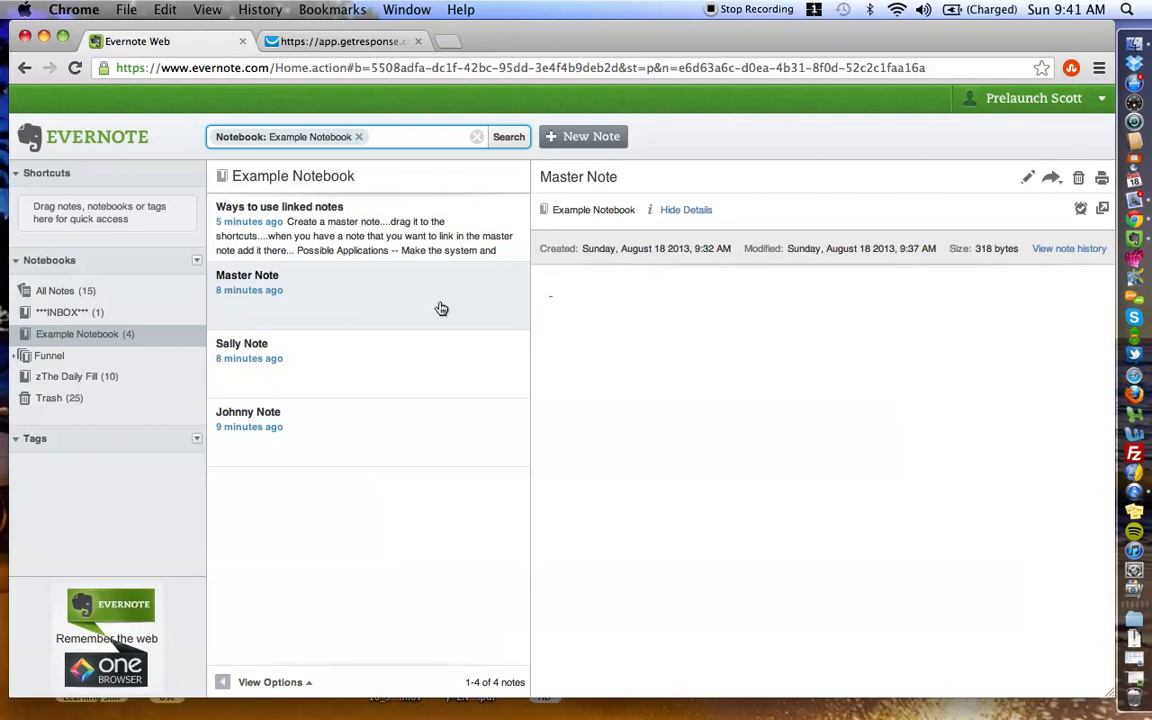
pyautogui.moveTo(282, 304)
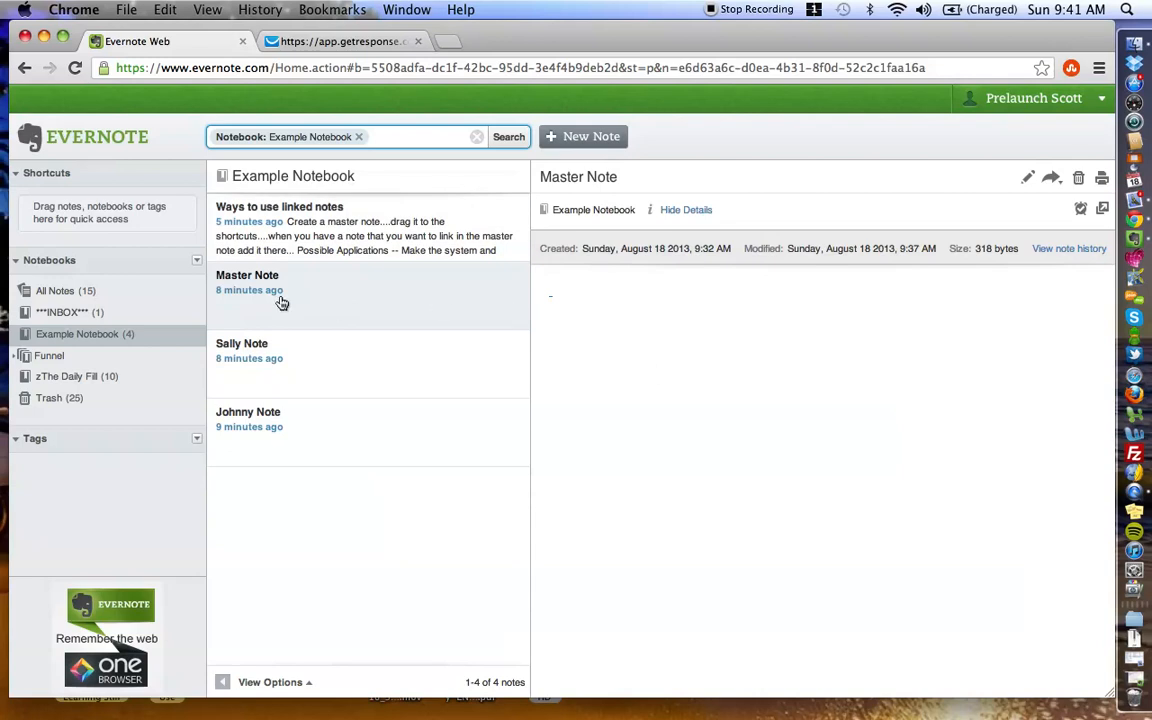
pyautogui.moveTo(276, 304)
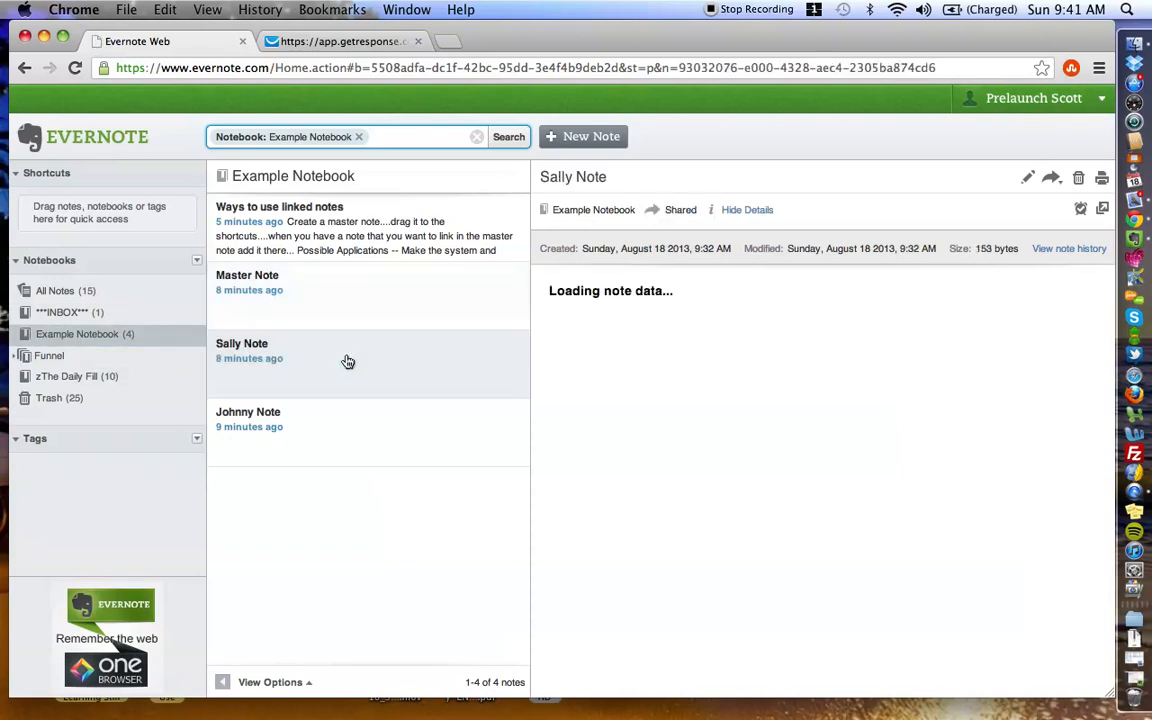
# View Master Note, then switch to Sally Note in Example Notebook.
pyautogui.click(248, 412)
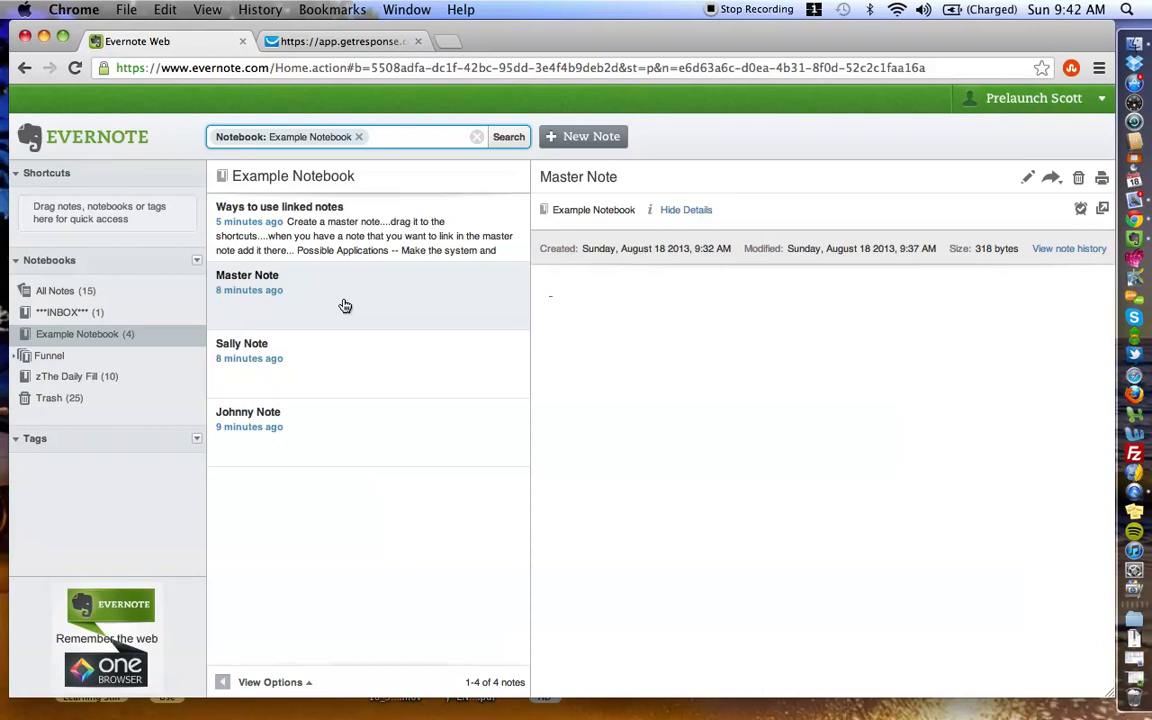
pyautogui.moveTo(288, 312)
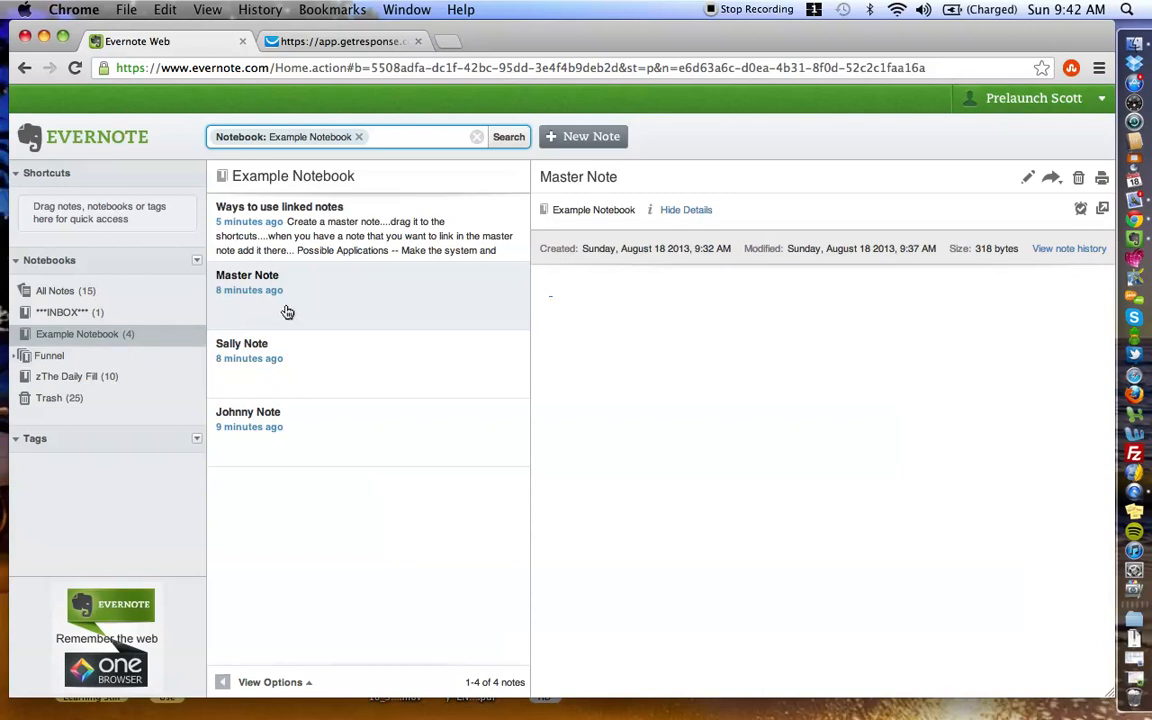
pyautogui.moveTo(354, 304)
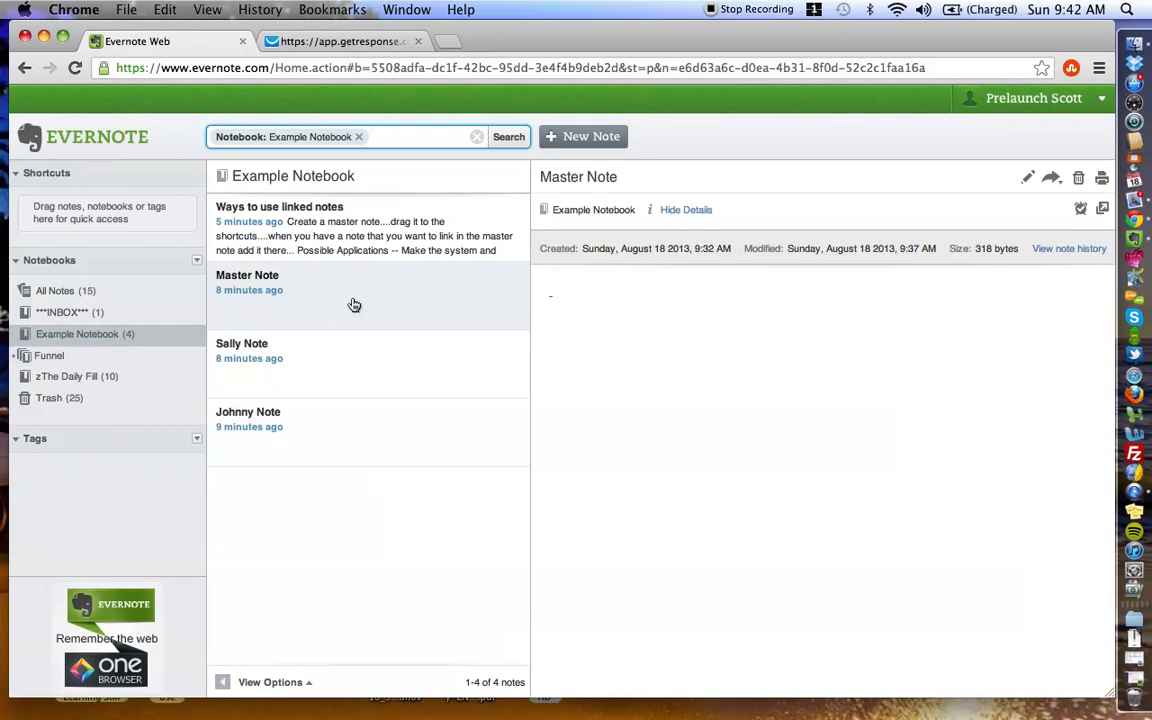
pyautogui.moveTo(332, 296)
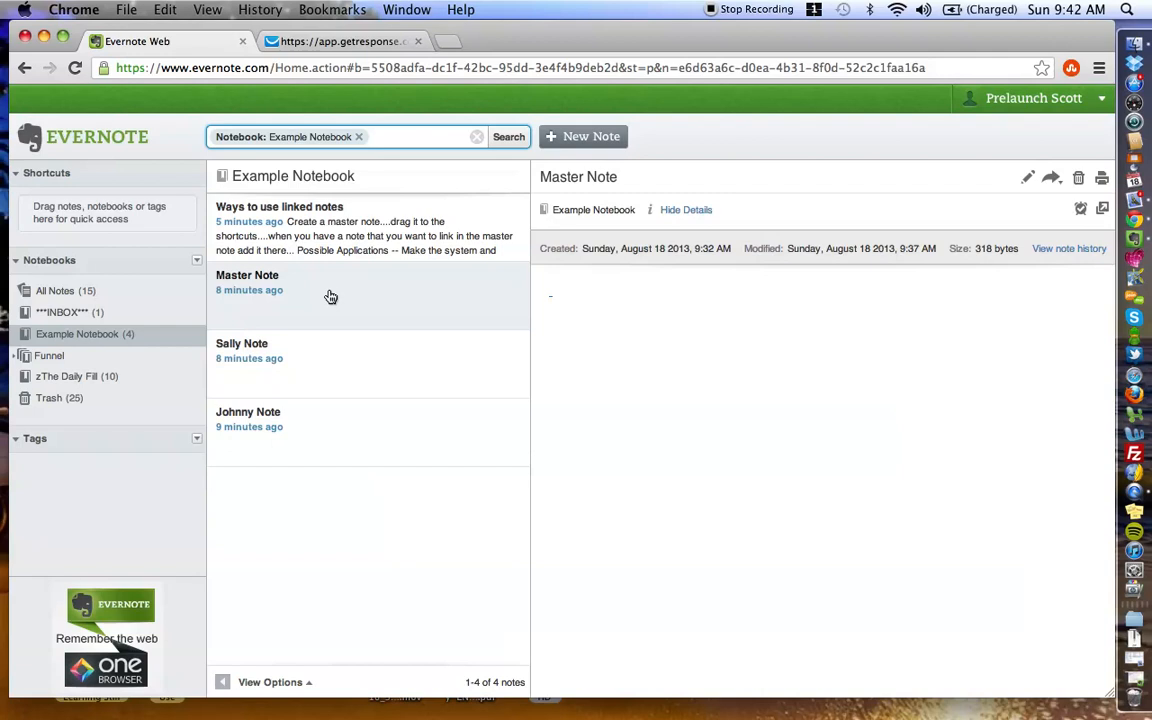
pyautogui.moveTo(308, 296)
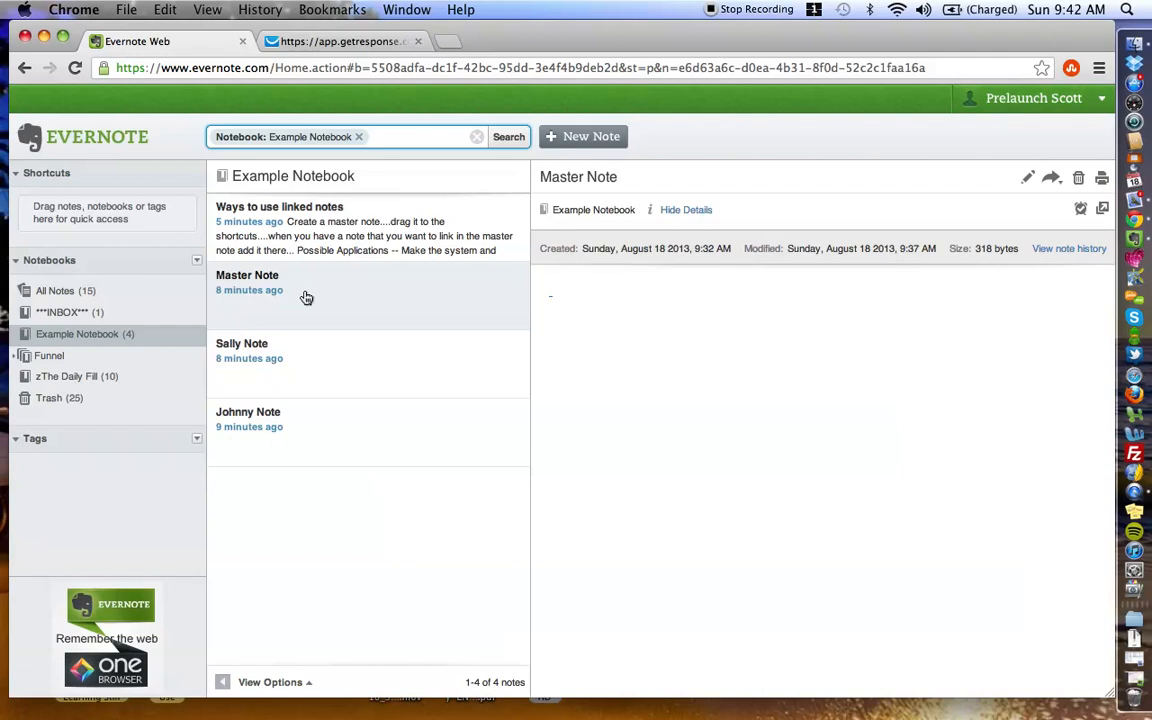
pyautogui.moveTo(340, 300)
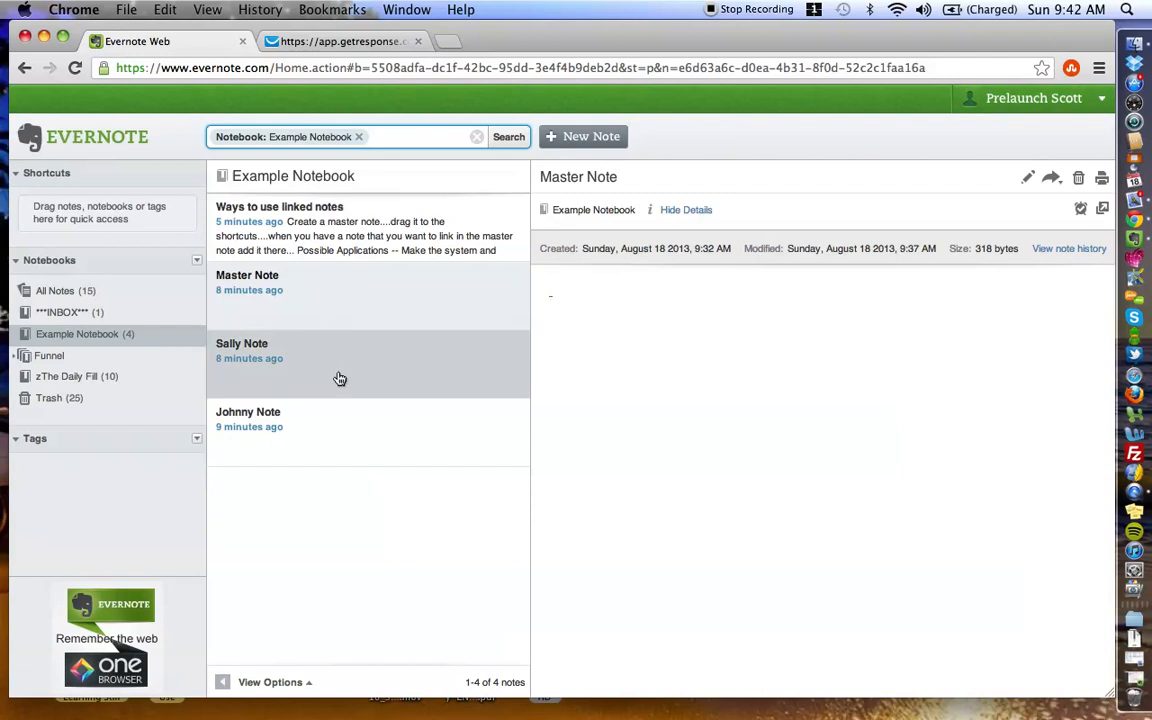
pyautogui.click(242, 350)
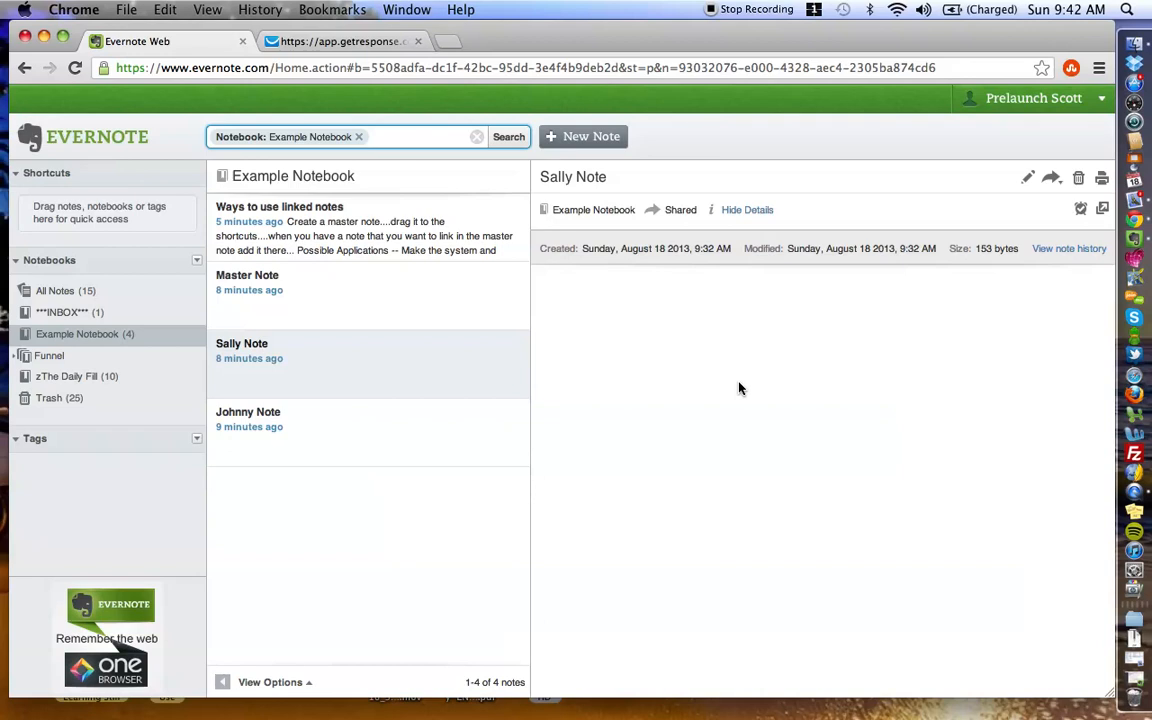
# Give Sally Note the body text 'sallys note...lol....' and save it.
pyautogui.click(1028, 176)
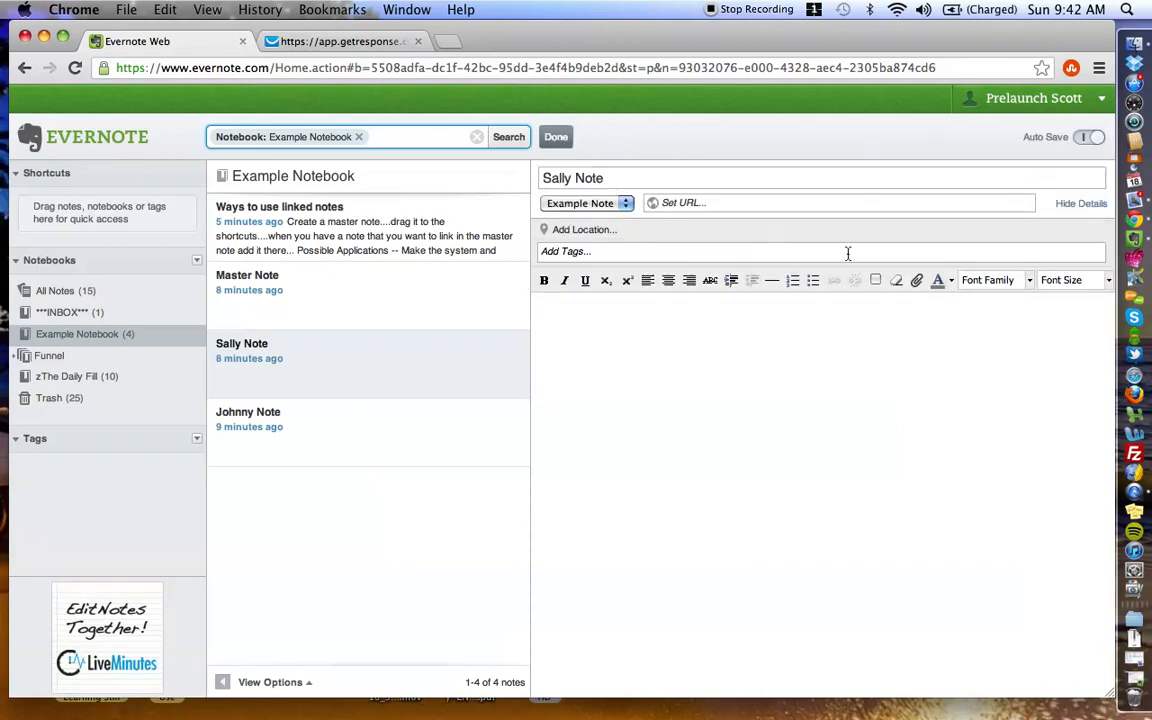
pyautogui.write('sall')
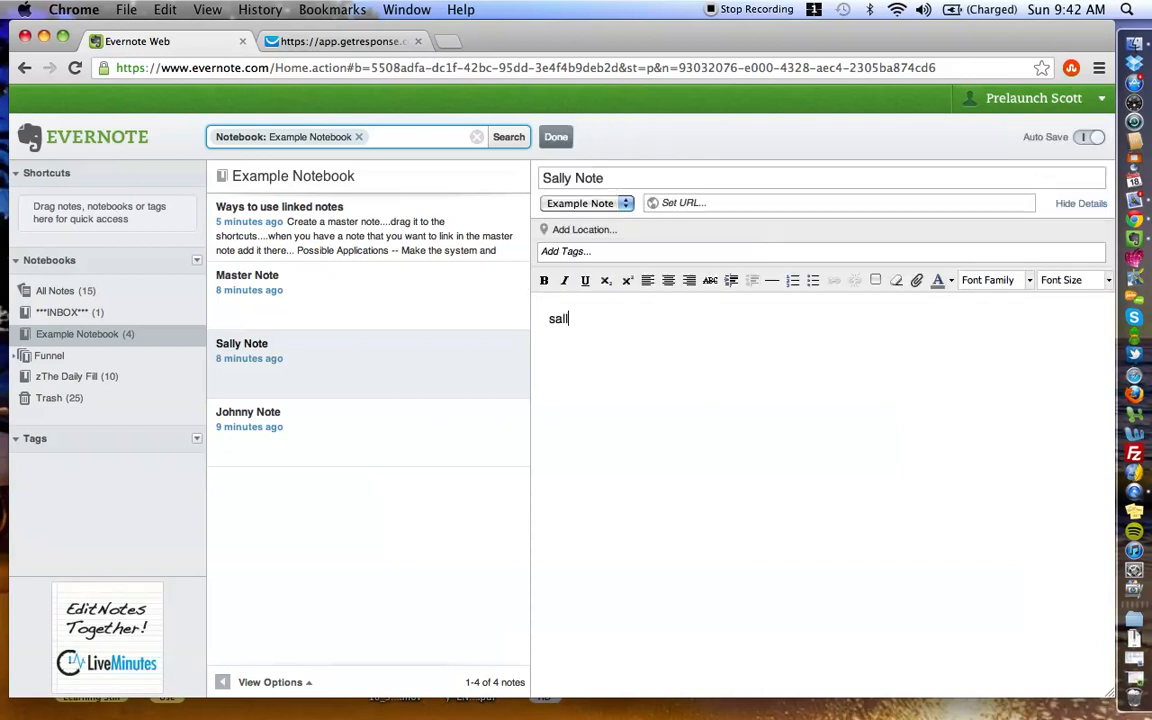
pyautogui.write('ys note')
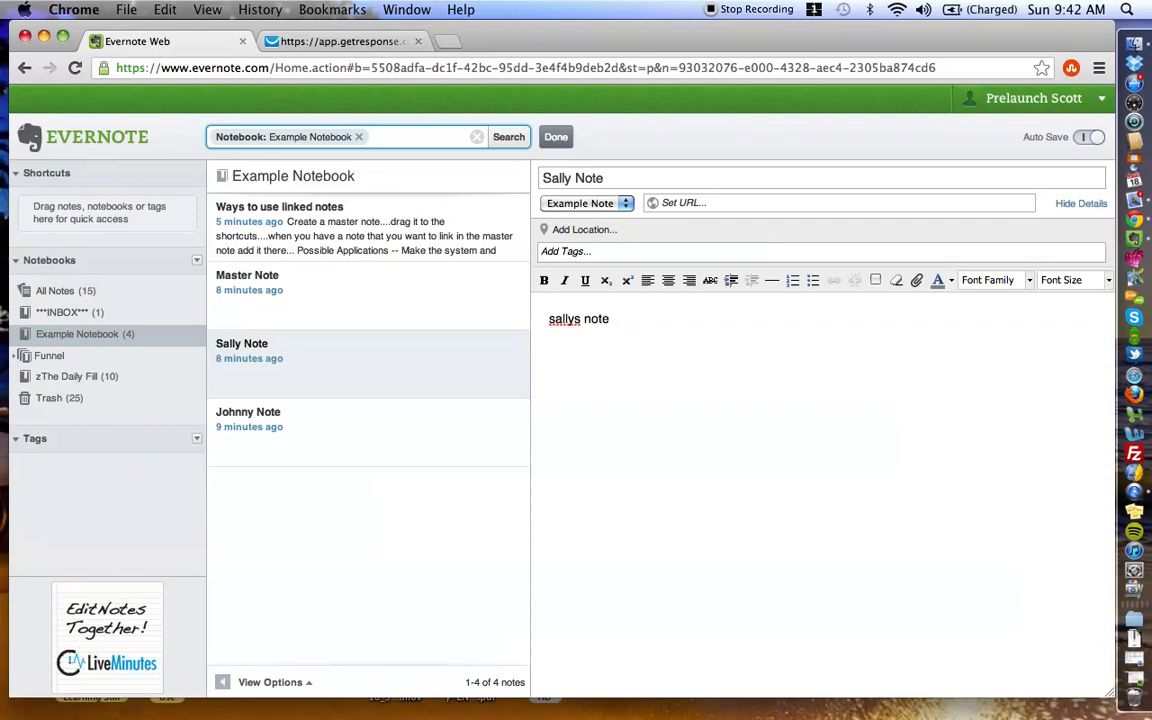
pyautogui.write('...lol....')
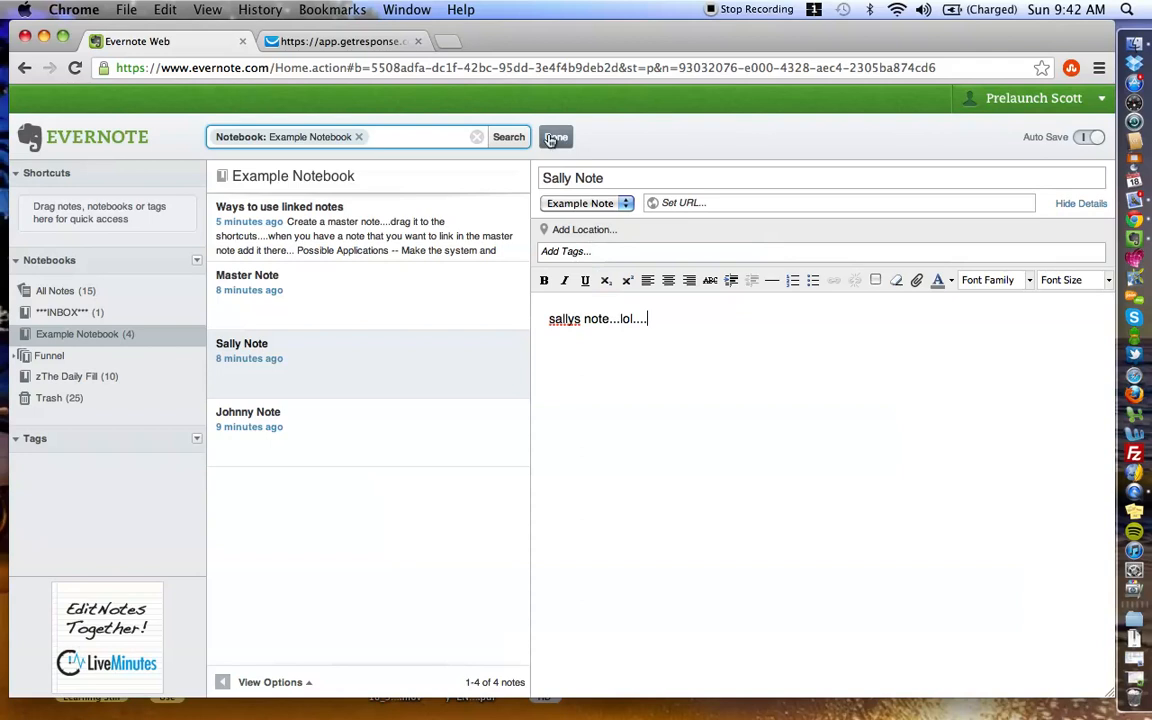
pyautogui.click(556, 136)
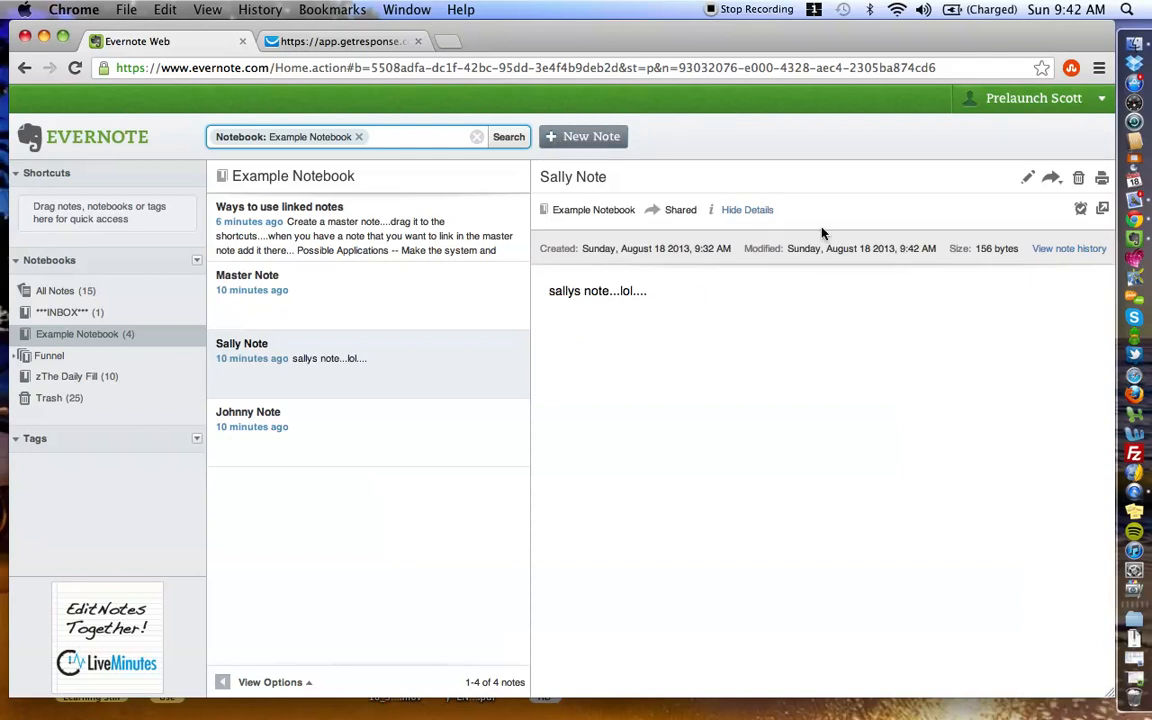
pyautogui.moveTo(1038, 210)
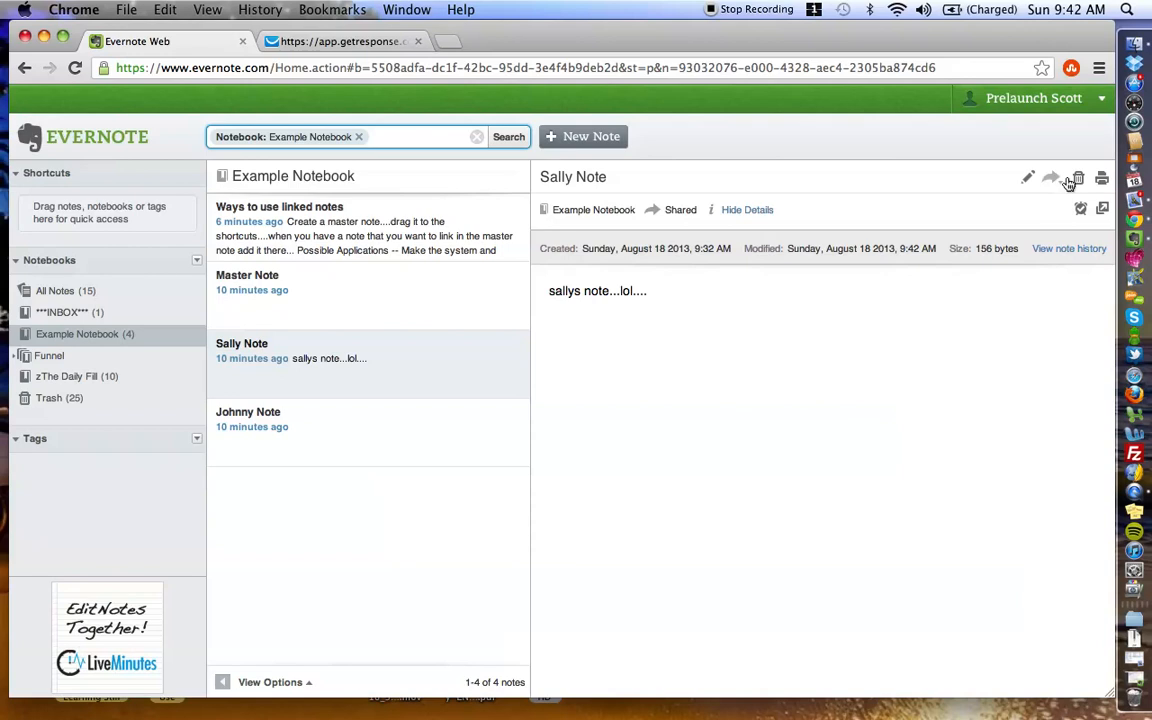
pyautogui.moveTo(1084, 208)
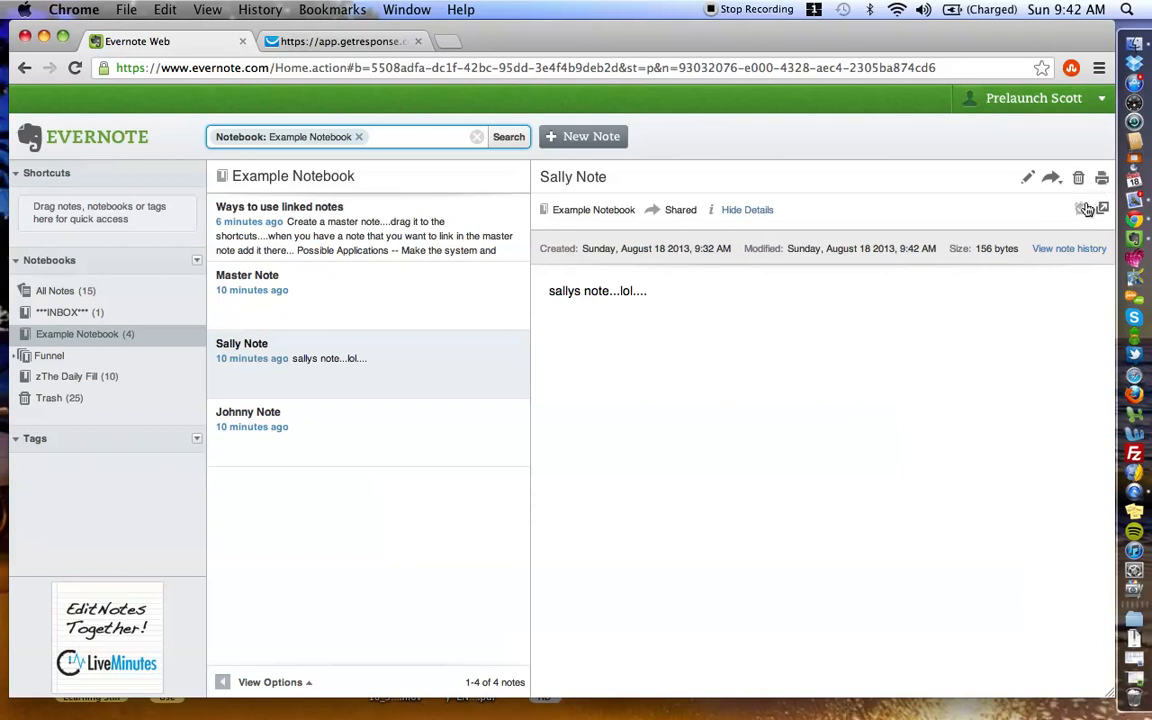
pyautogui.moveTo(1104, 208)
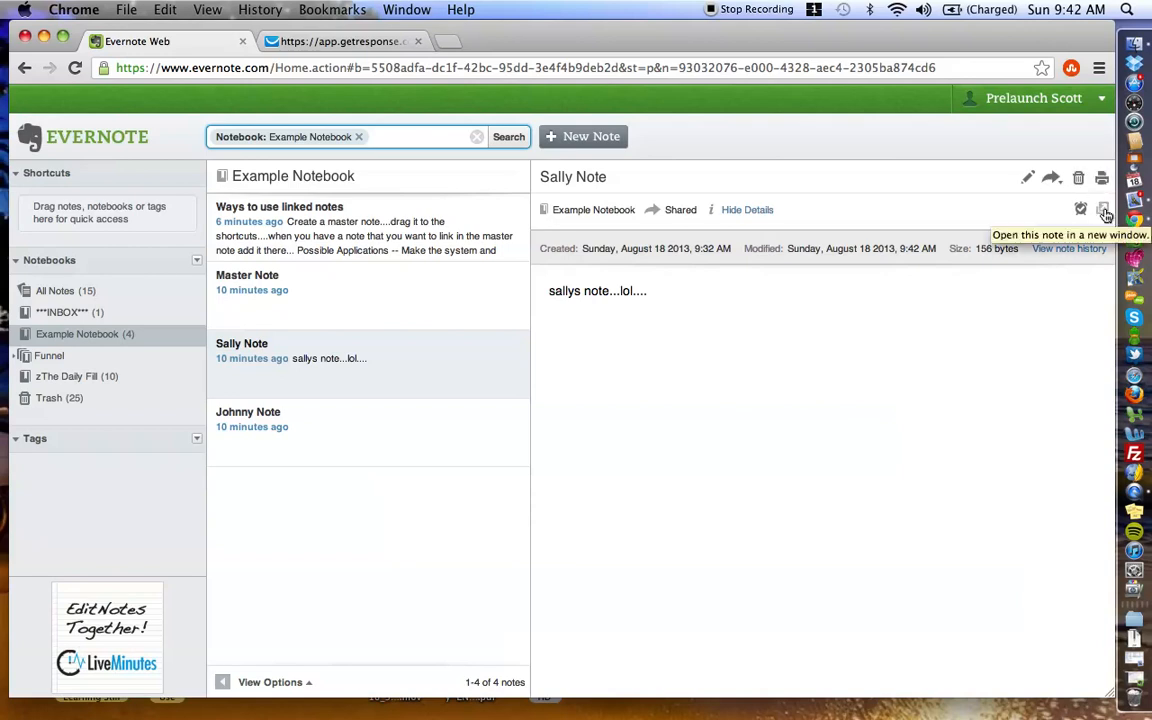
pyautogui.click(1104, 206)
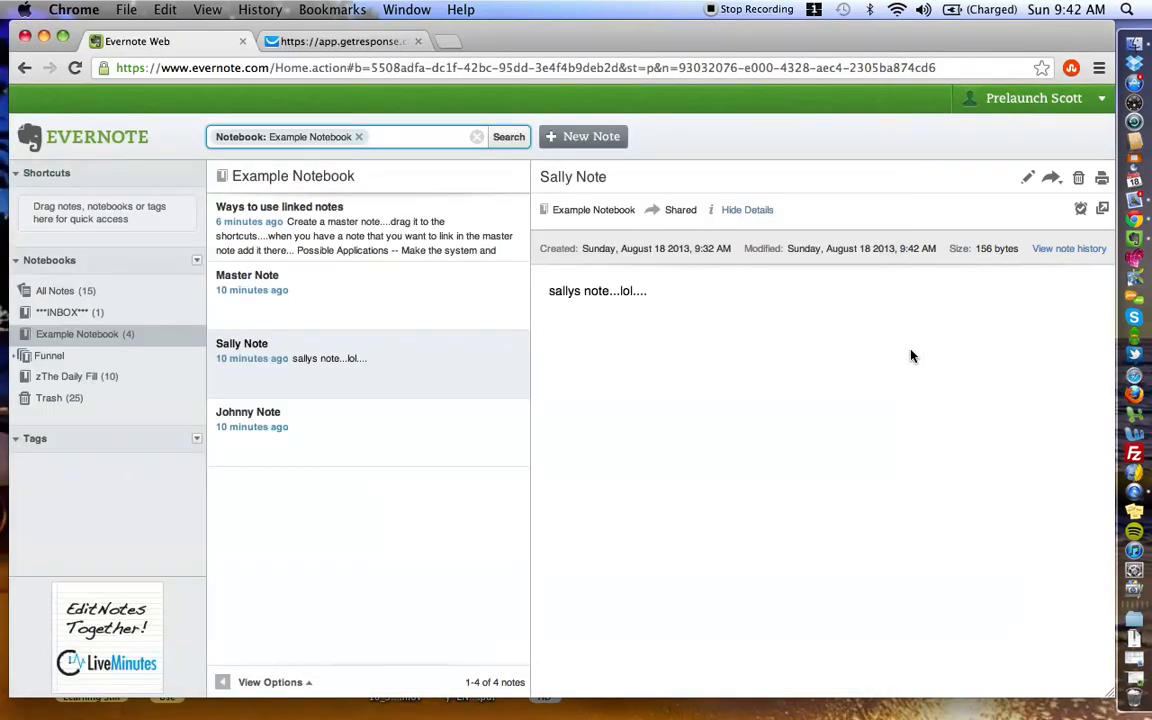
pyautogui.moveTo(772, 428)
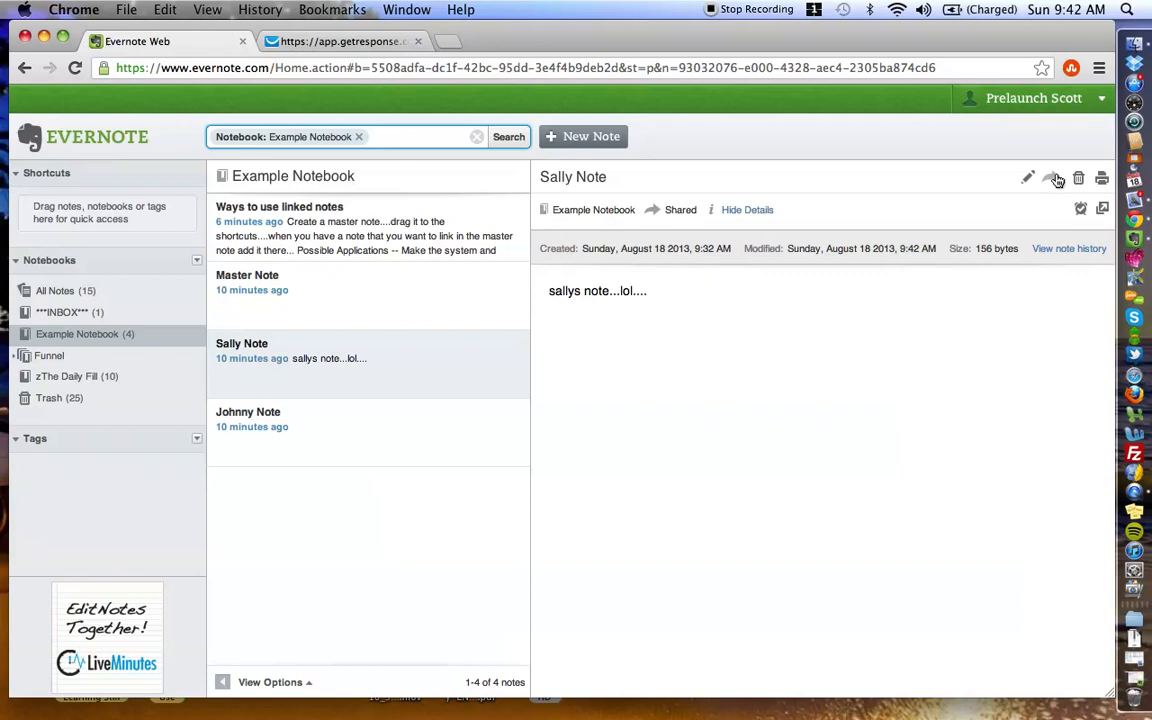
# Generate Sally Note's shareable link, copy it to the clipboard and reopen the note.
pyautogui.click(1052, 178)
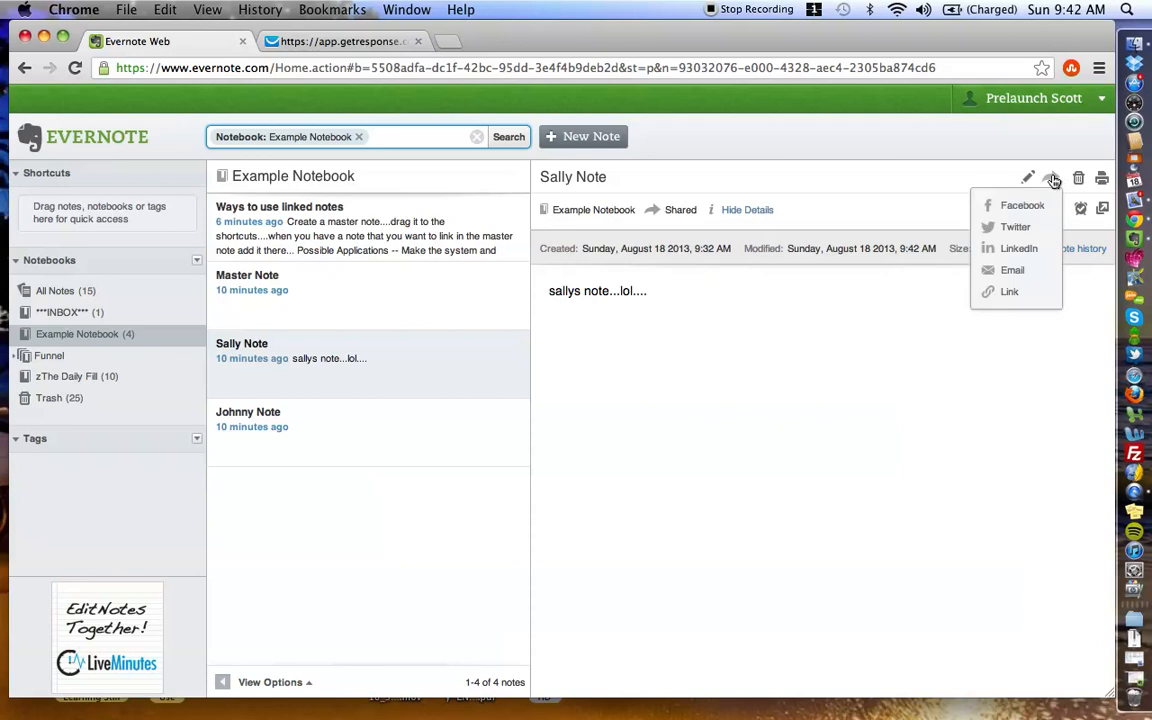
pyautogui.moveTo(1016, 228)
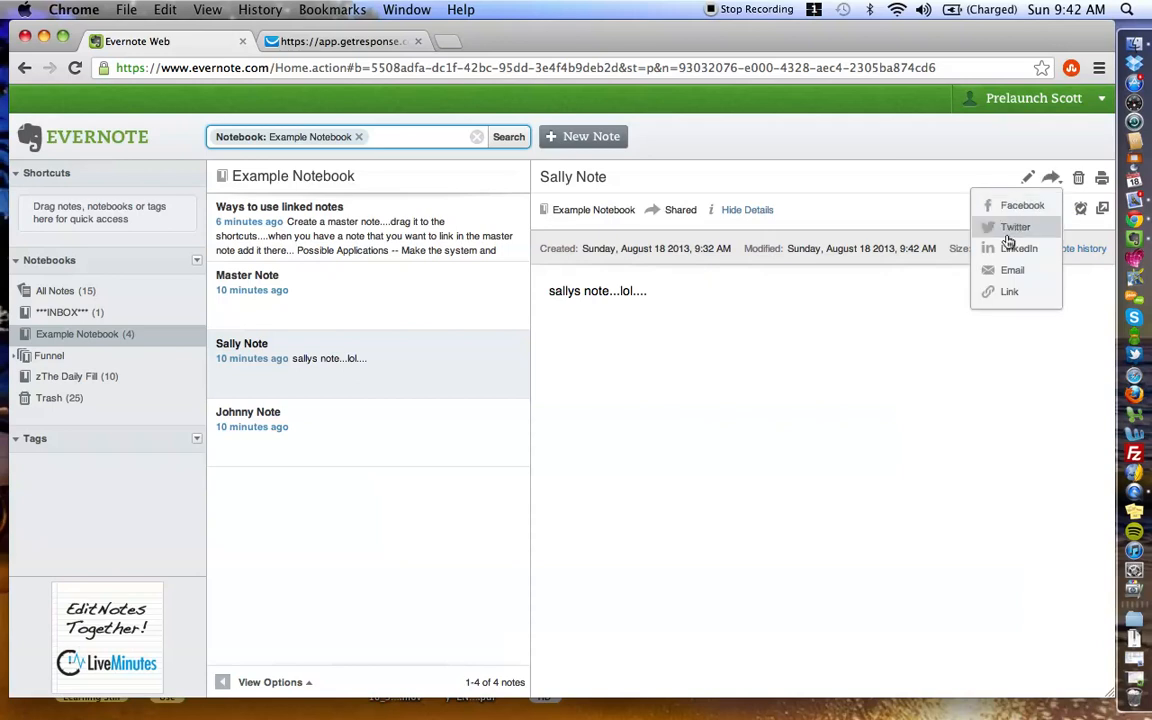
pyautogui.moveTo(1008, 292)
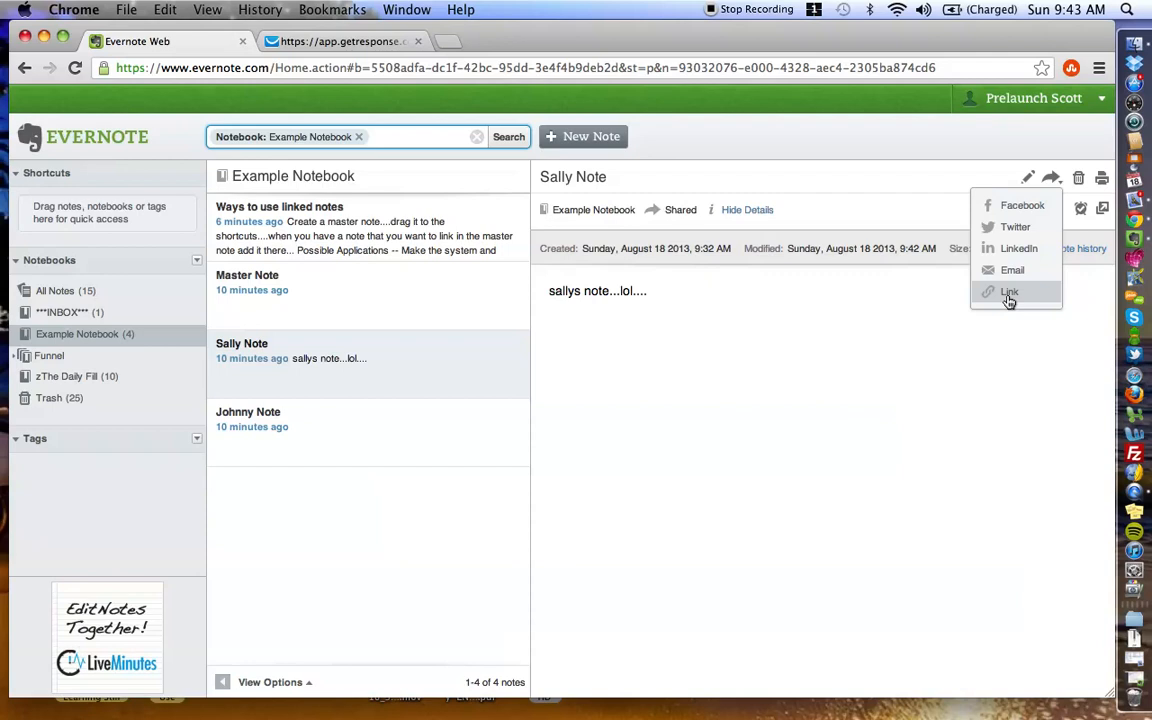
pyautogui.click(1008, 292)
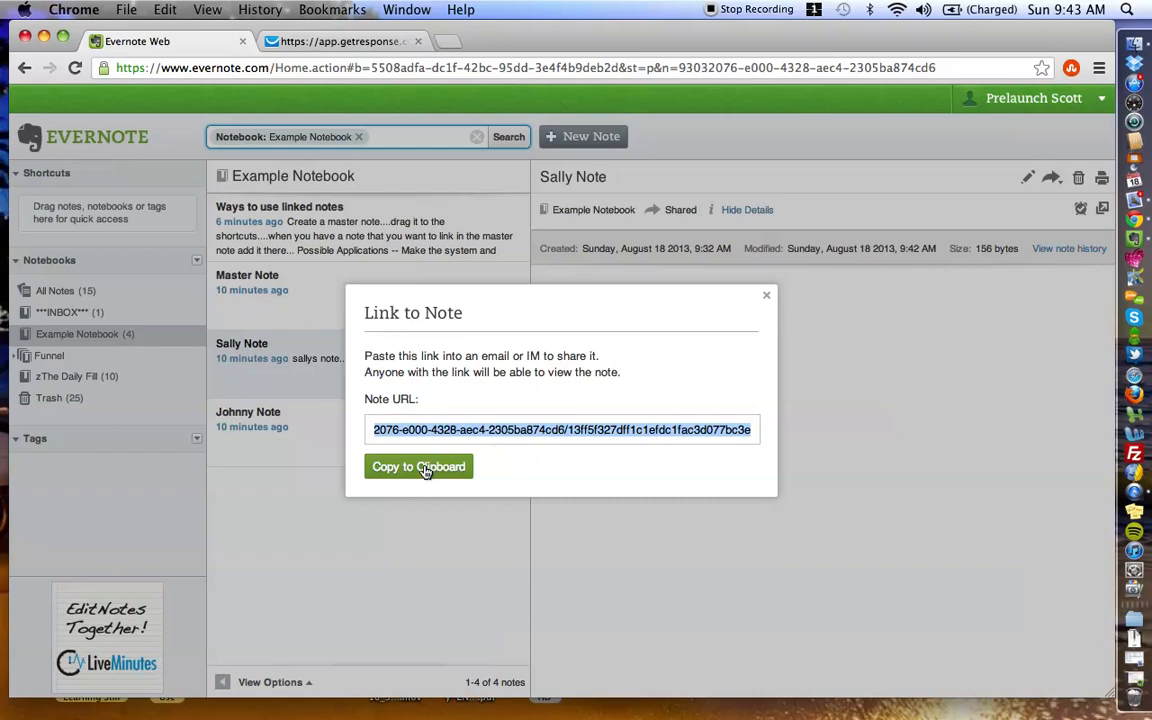
pyautogui.click(418, 466)
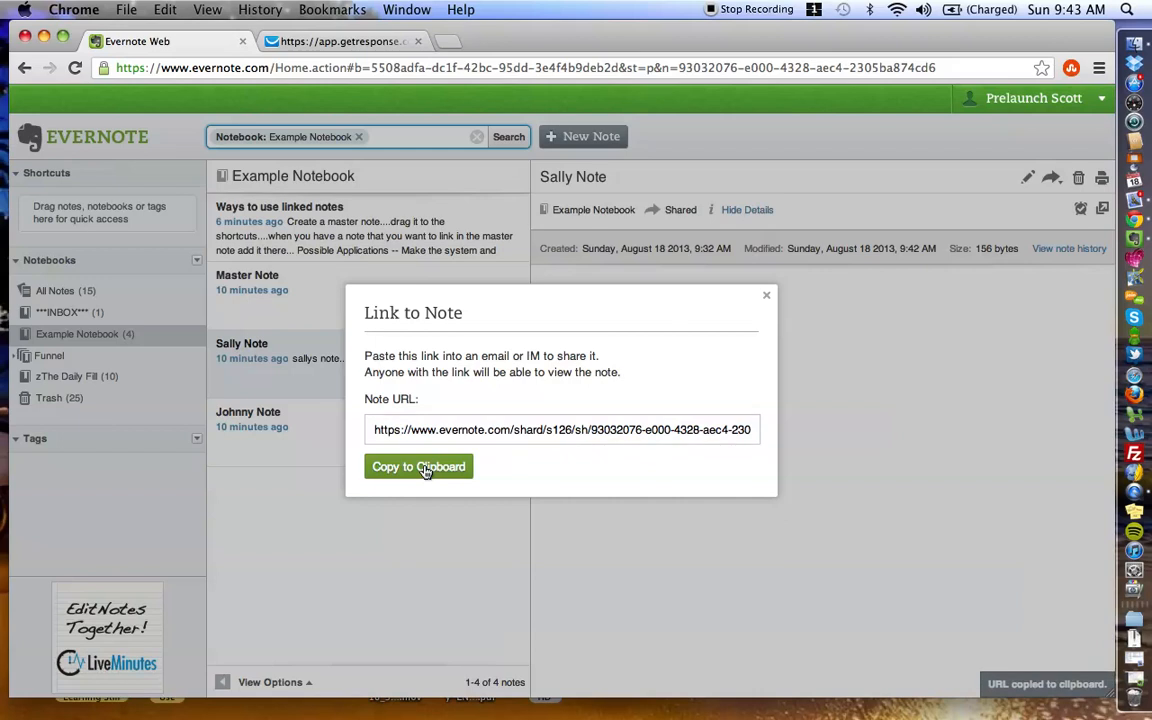
pyautogui.moveTo(584, 620)
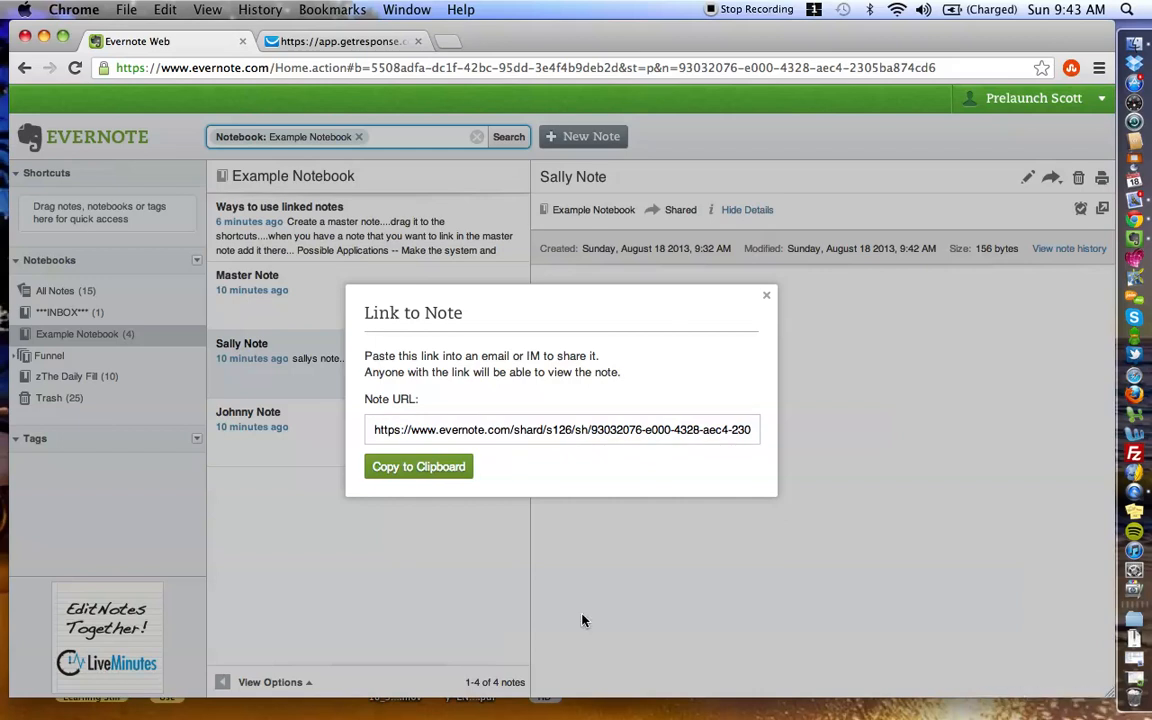
pyautogui.moveTo(1000, 632)
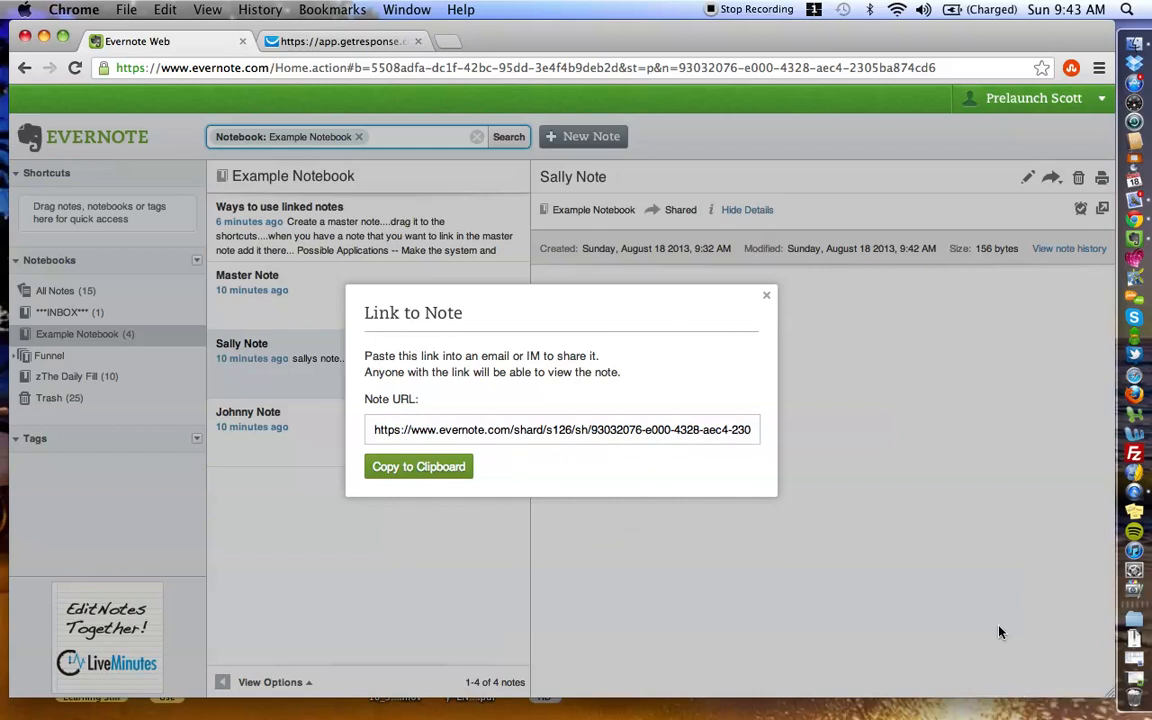
pyautogui.moveTo(672, 382)
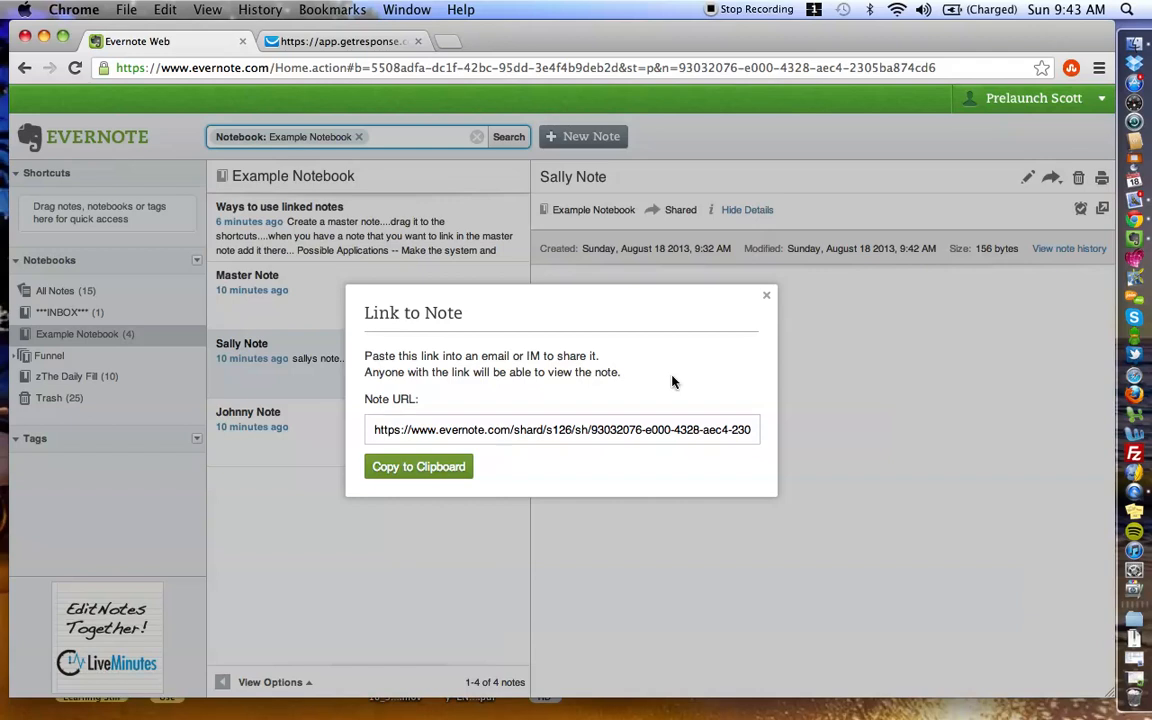
pyautogui.click(768, 296)
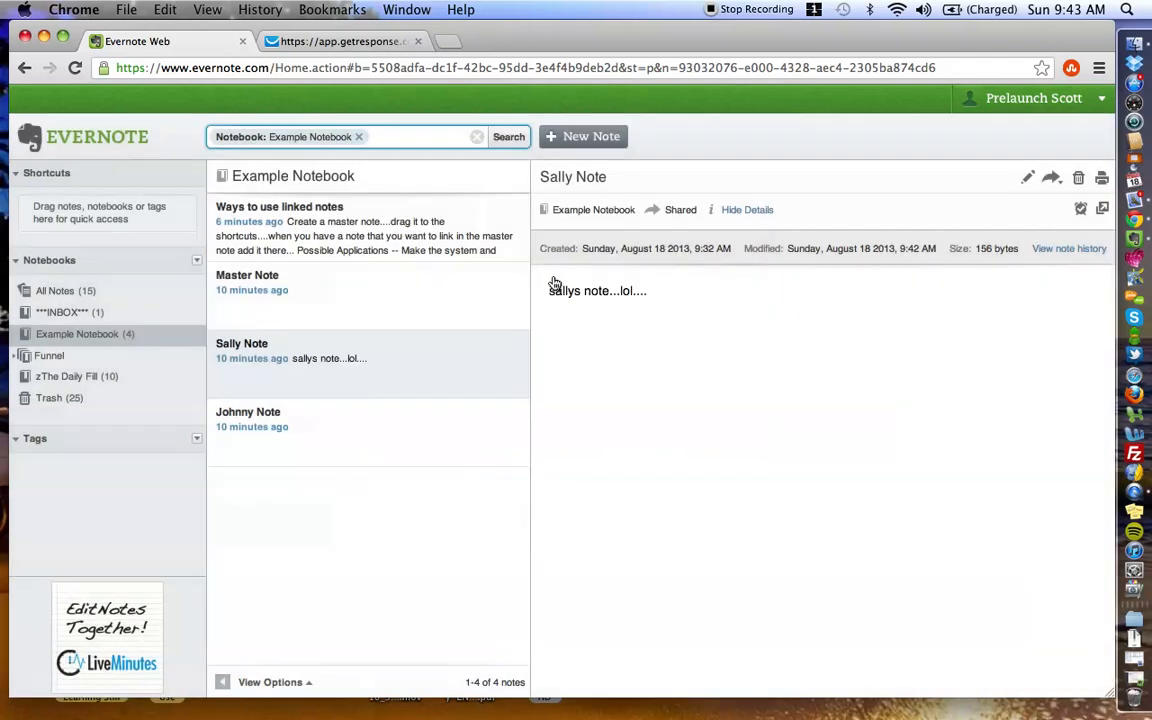
# Start editing Master Note with 'Sally Note' as its first line and the shared URL below.
pyautogui.click(248, 282)
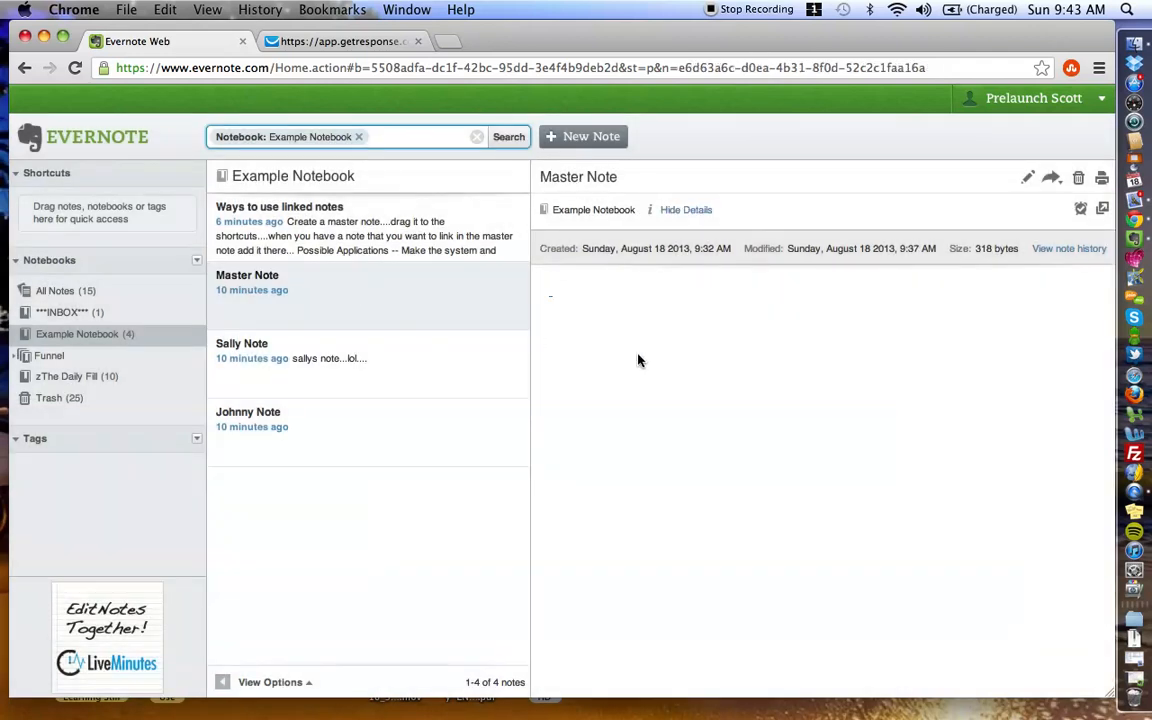
pyautogui.click(242, 350)
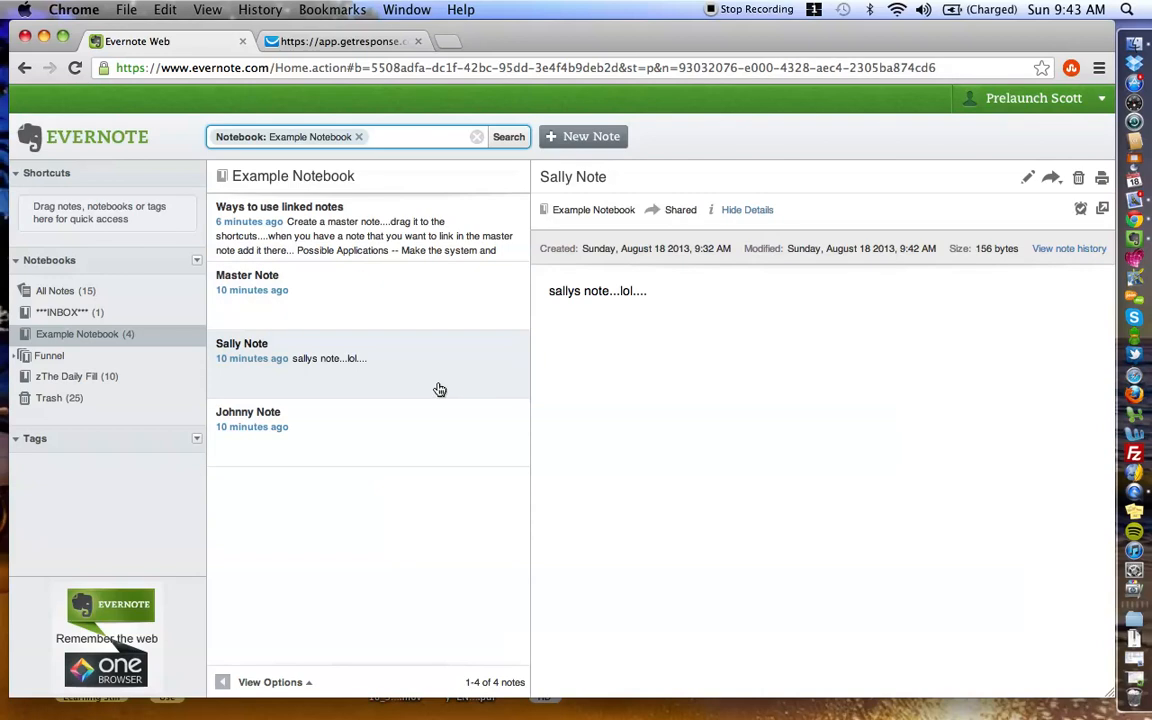
pyautogui.moveTo(644, 412)
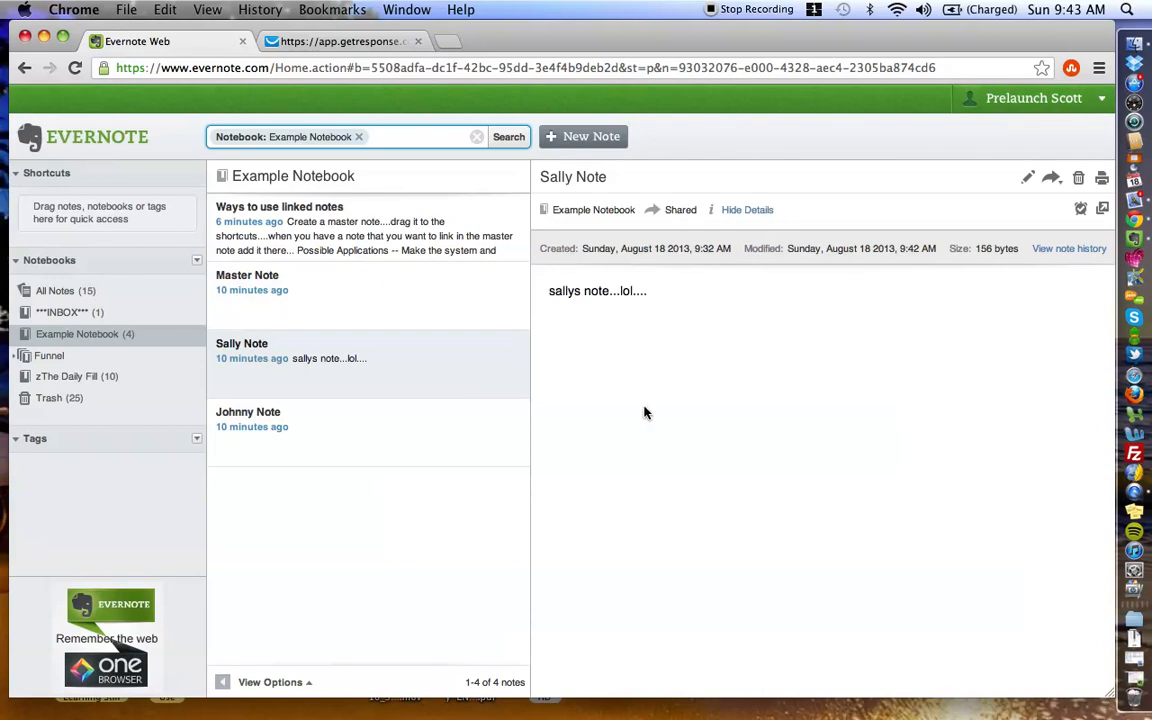
pyautogui.click(280, 282)
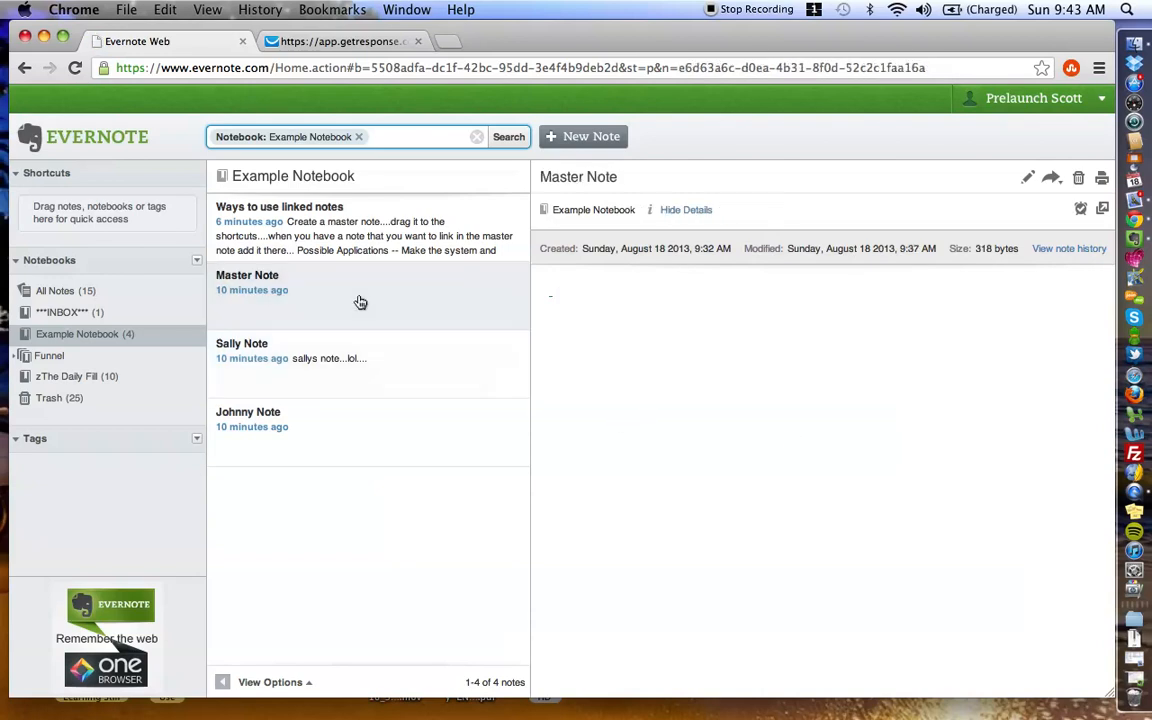
pyautogui.moveTo(1032, 178)
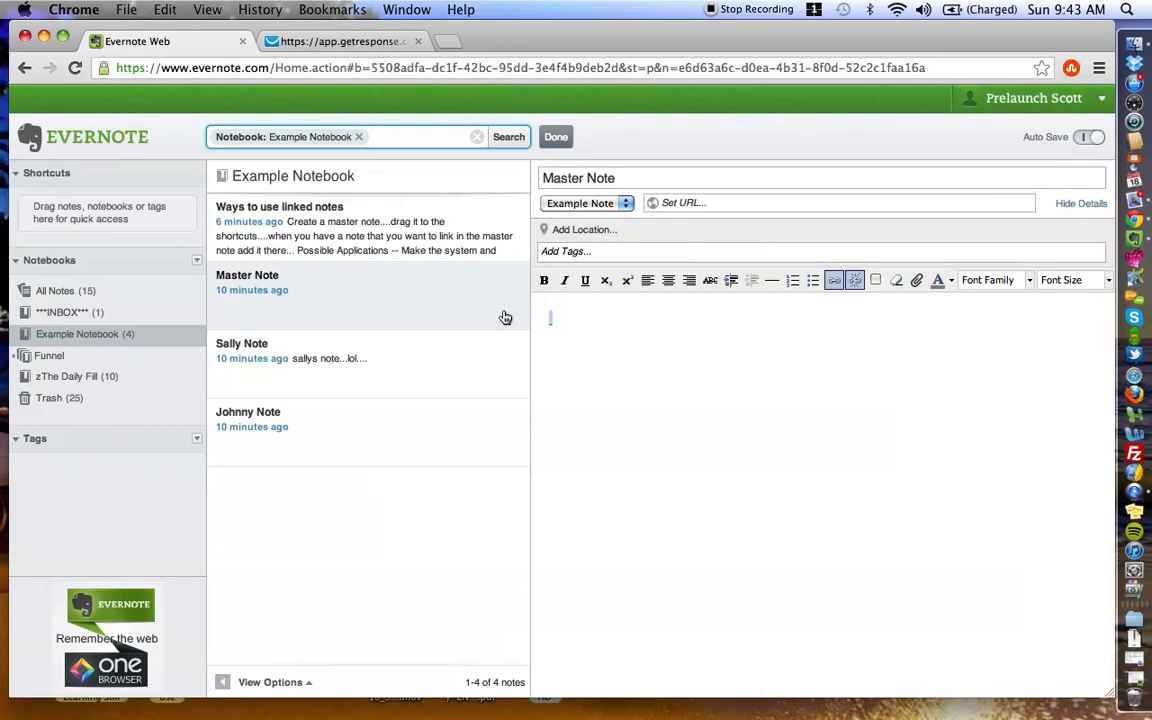
pyautogui.write('Sally')
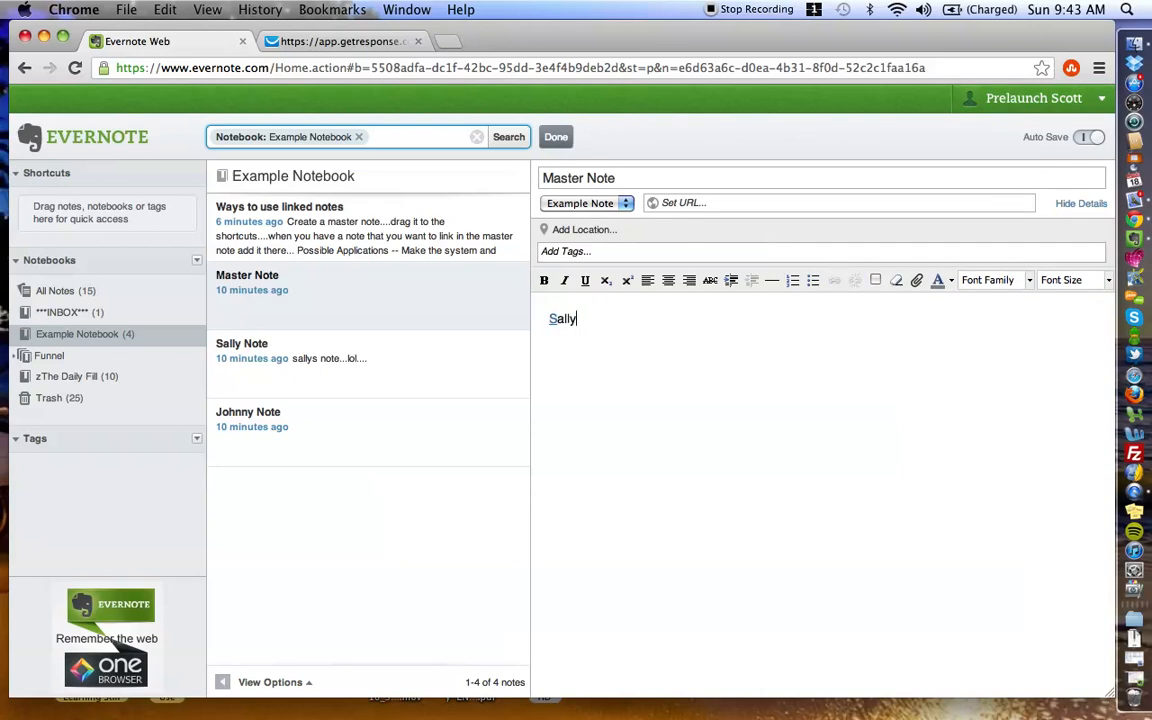
pyautogui.press('backspace')
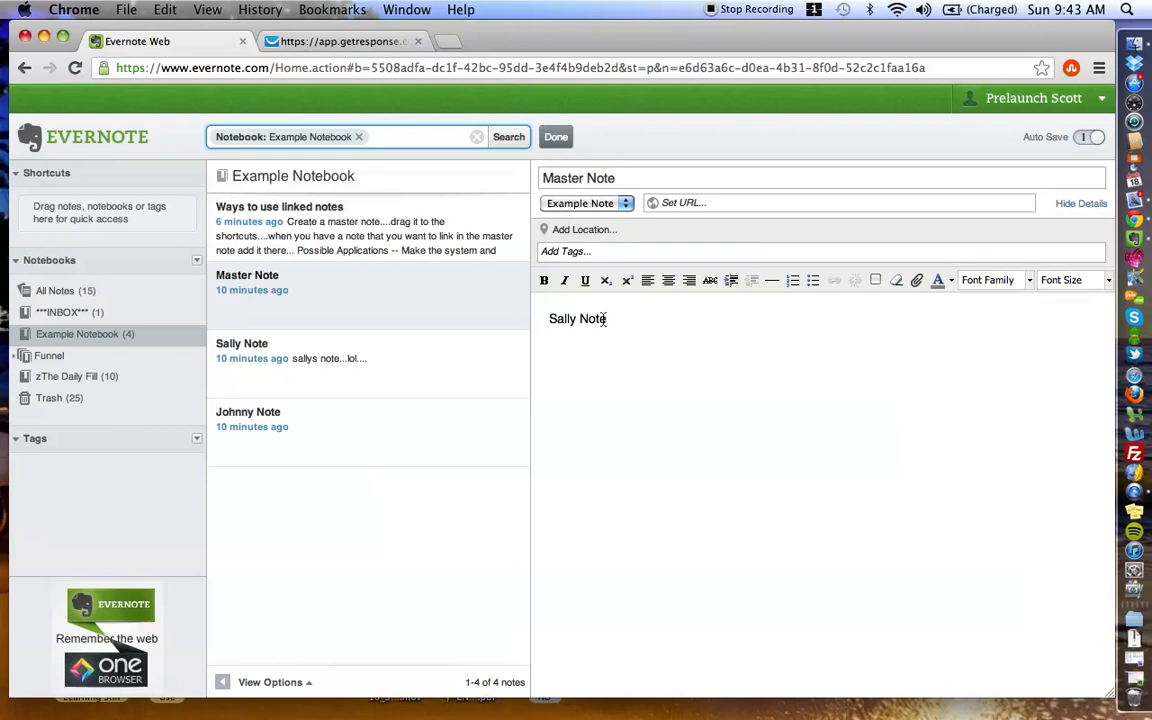
pyautogui.press('Return')
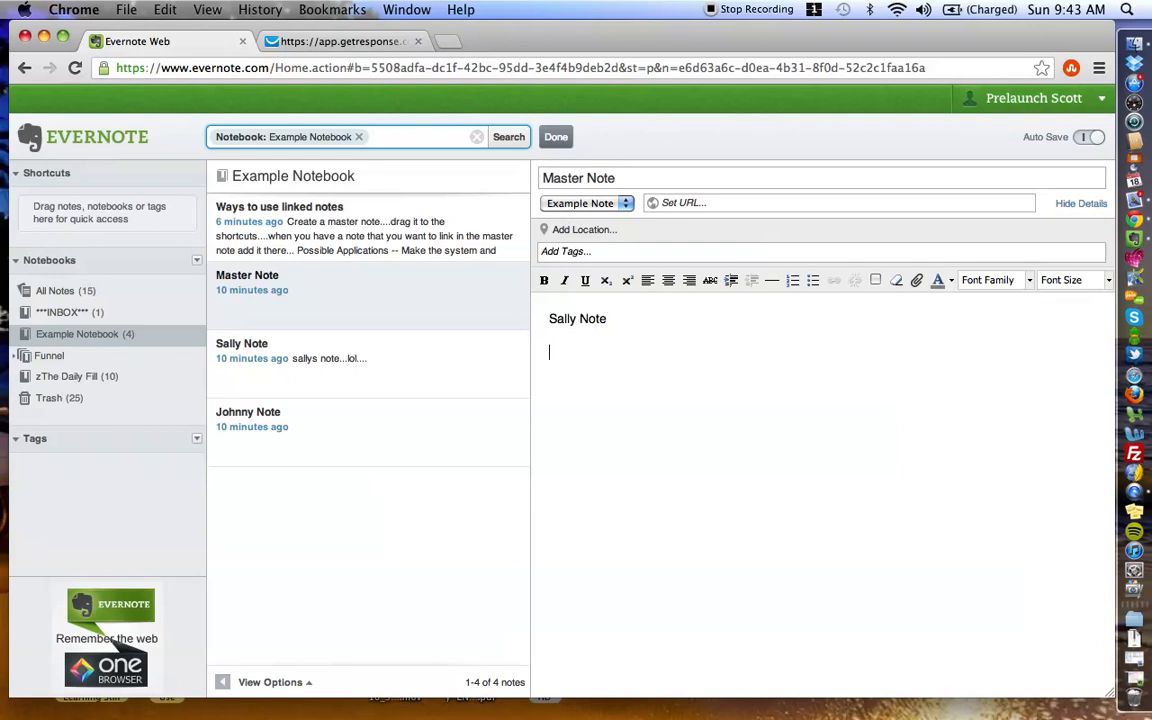
pyautogui.write('https://www.evernote.com/shard/s126/sh/93032076-e000-4328-aec4-2305ba874cd6/13ff5f327dff1c1efdc1fac3d077bc3e')
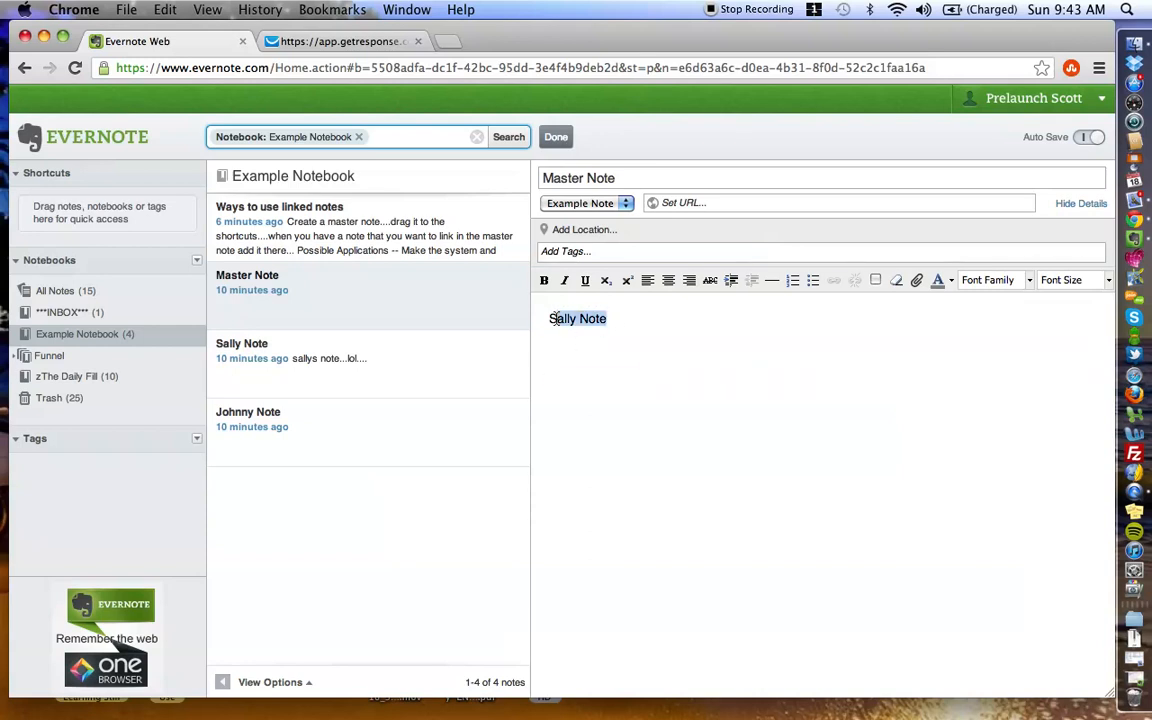
# Make 'Sally Note' a hyperlink to Sally Note's shared URL and save Master Note.
pyautogui.doubleClick(576, 318)
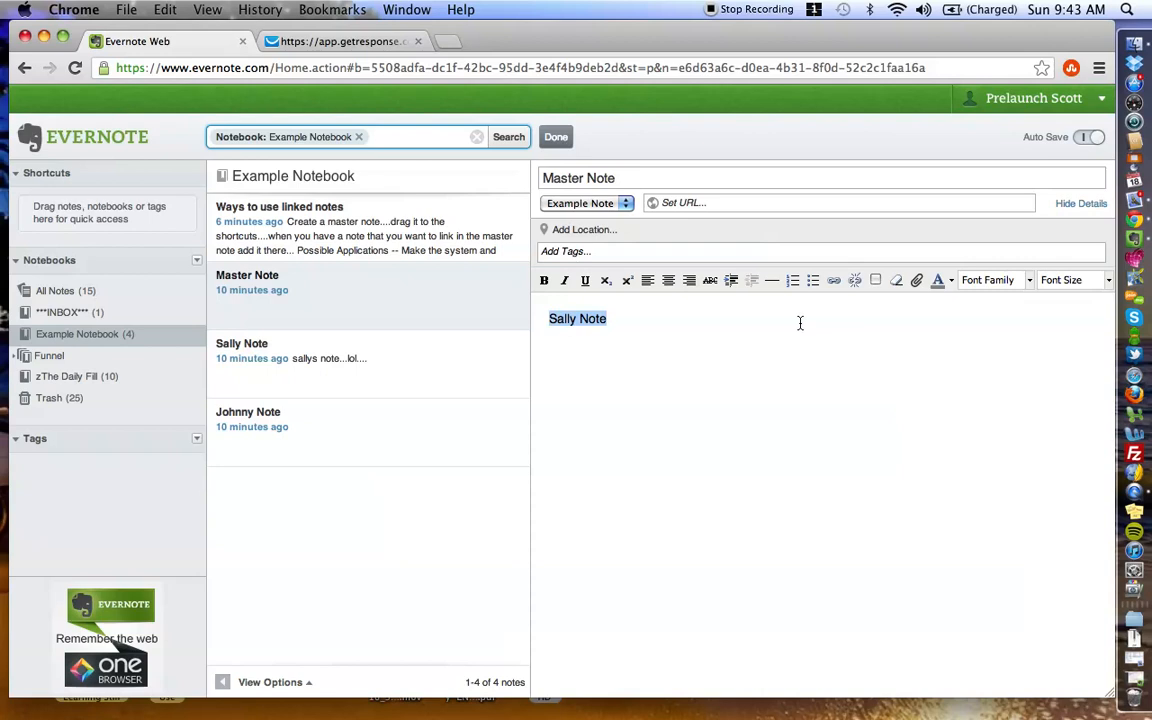
pyautogui.moveTo(834, 280)
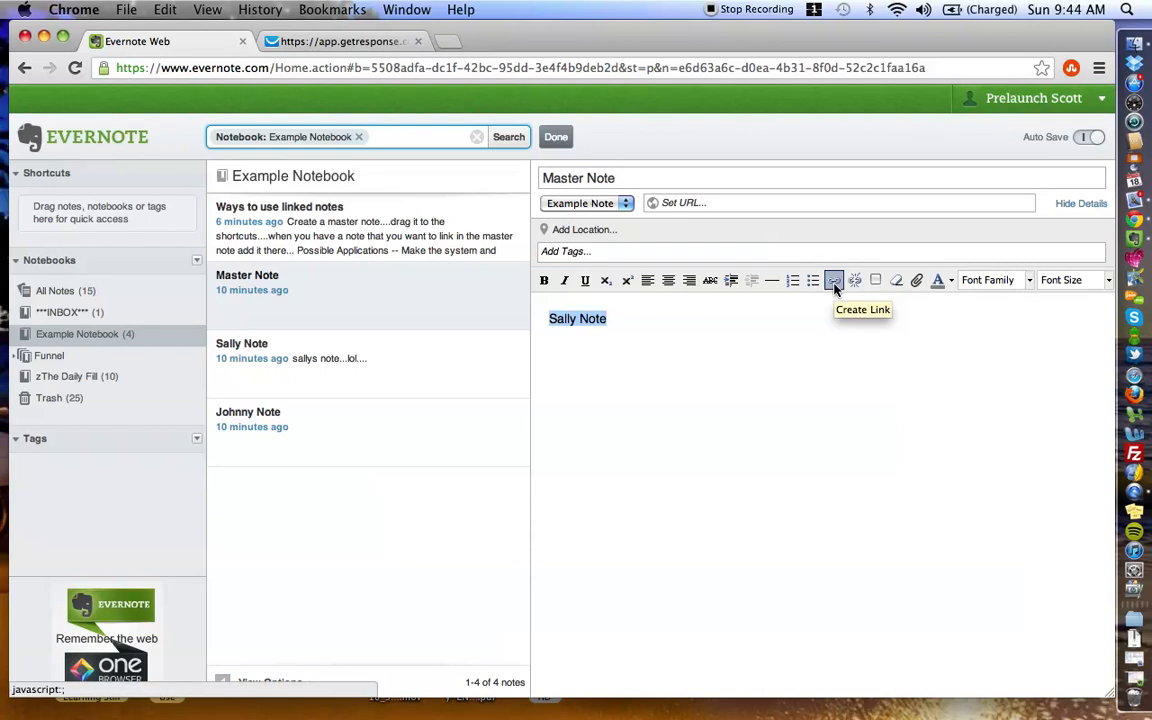
pyautogui.moveTo(856, 280)
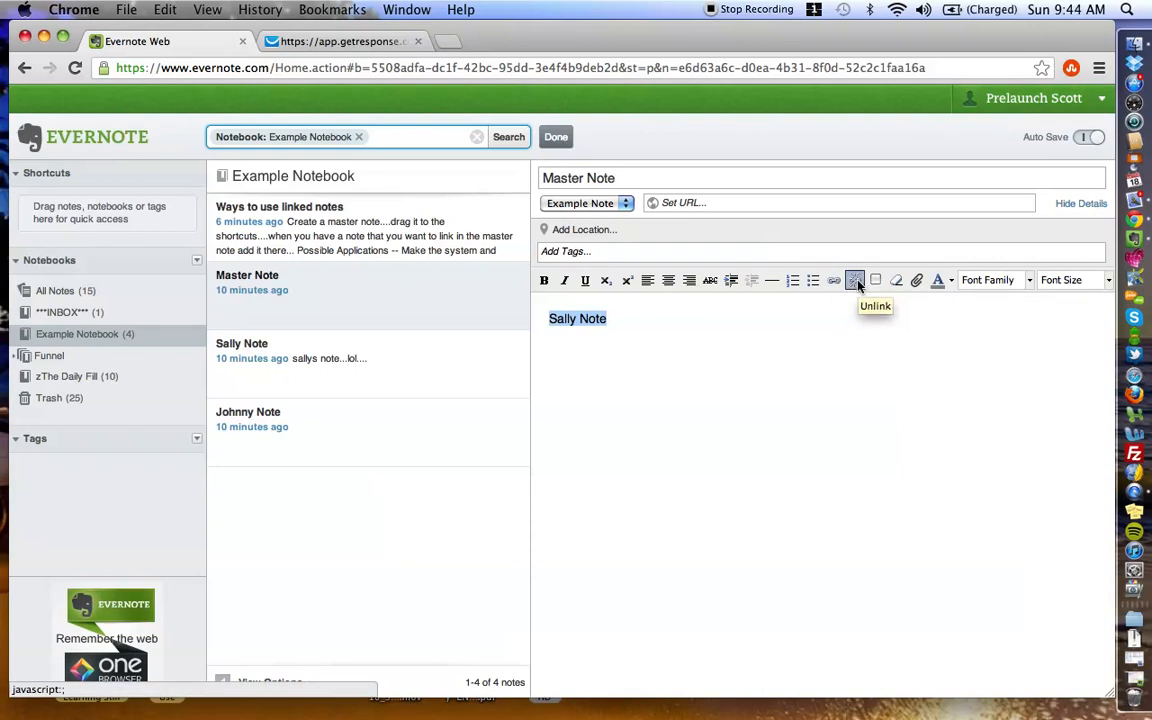
pyautogui.click(832, 280)
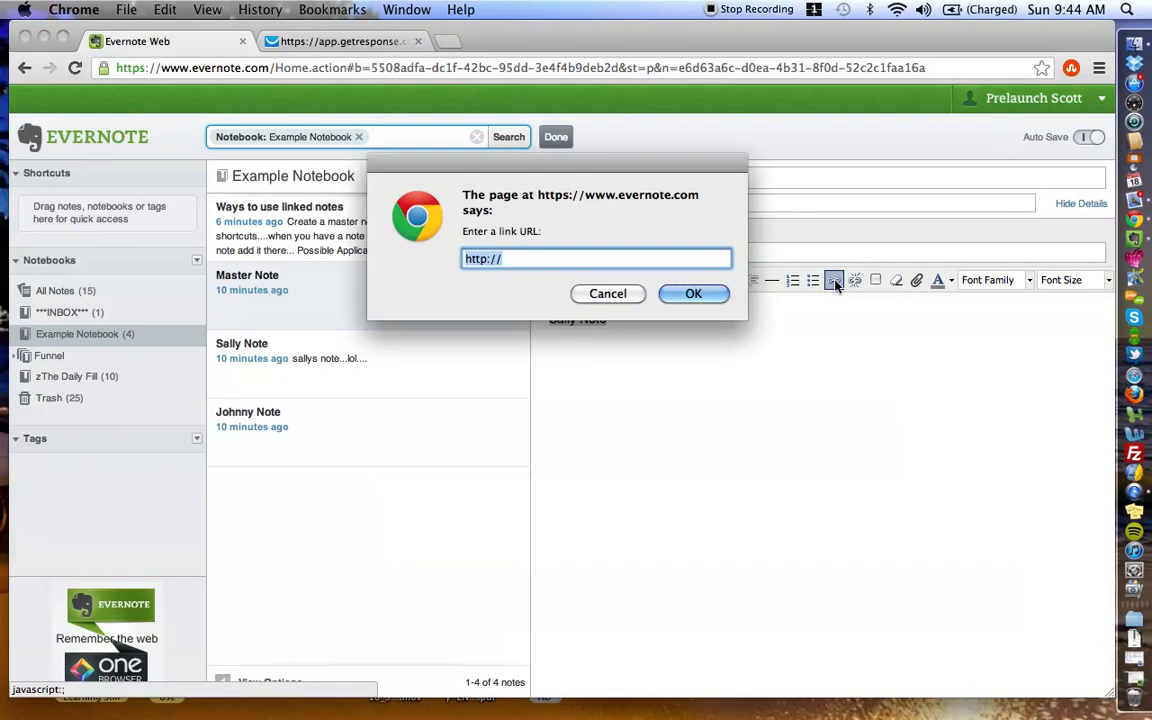
pyautogui.moveTo(488, 276)
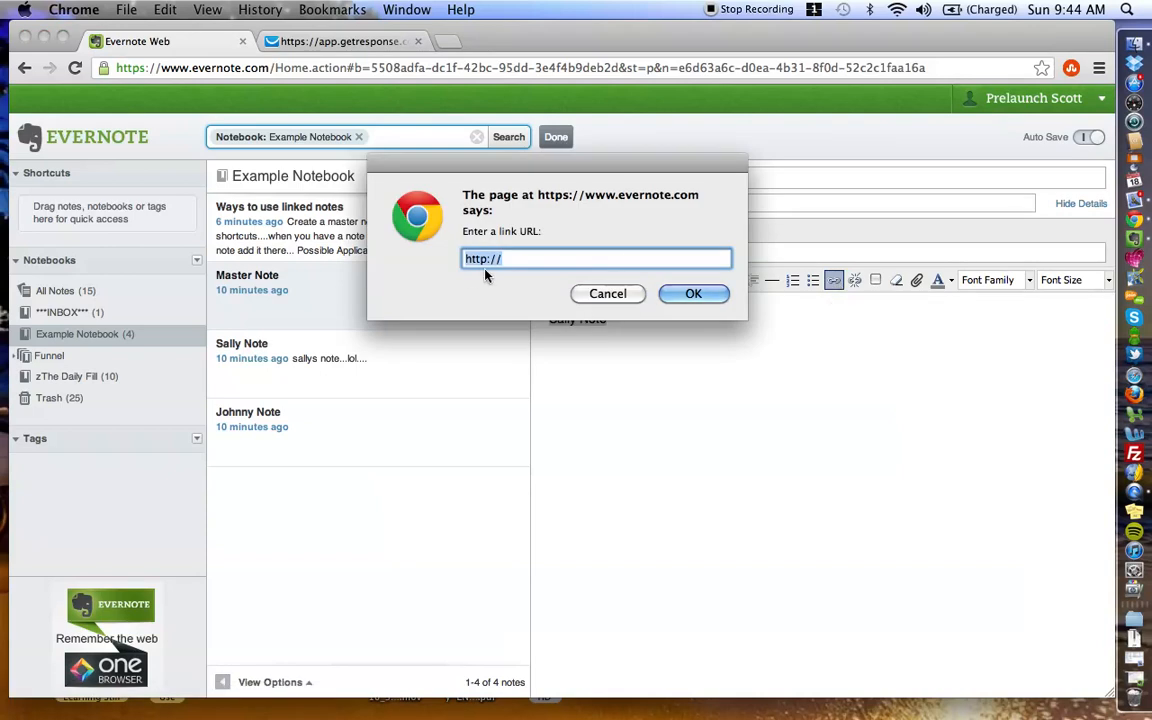
pyautogui.moveTo(540, 264)
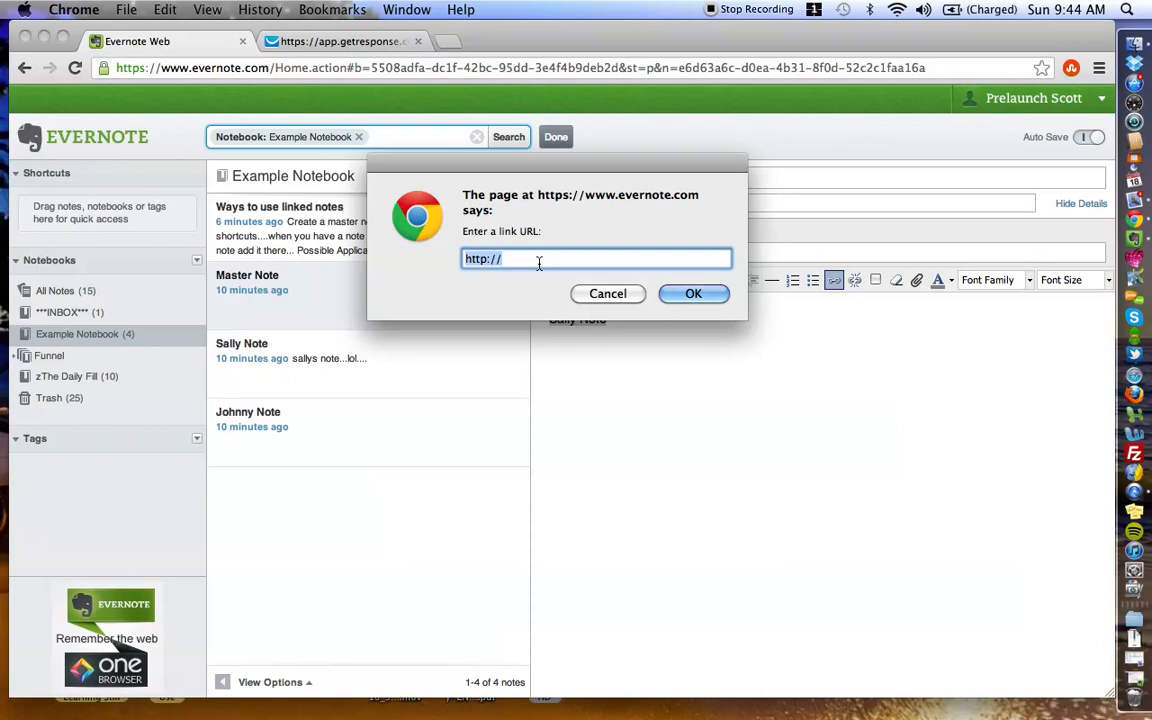
pyautogui.write('05ba874cd6/13ff5f327dff1c1efdc1fac3d077bc3e')
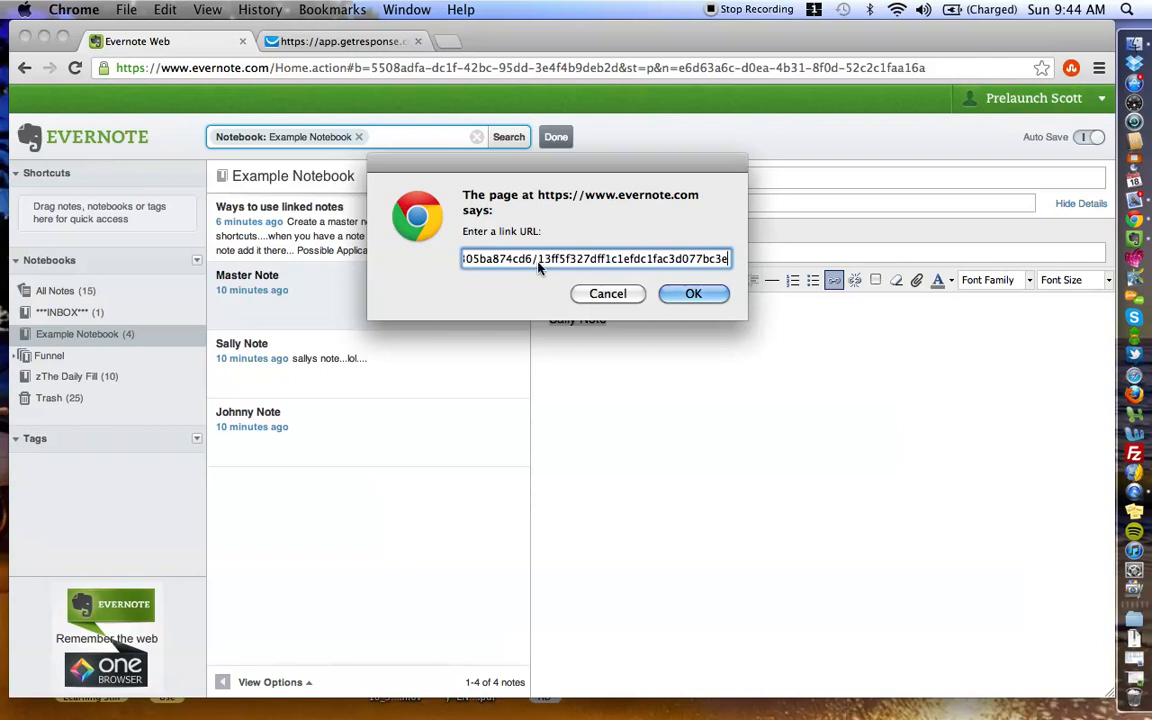
pyautogui.click(692, 292)
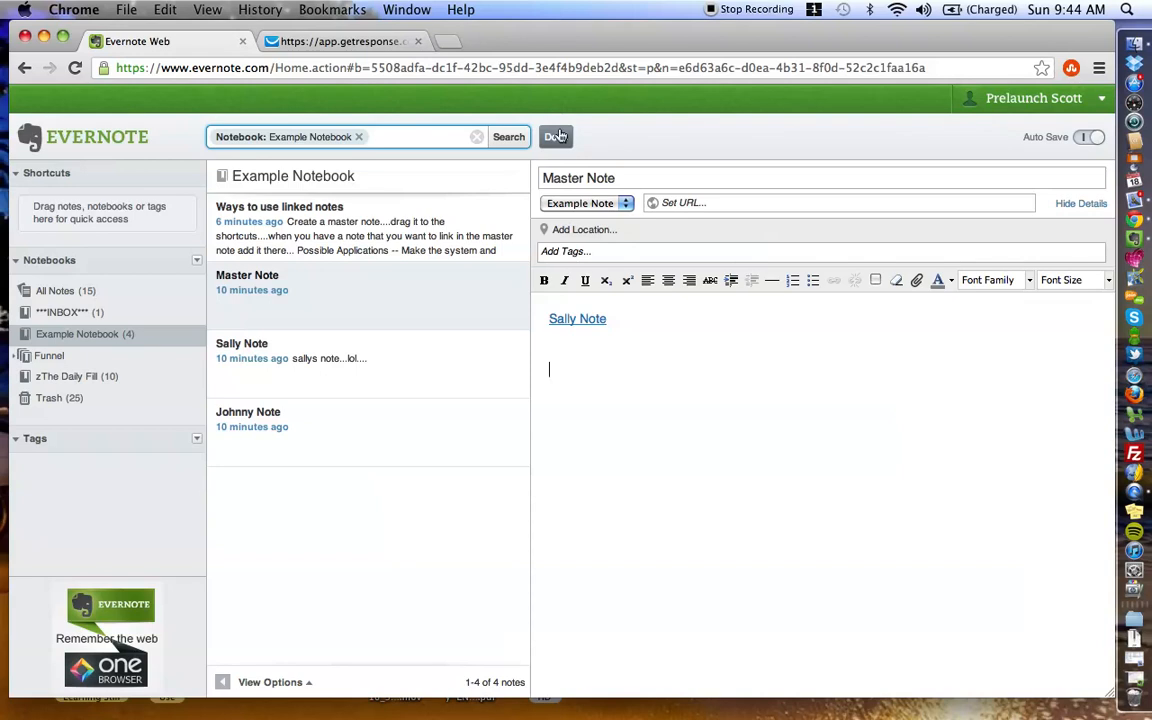
pyautogui.click(556, 136)
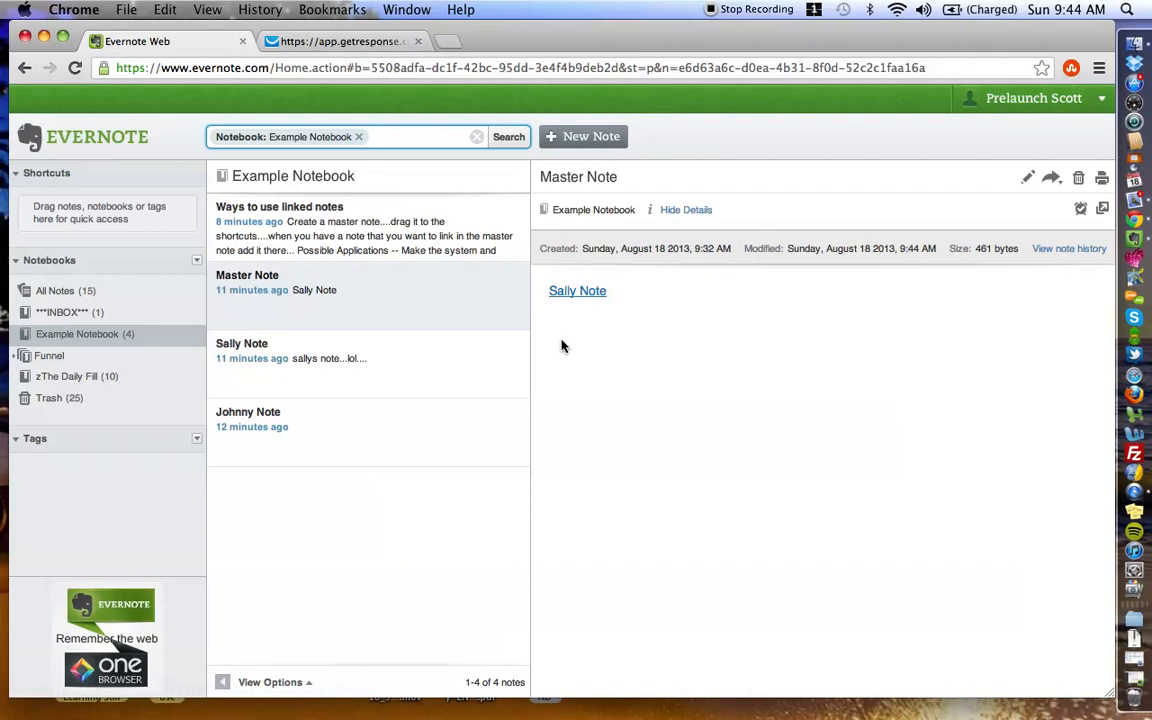
pyautogui.moveTo(392, 336)
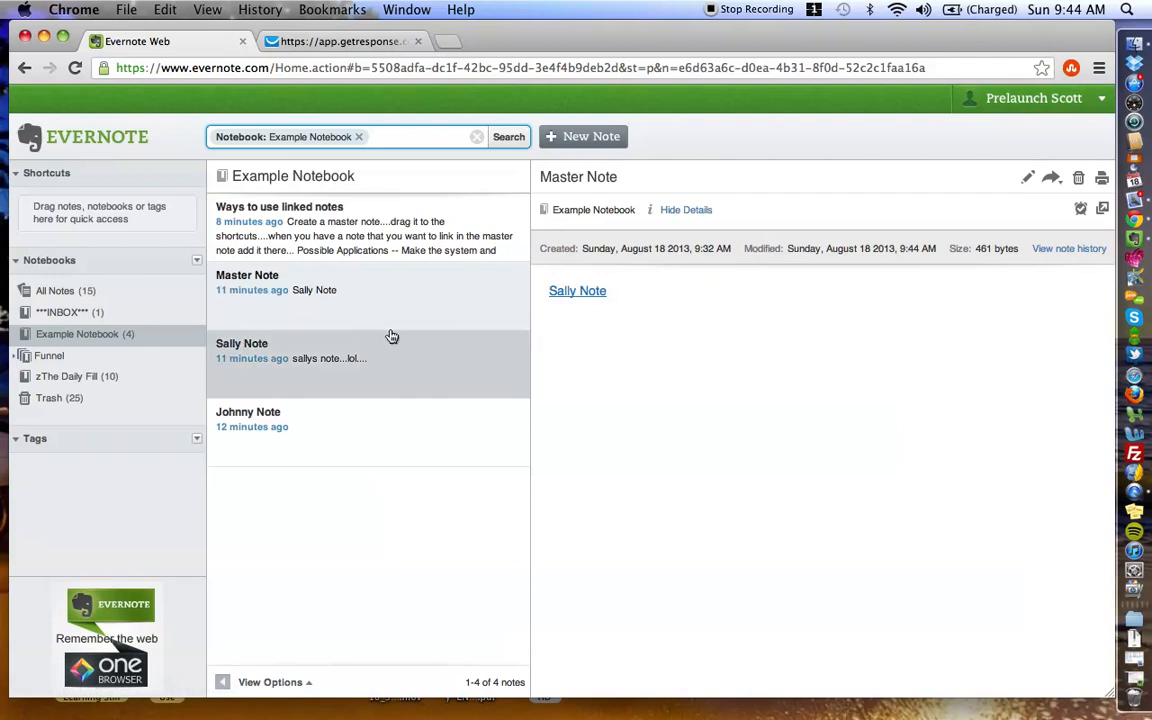
pyautogui.moveTo(590, 324)
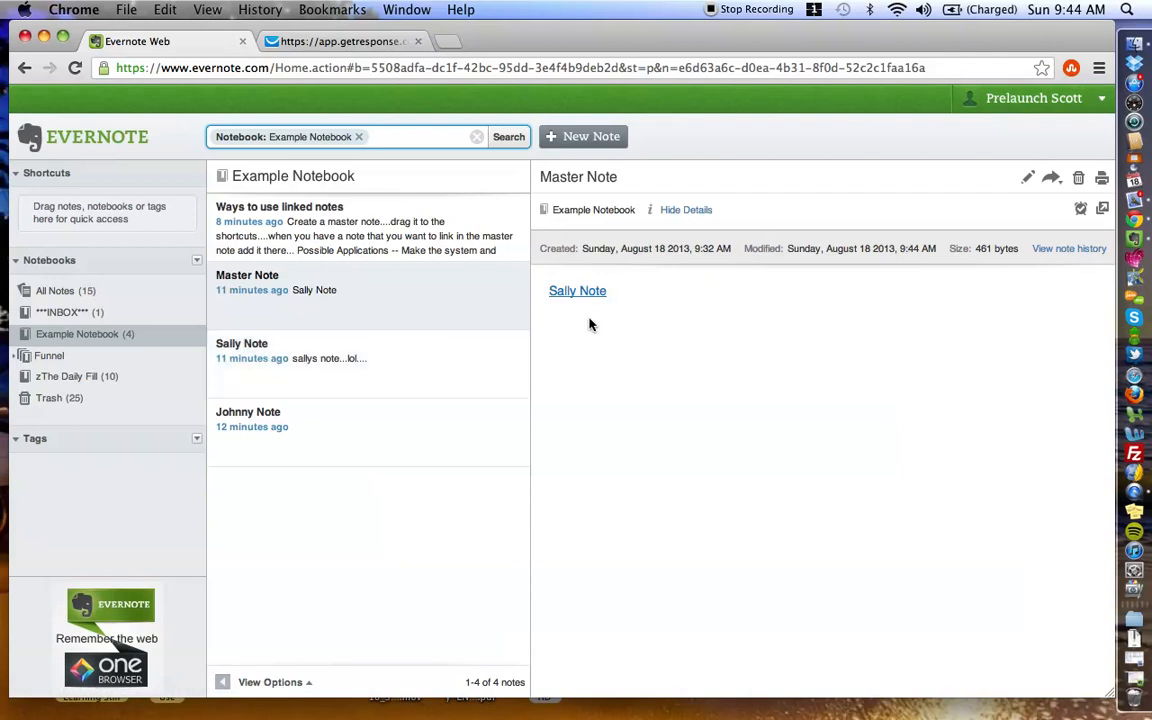
# Follow the Sally Note link to confirm it opens the shared page.
pyautogui.click(576, 290)
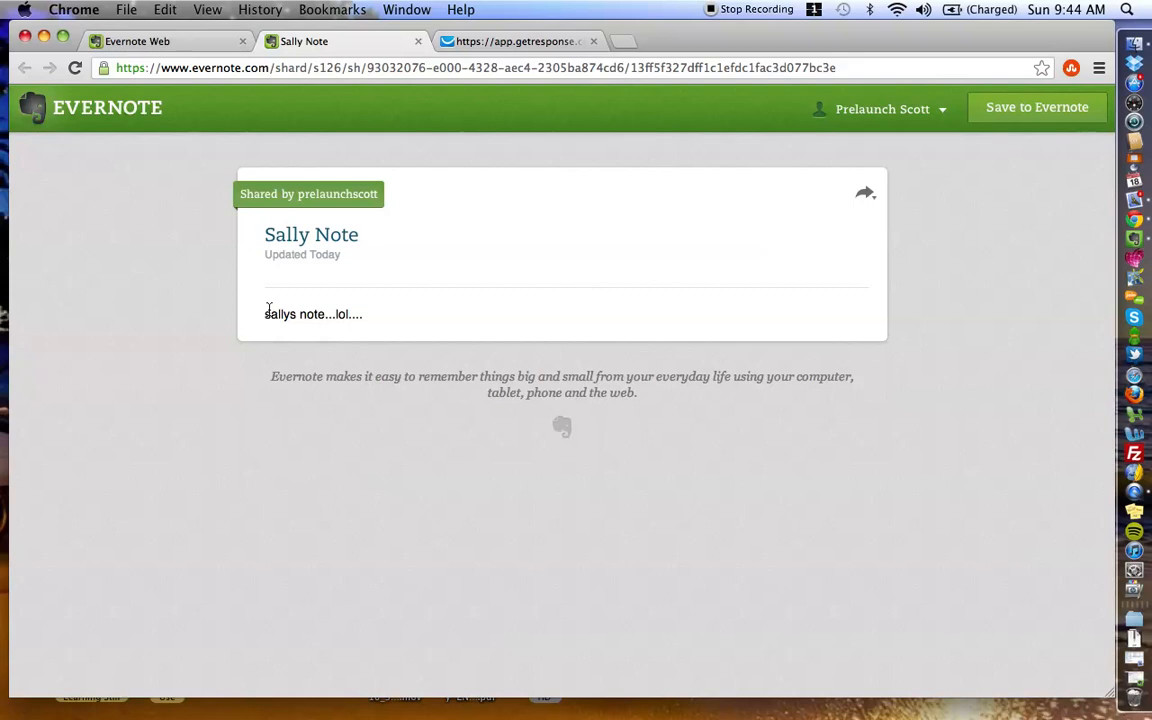
pyautogui.moveTo(392, 304)
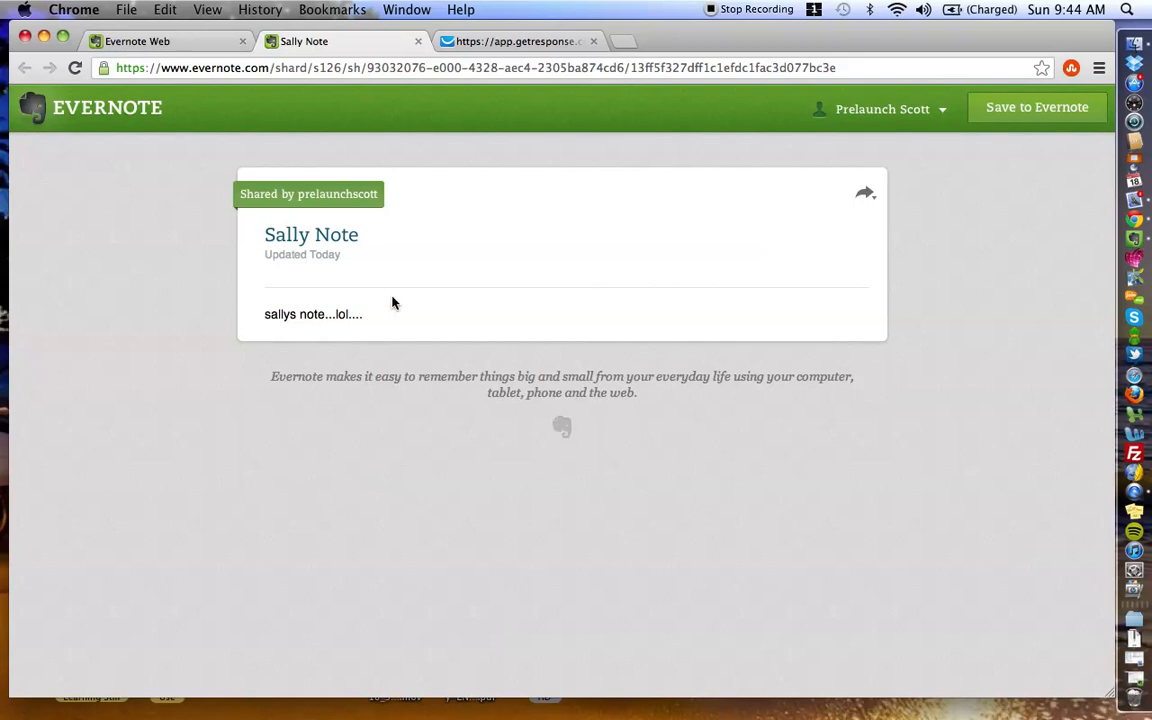
pyautogui.moveTo(414, 526)
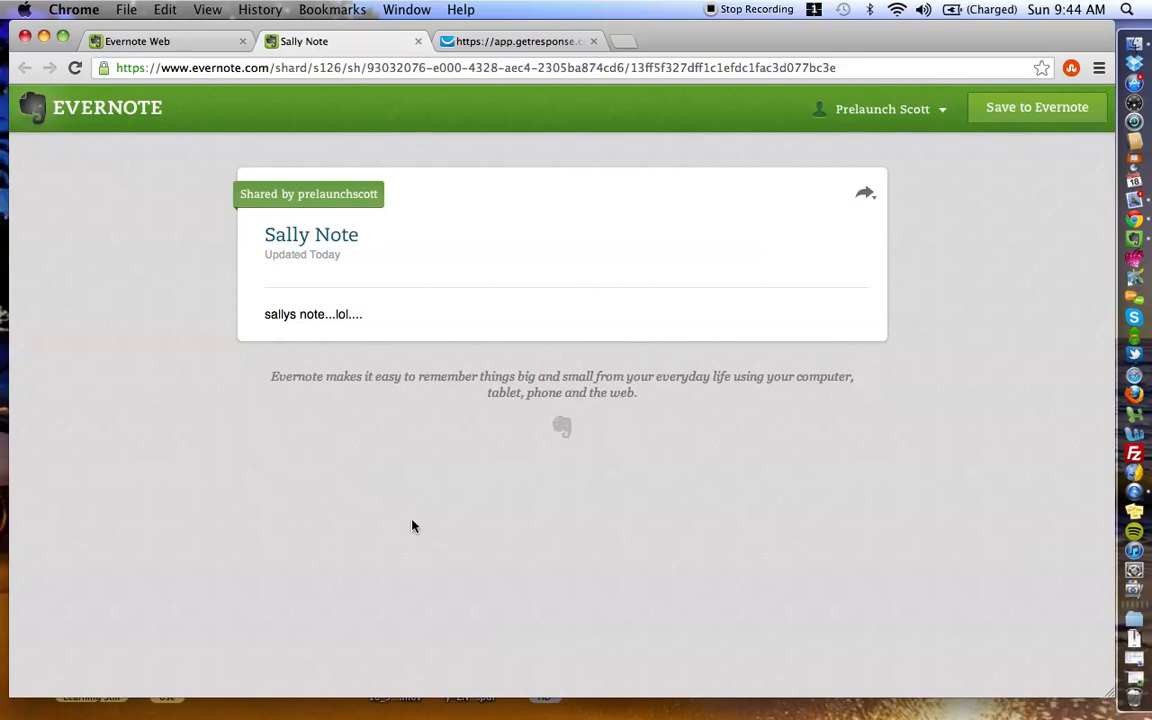
pyautogui.moveTo(404, 288)
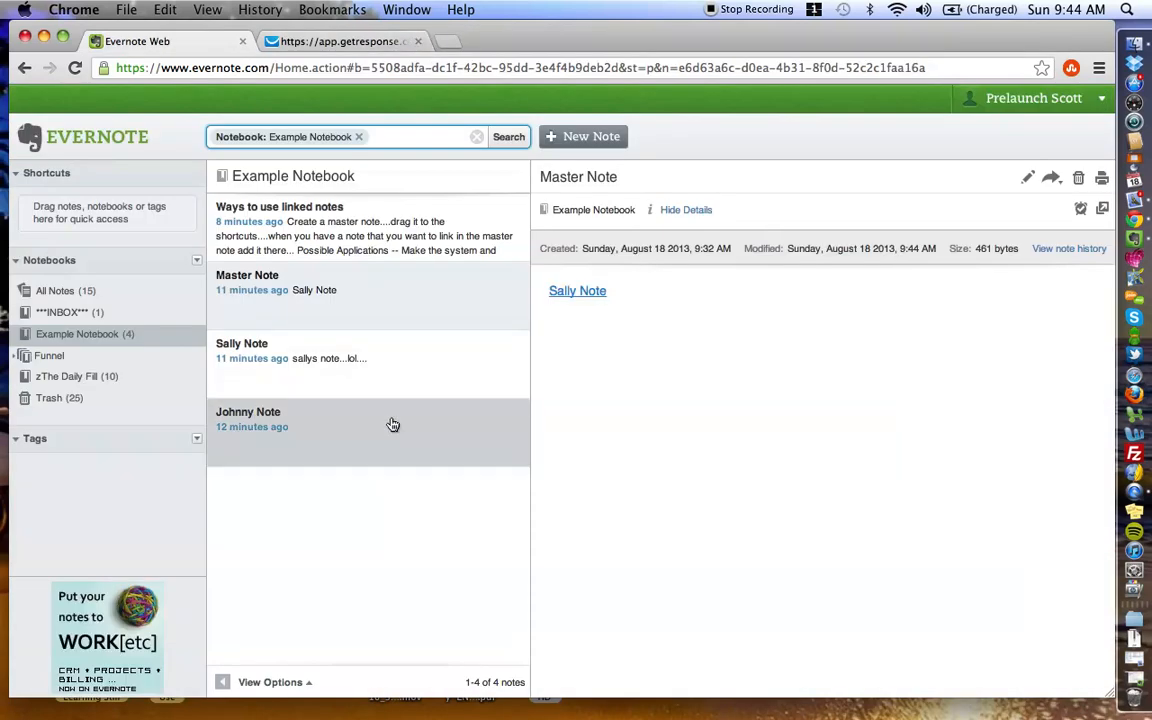
pyautogui.moveTo(464, 376)
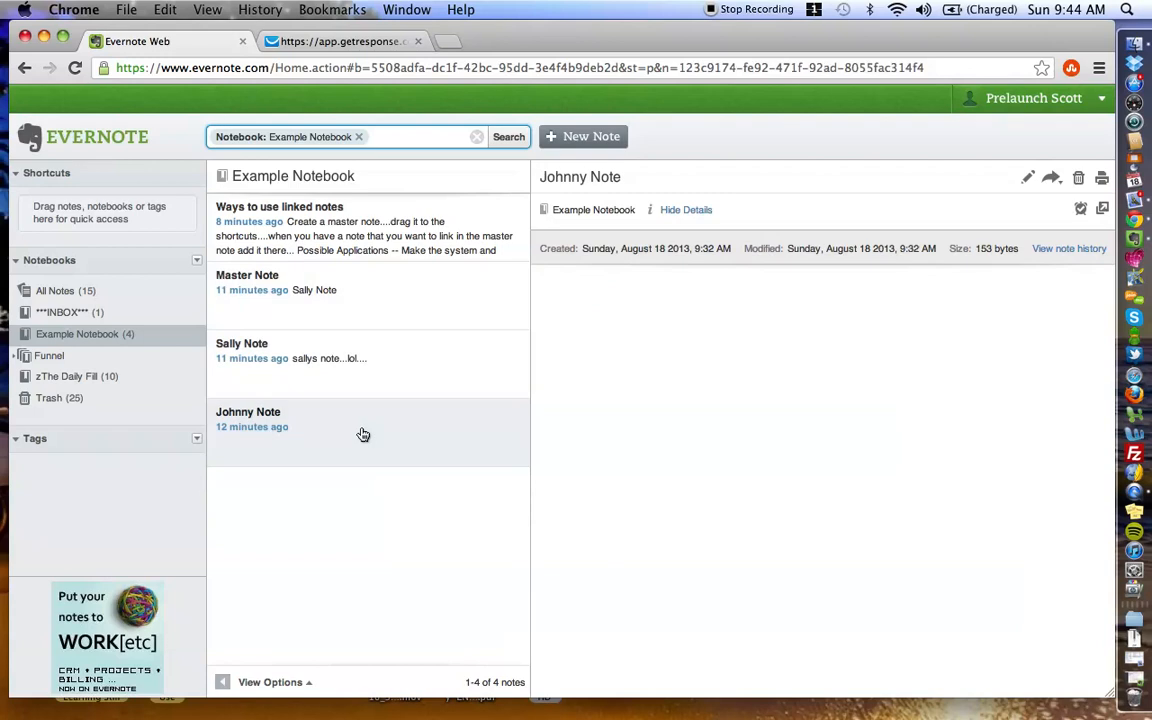
pyautogui.moveTo(612, 130)
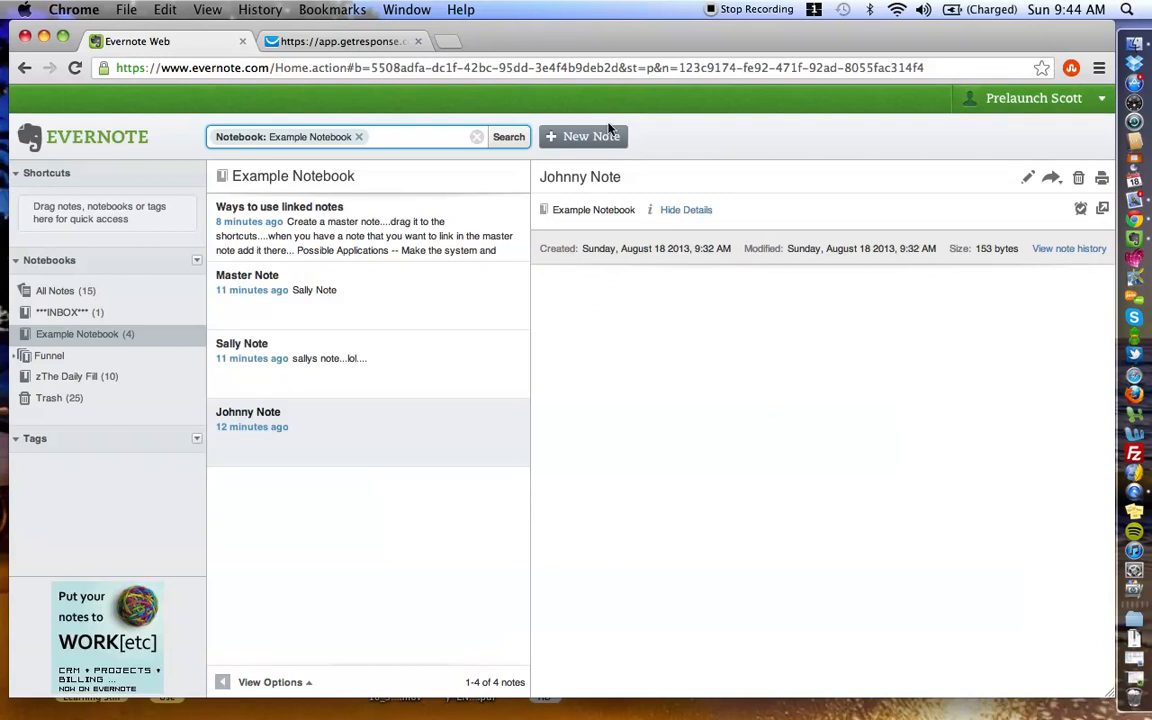
# Copy Johnny Note's shareable link to the clipboard and close the link dialog.
pyautogui.click(1028, 176)
pyautogui.write('sa;dlfkjasd;lfkjads')
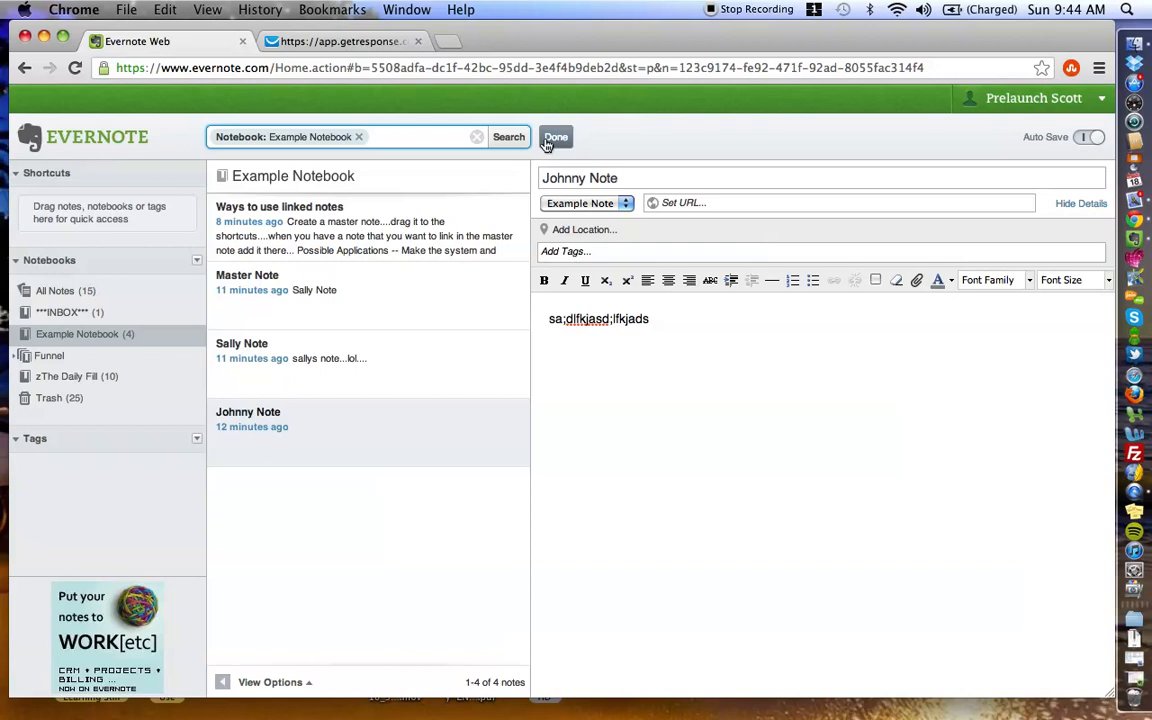
pyautogui.click(556, 136)
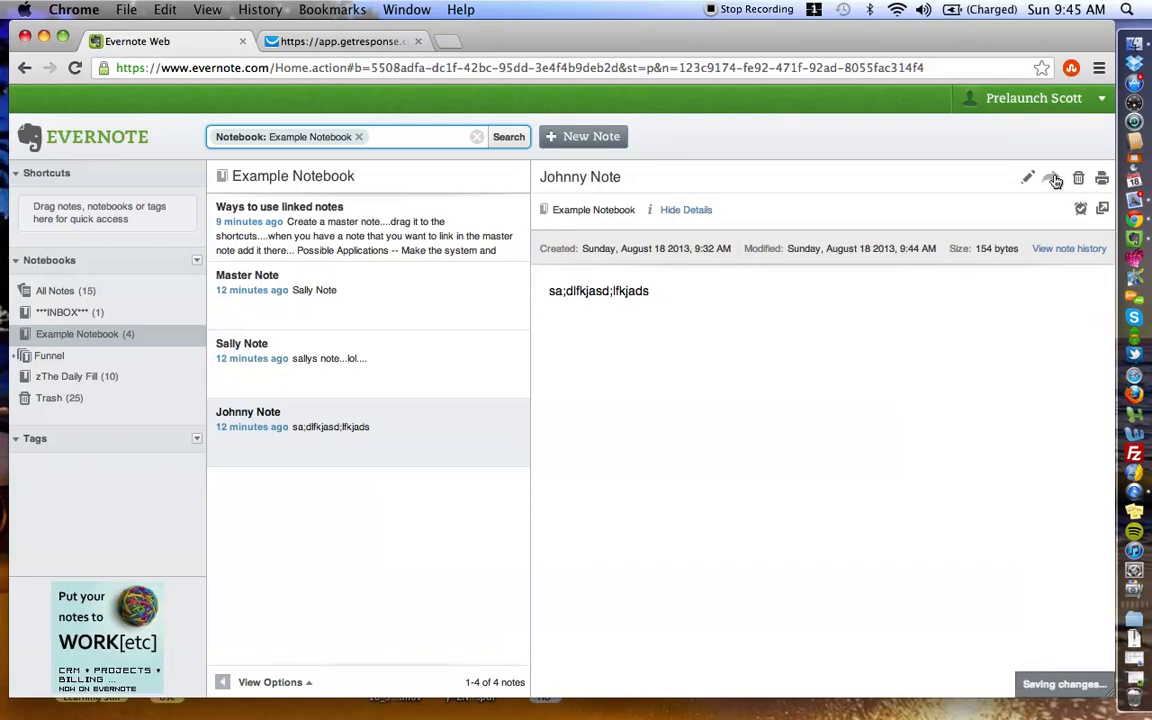
pyautogui.click(1052, 176)
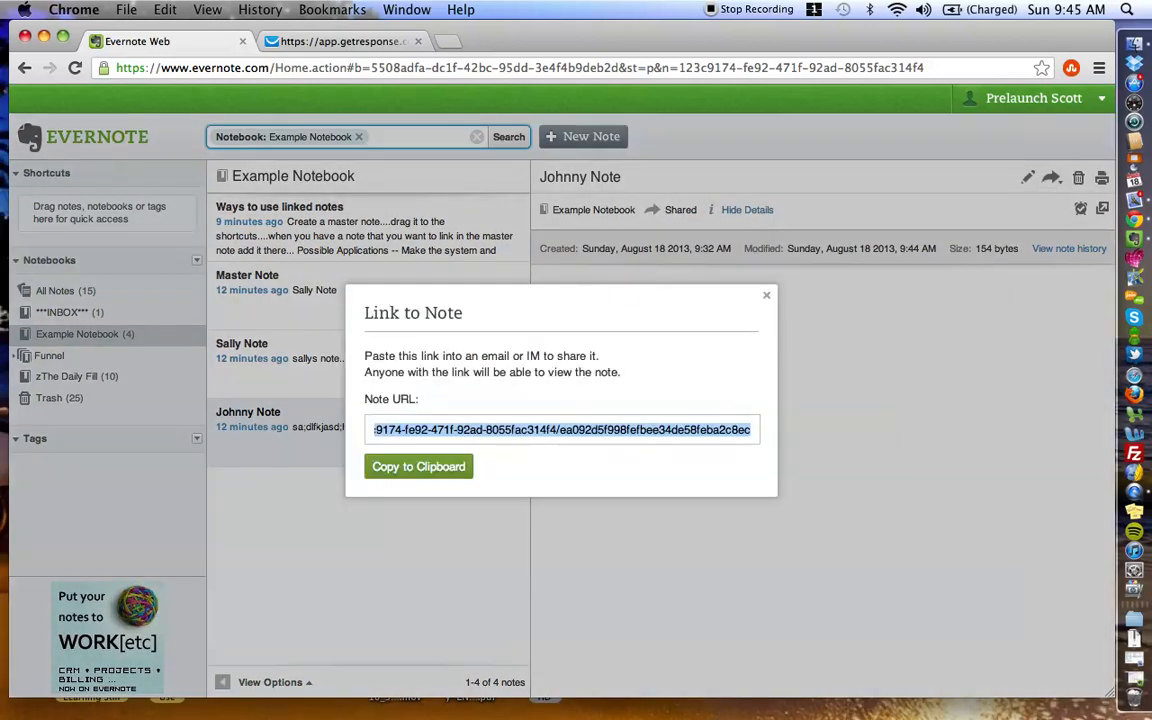
pyautogui.click(418, 466)
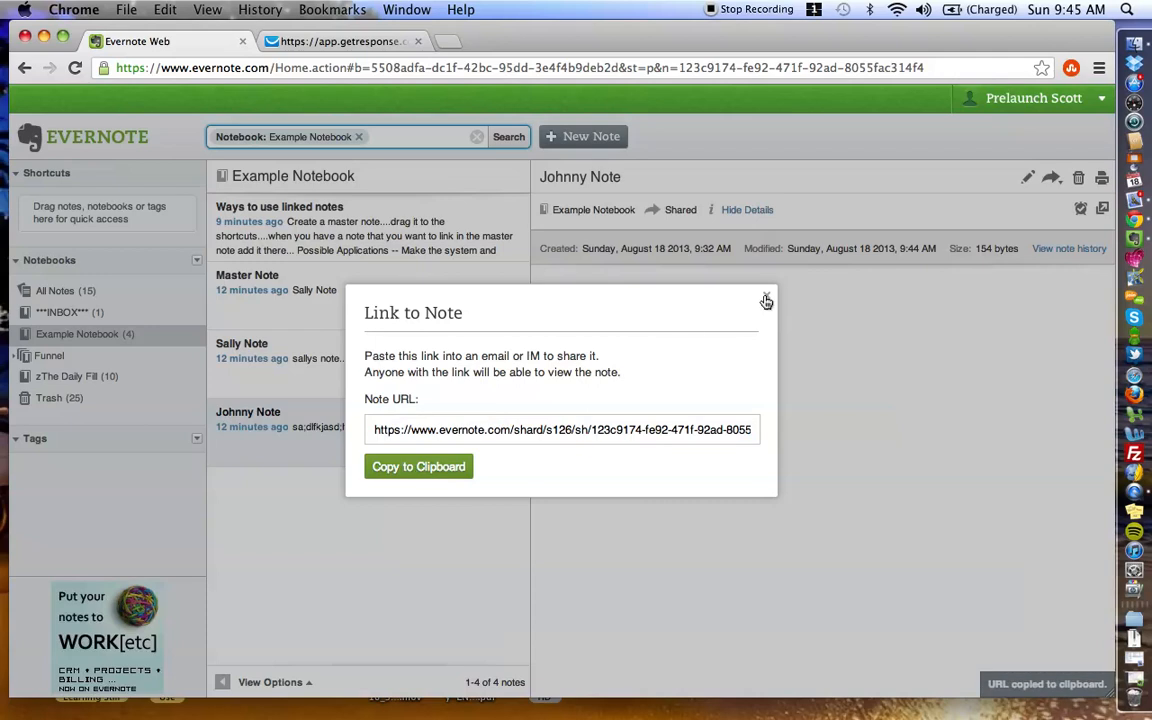
pyautogui.click(766, 300)
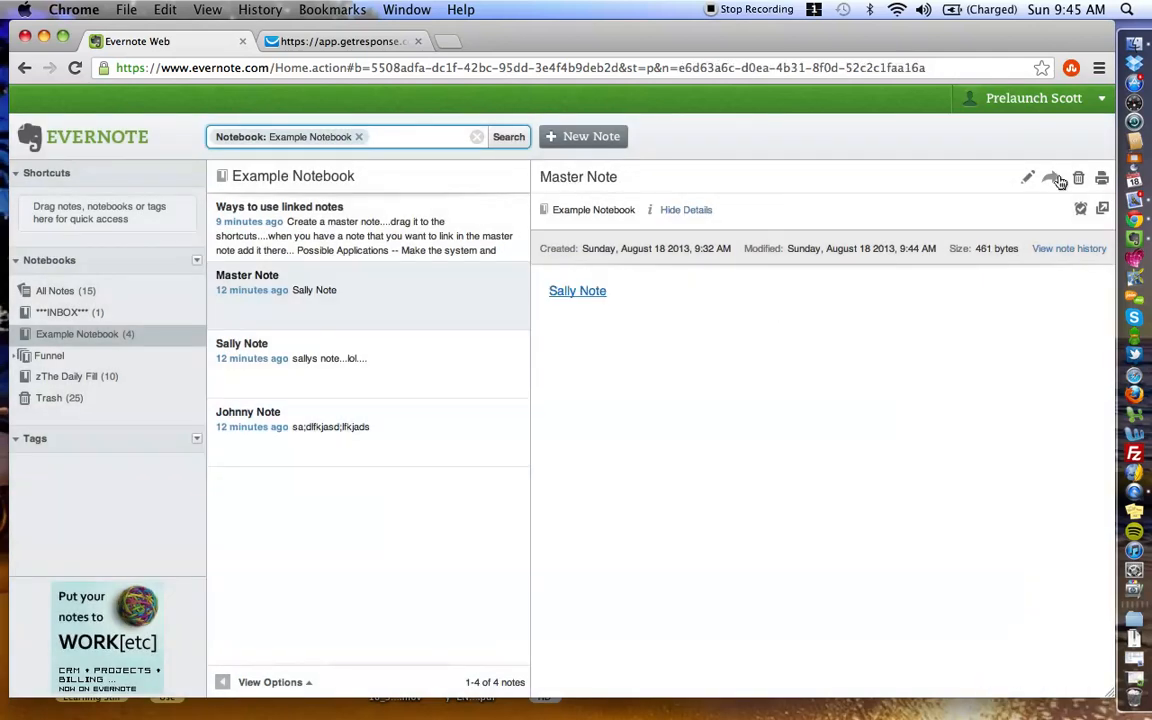
# Add 'Johnny Note' on a new line, link it to Johnny Note's shared URL and save.
pyautogui.click(1028, 176)
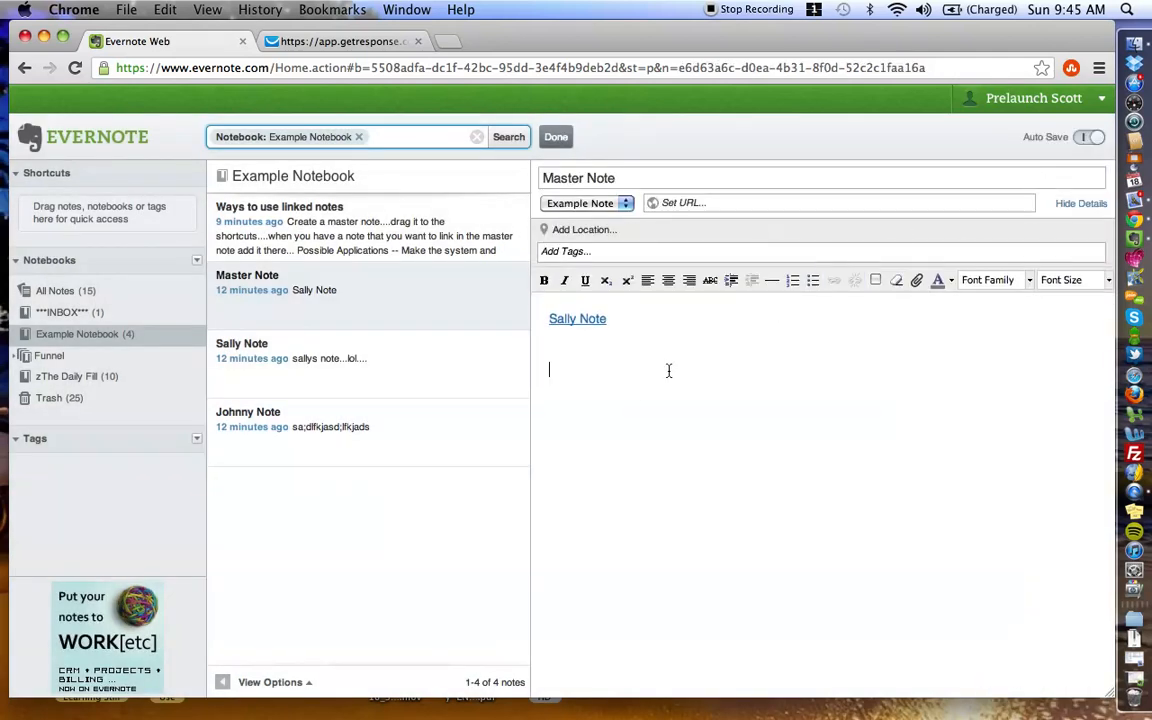
pyautogui.write('Johnny Note')
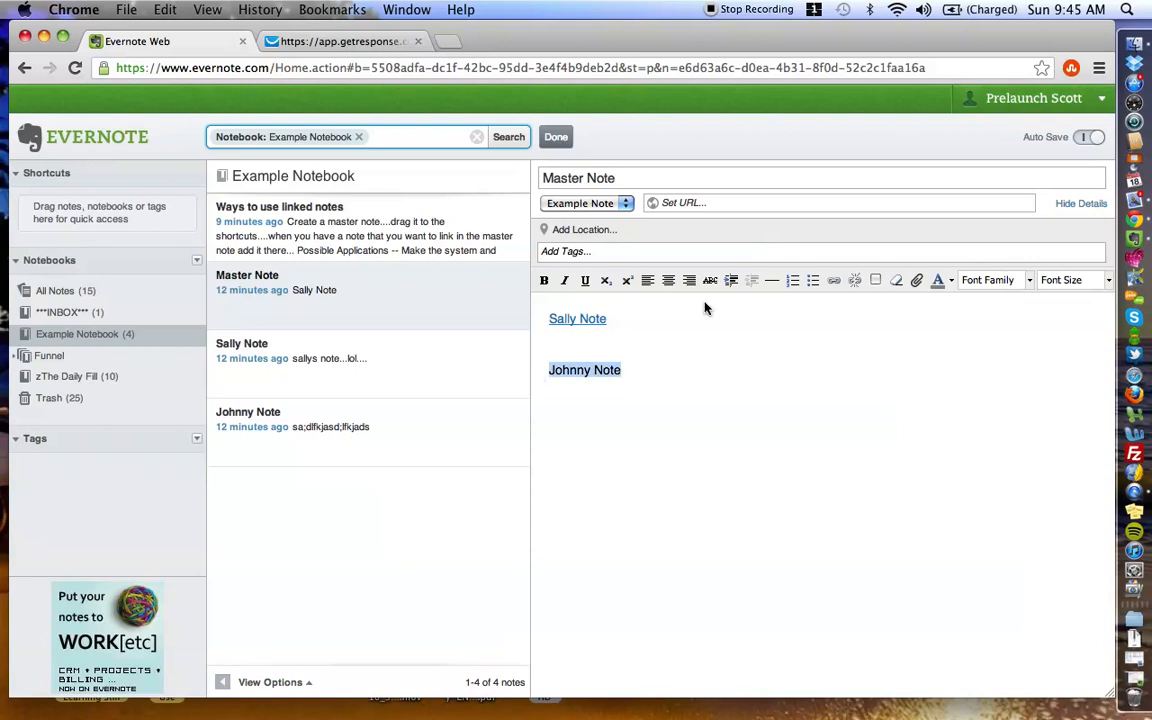
pyautogui.click(832, 280)
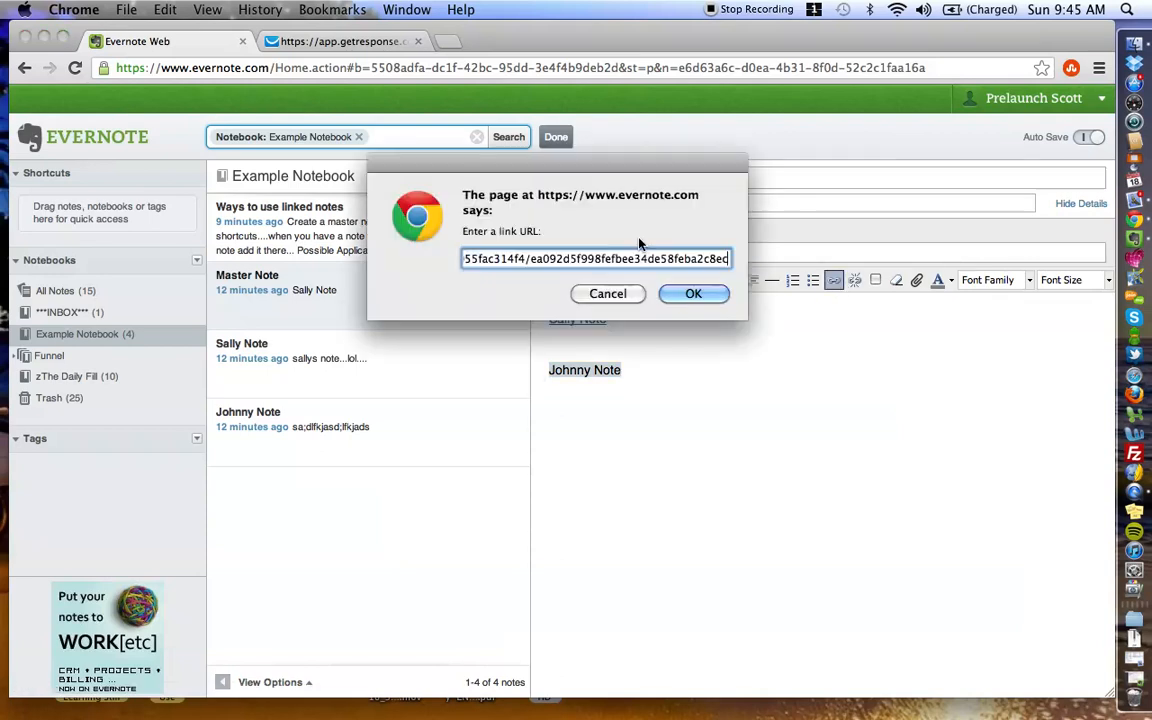
pyautogui.click(692, 292)
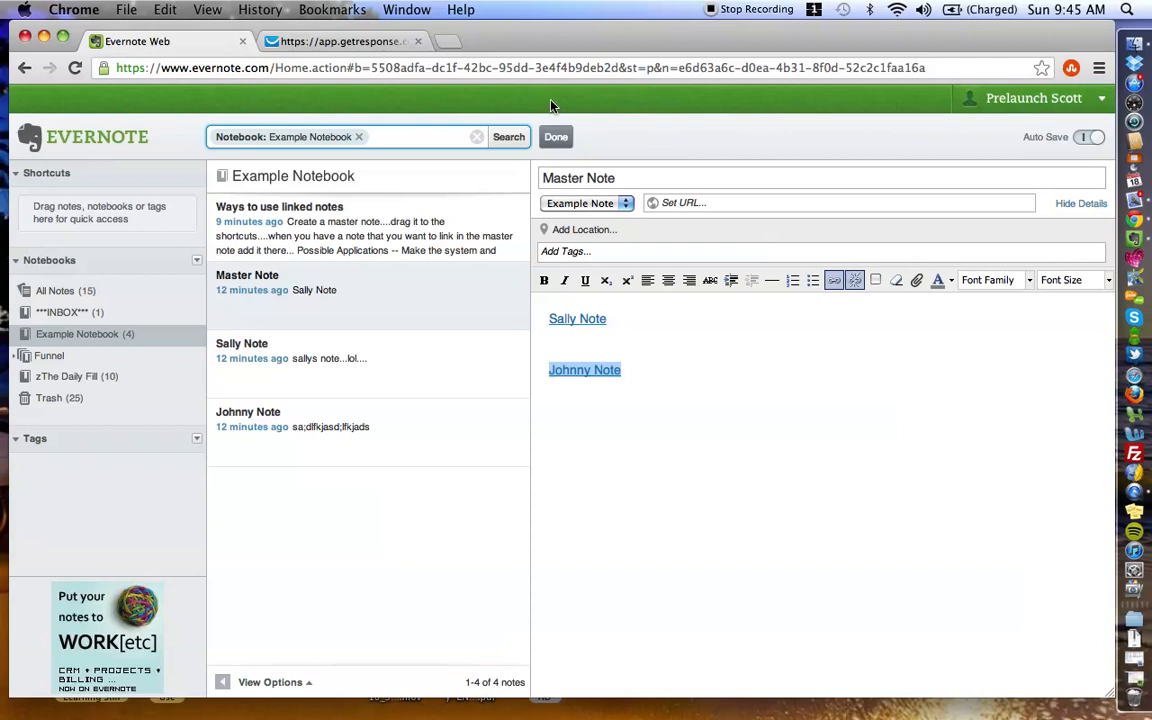
pyautogui.click(584, 370)
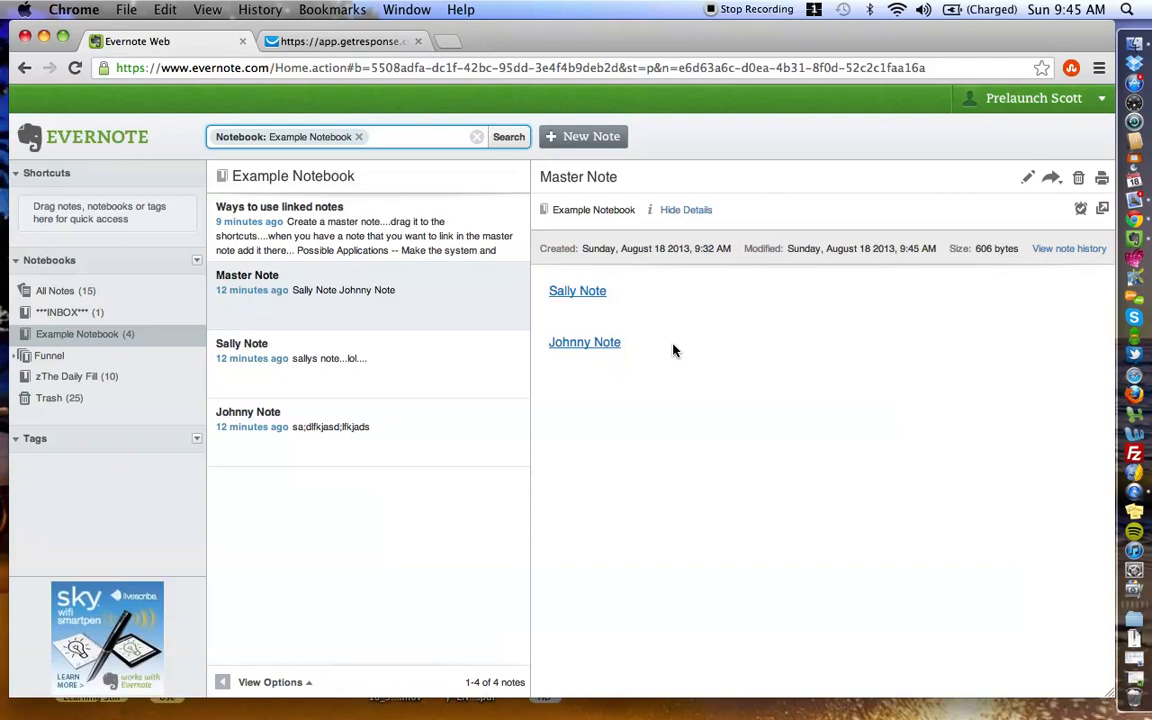
pyautogui.moveTo(714, 396)
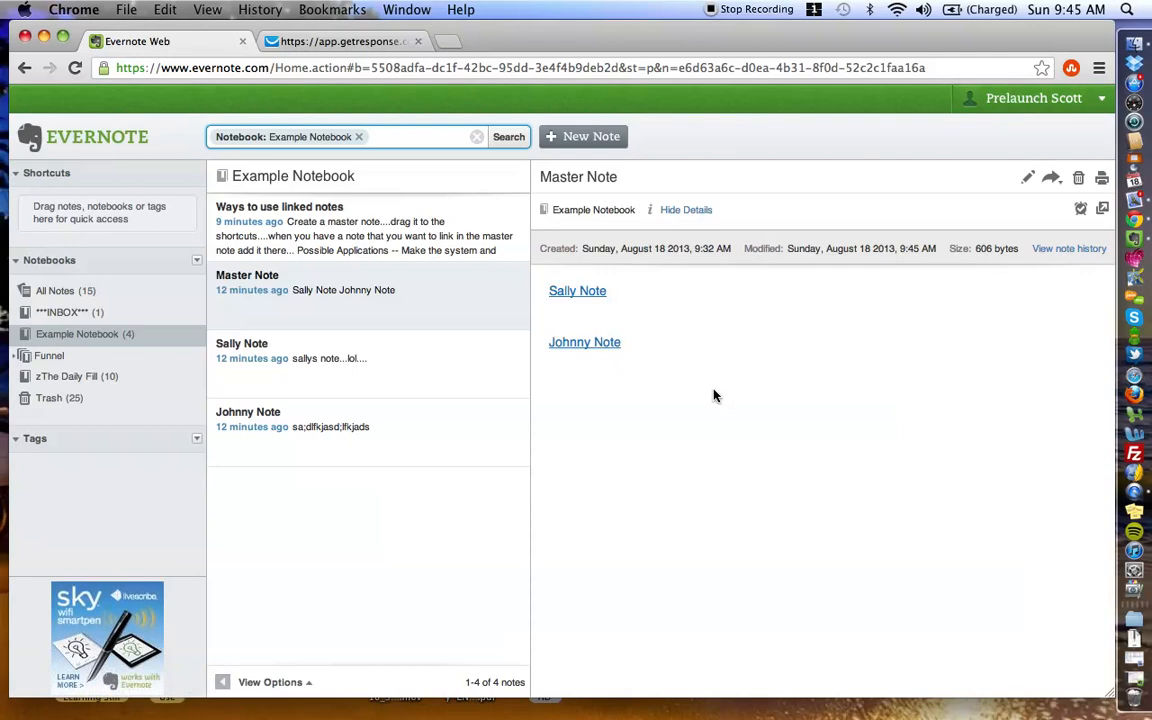
pyautogui.moveTo(660, 408)
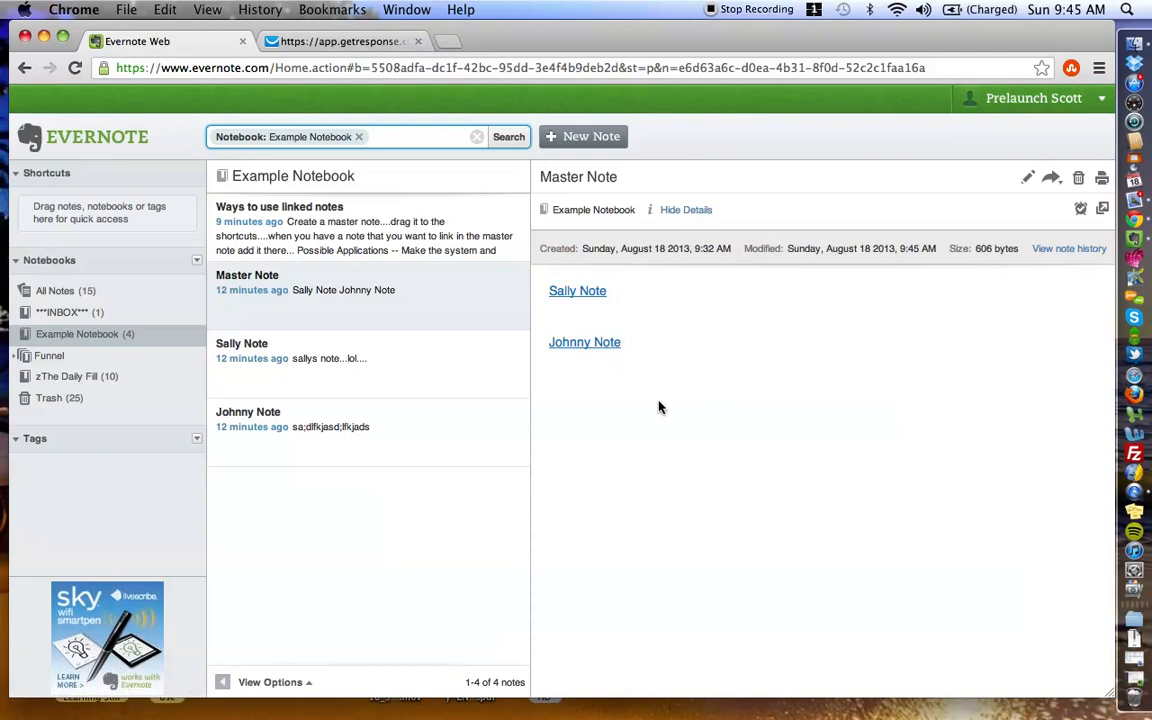
# Bring up the sharing options for the Master Note.
pyautogui.click(1052, 178)
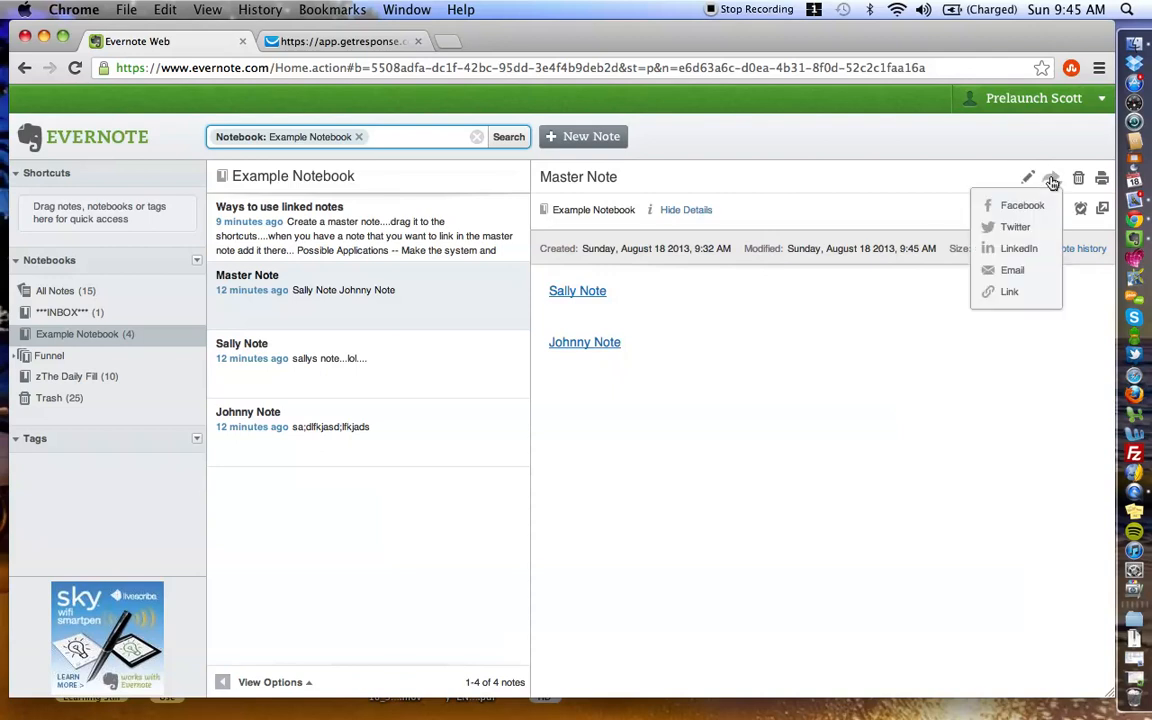
pyautogui.moveTo(1018, 248)
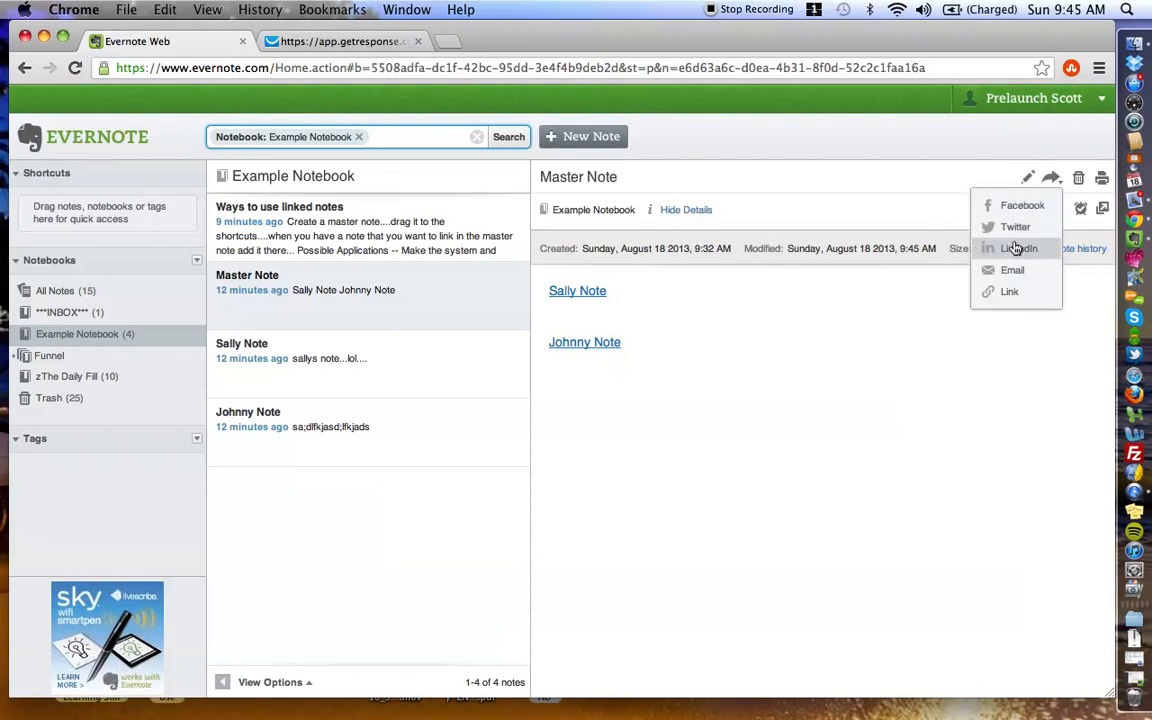
pyautogui.moveTo(1016, 228)
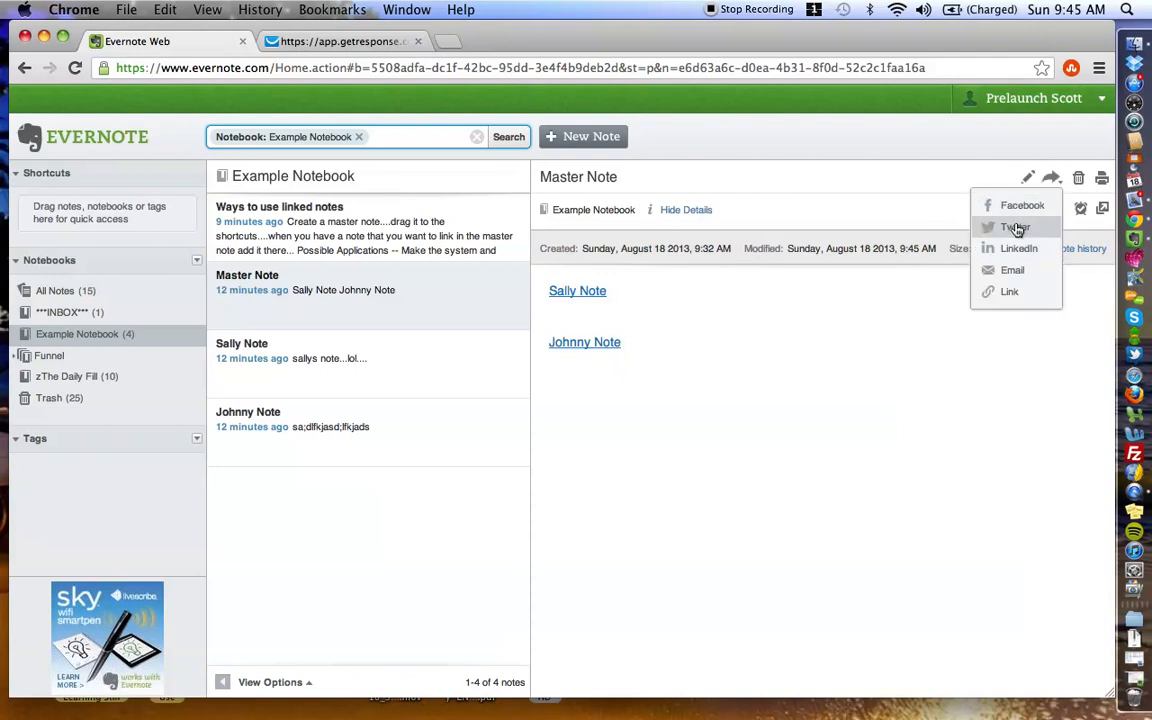
pyautogui.moveTo(1048, 180)
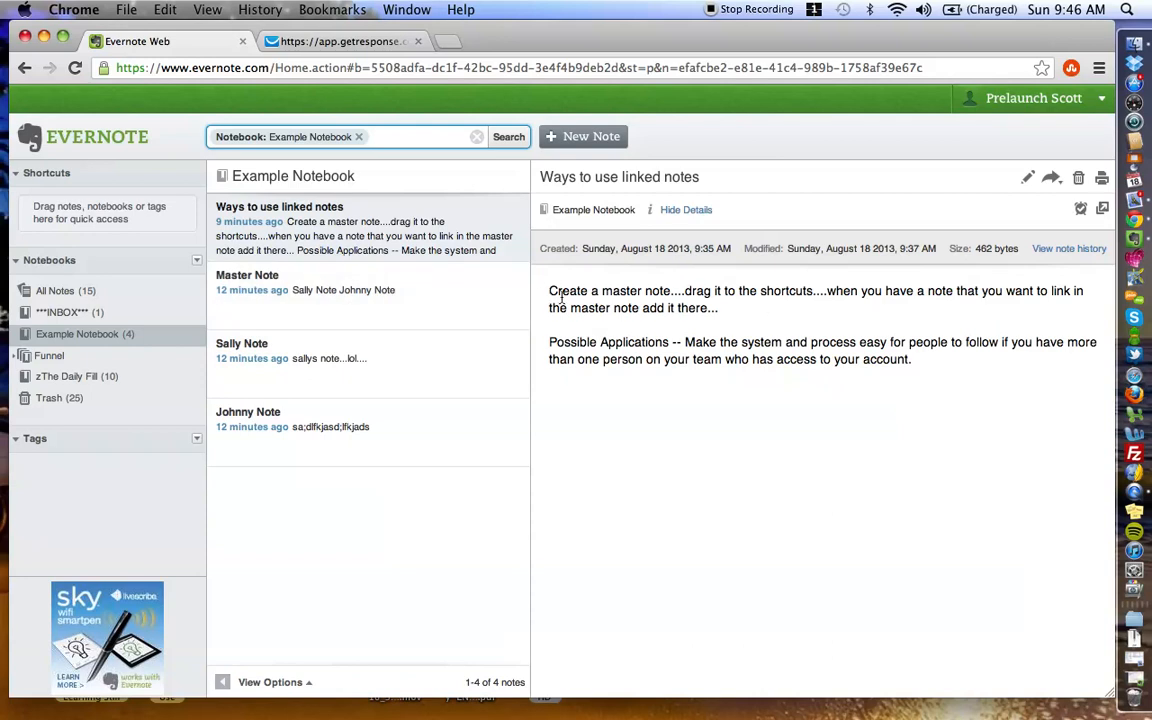
pyautogui.moveTo(598, 296)
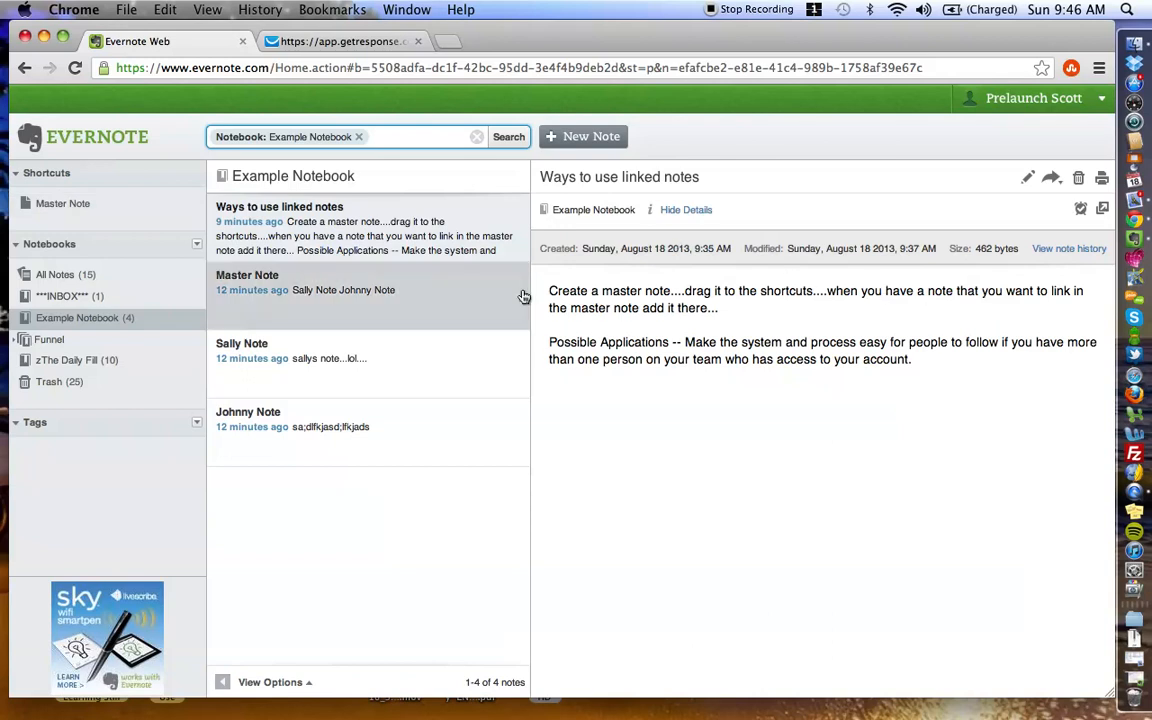
pyautogui.moveTo(228, 248)
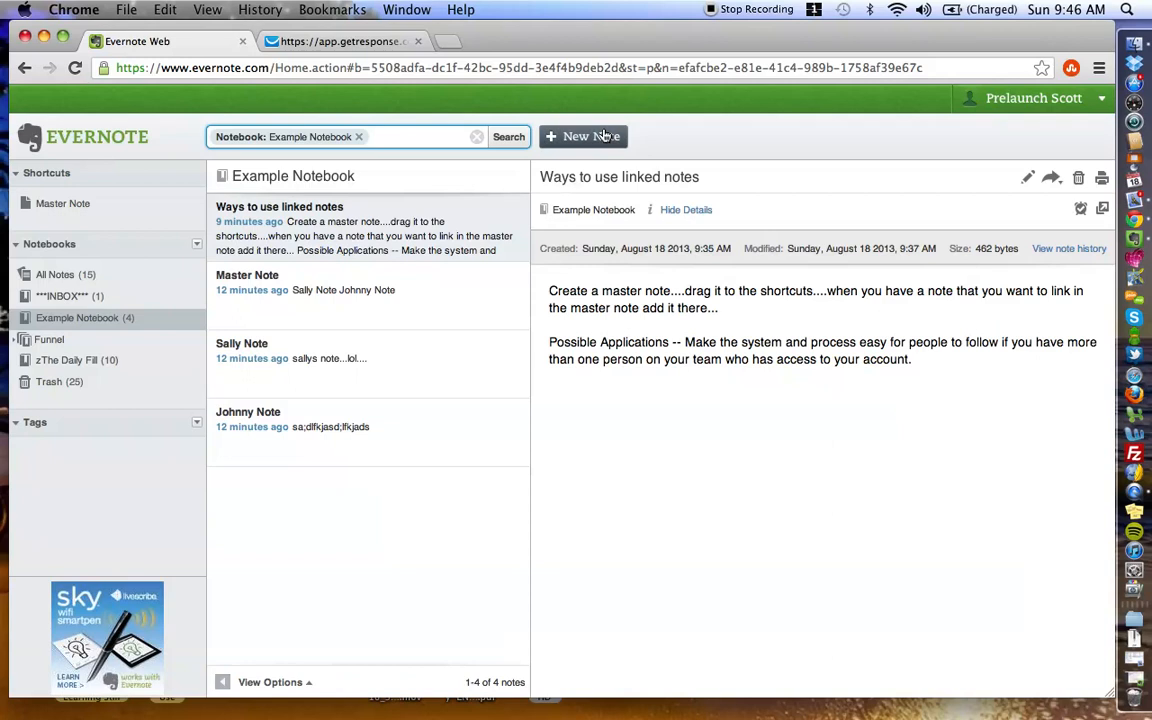
# Create an empty note titled 'New Note For Master Note', save it and return to Master Note.
pyautogui.click(584, 136)
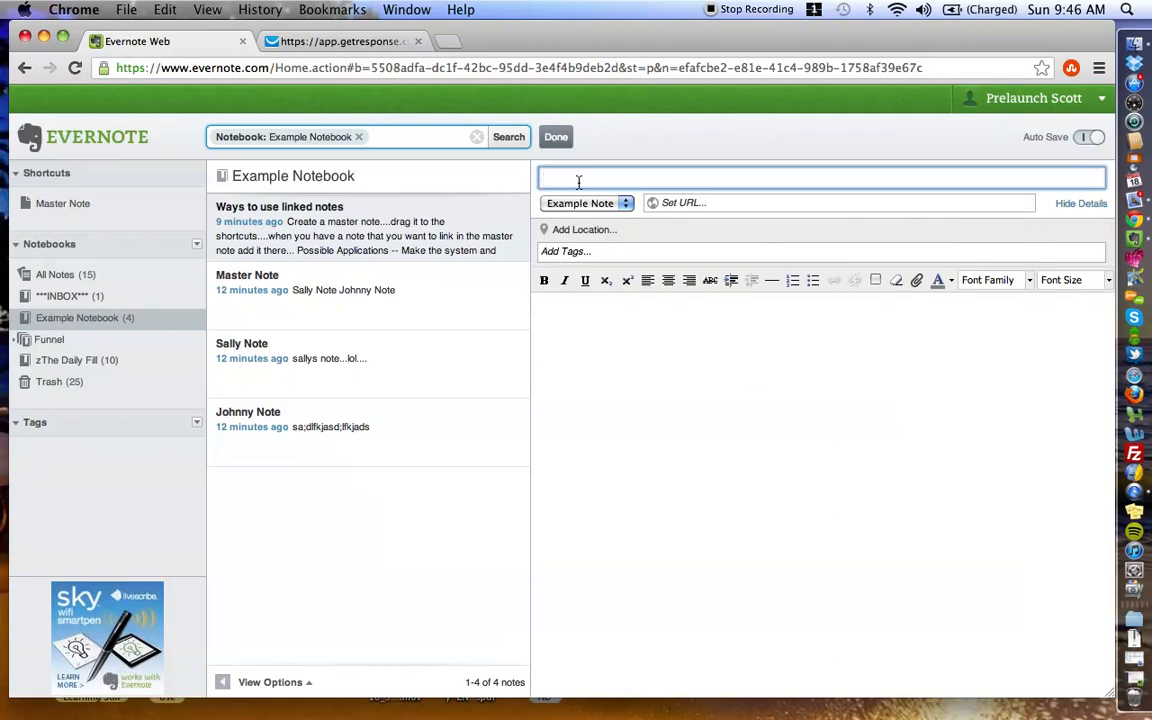
pyautogui.write('New Note For')
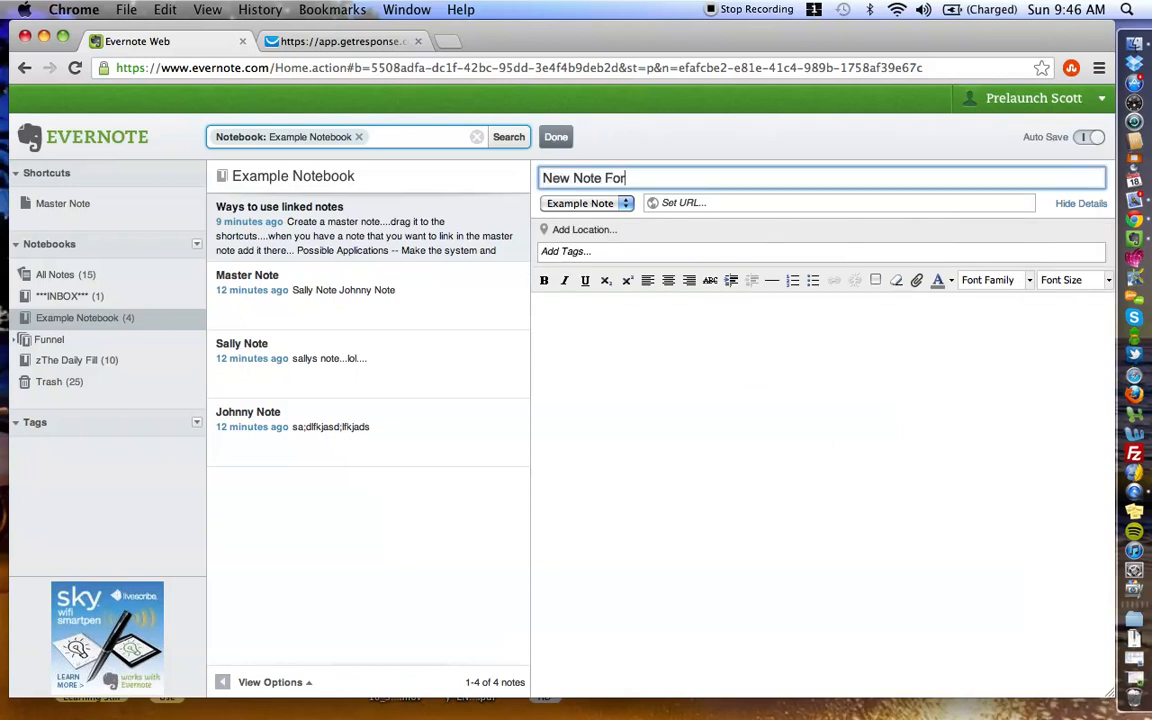
pyautogui.write('Master Note')
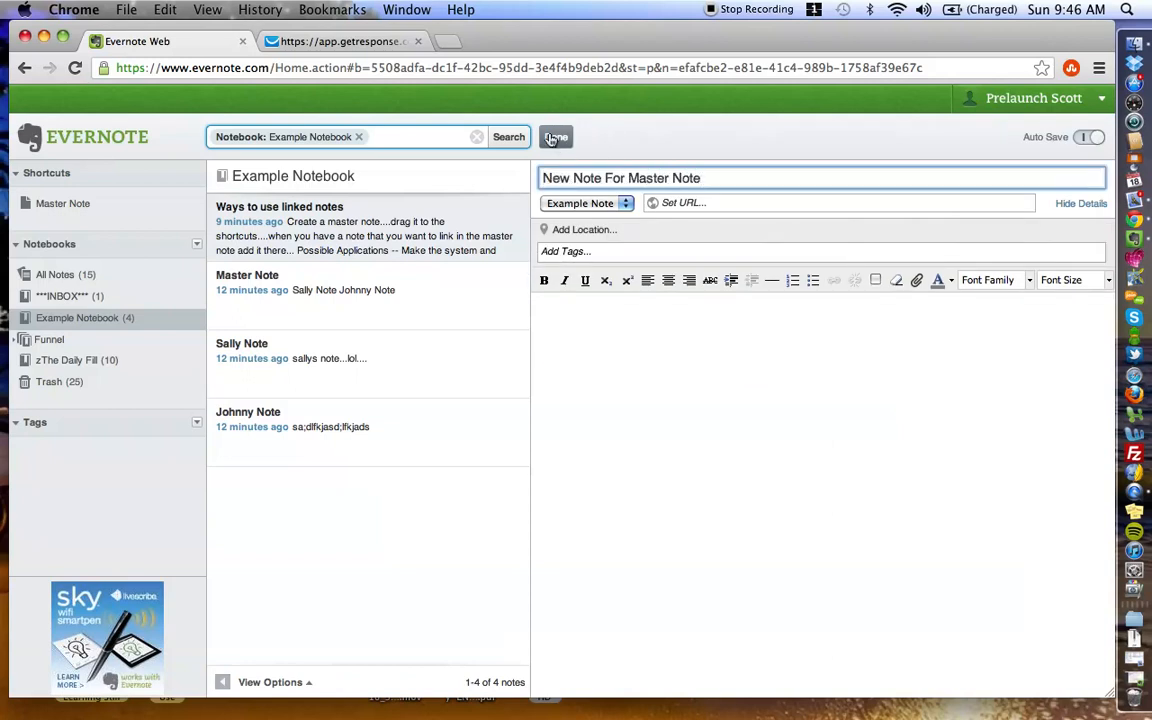
pyautogui.click(556, 136)
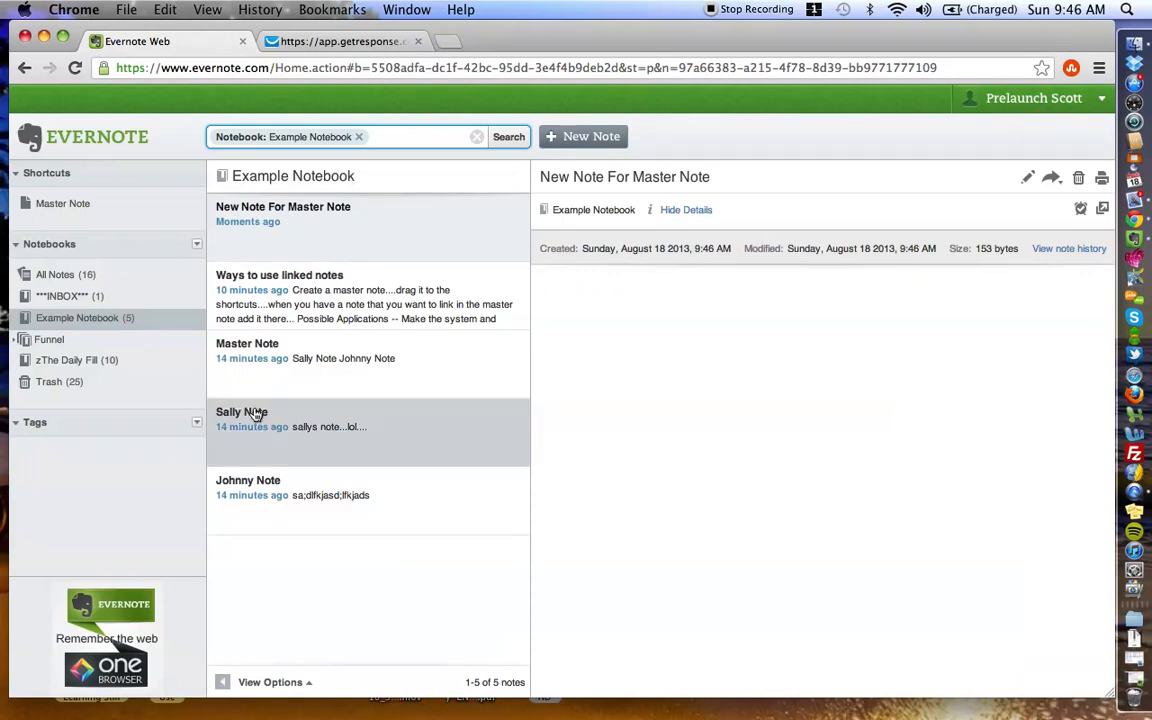
pyautogui.moveTo(374, 222)
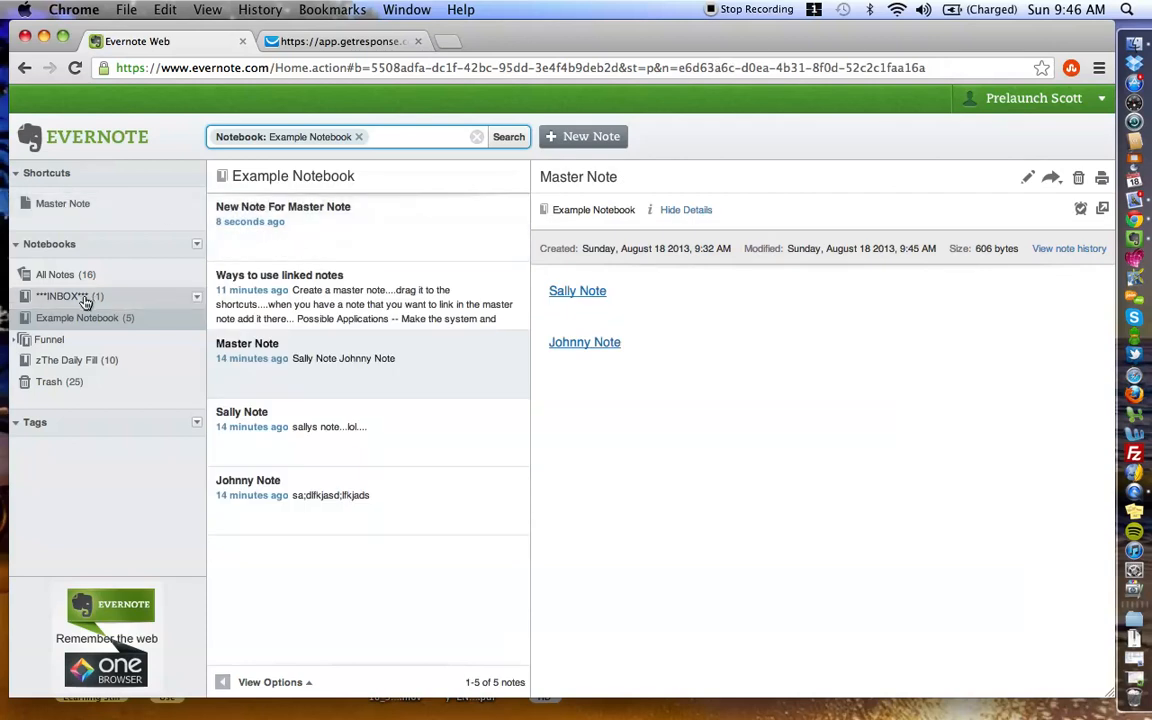
pyautogui.moveTo(64, 204)
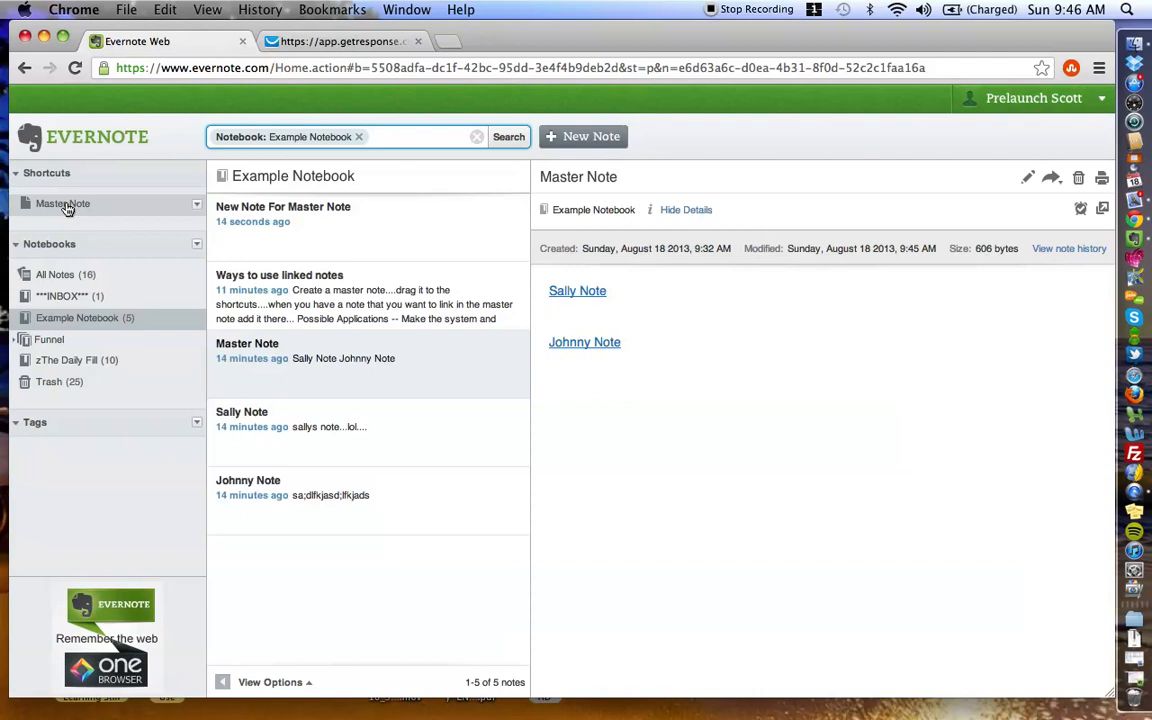
pyautogui.click(284, 212)
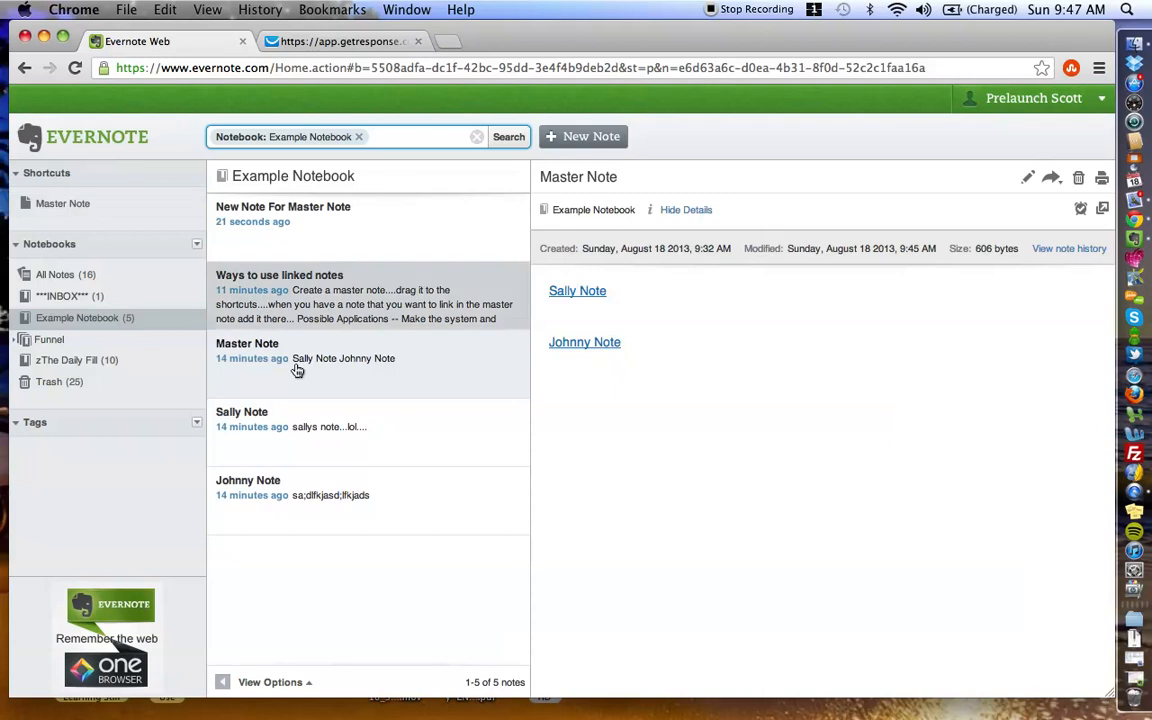
pyautogui.moveTo(616, 390)
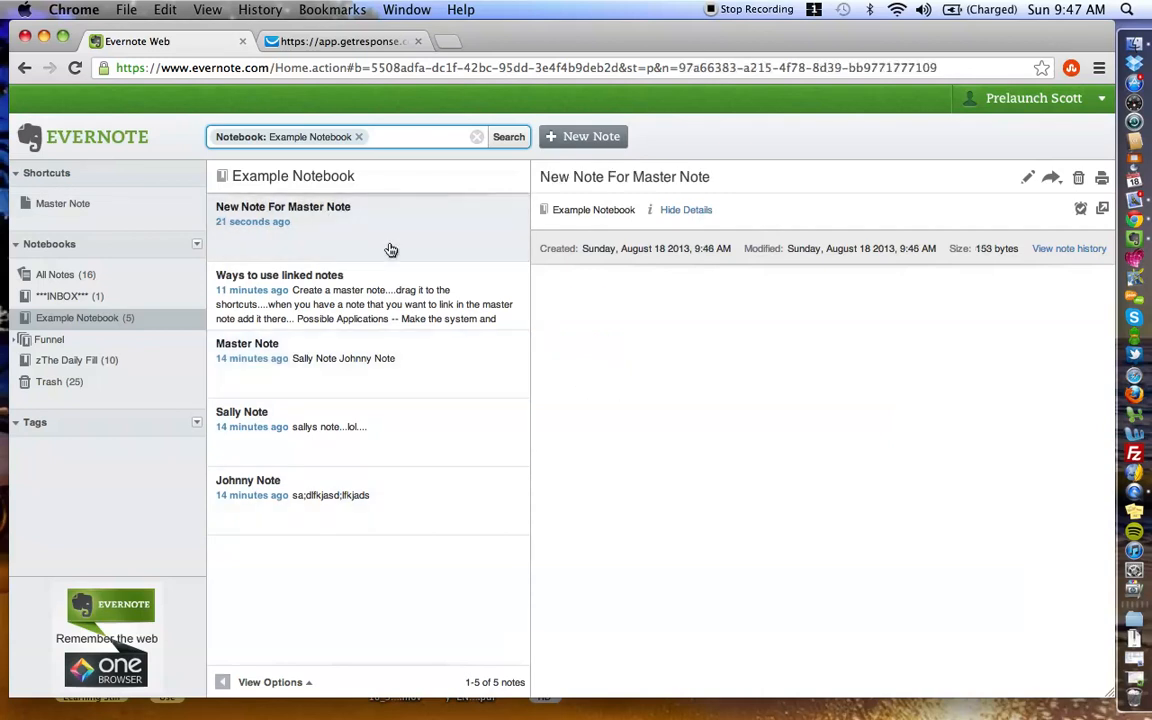
# Copy a shareable link to 'New Note For Master Note' to the clipboard.
pyautogui.click(1052, 176)
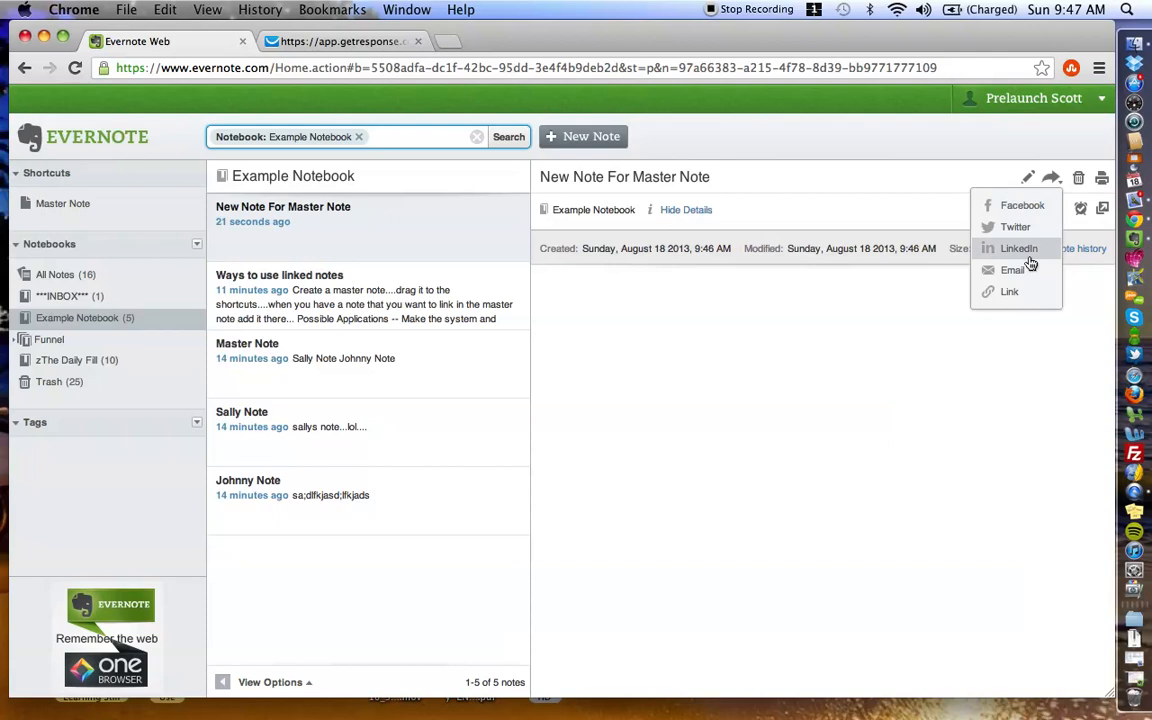
pyautogui.click(1008, 292)
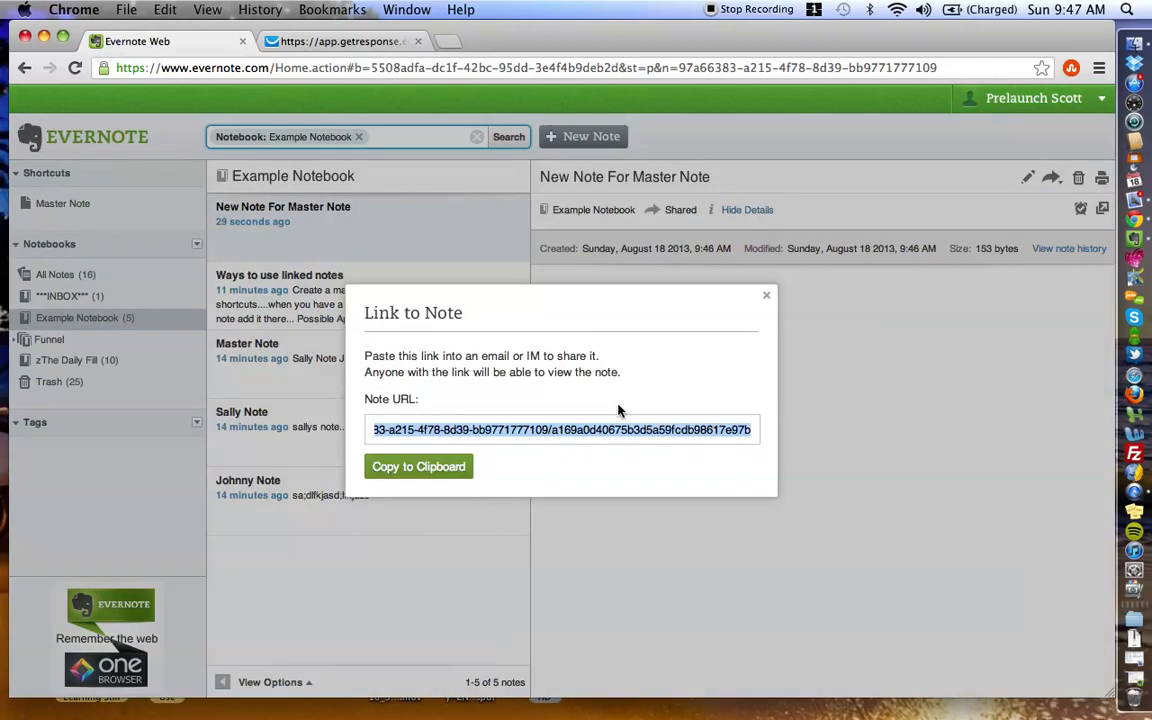
pyautogui.click(418, 466)
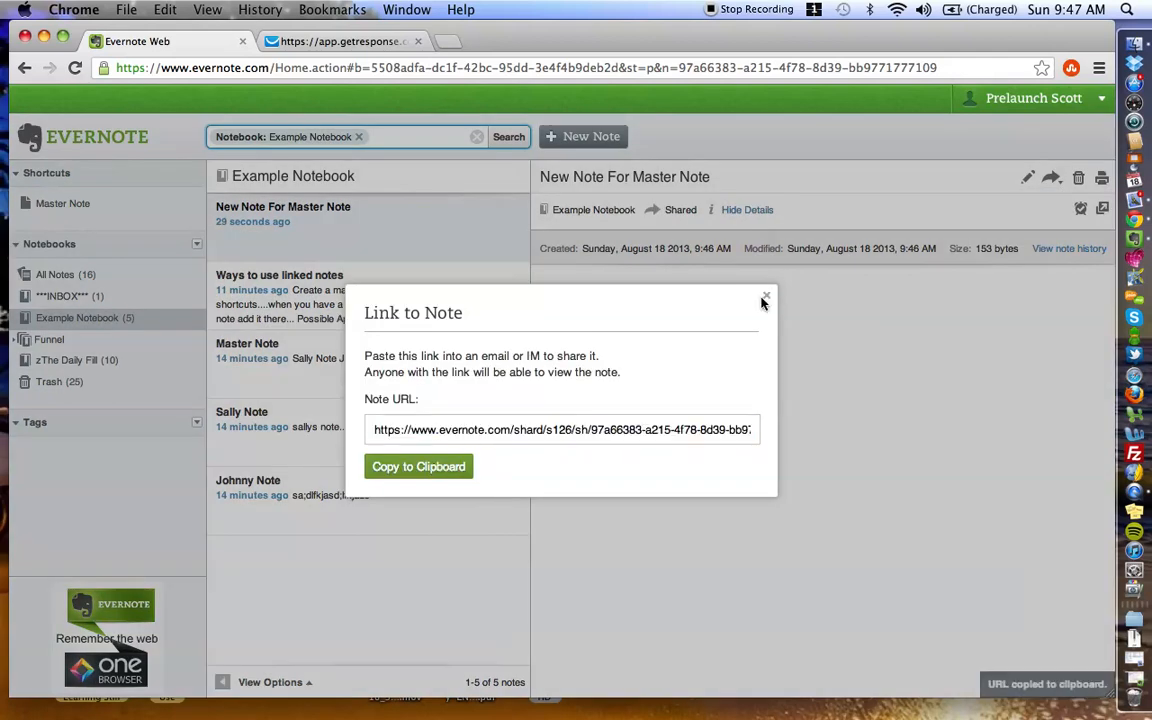
pyautogui.click(764, 298)
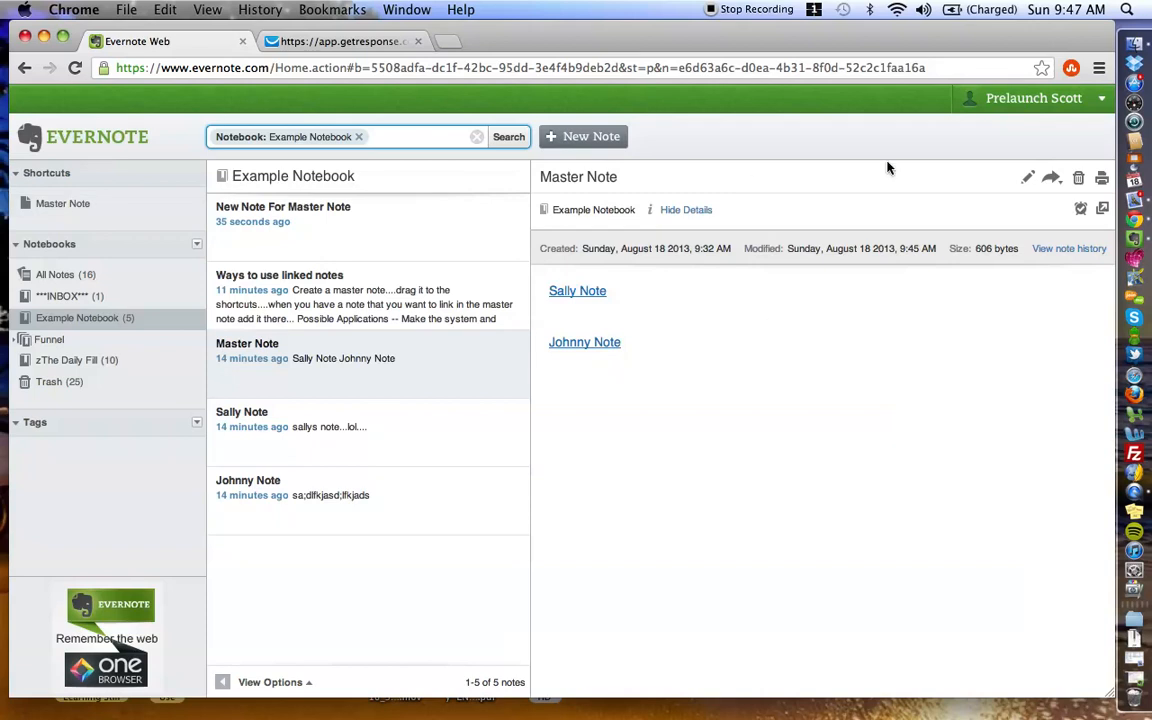
# Add a 'New Note' line linked to the shared note URL, then show 'Ways to use linked notes'.
pyautogui.click(1028, 176)
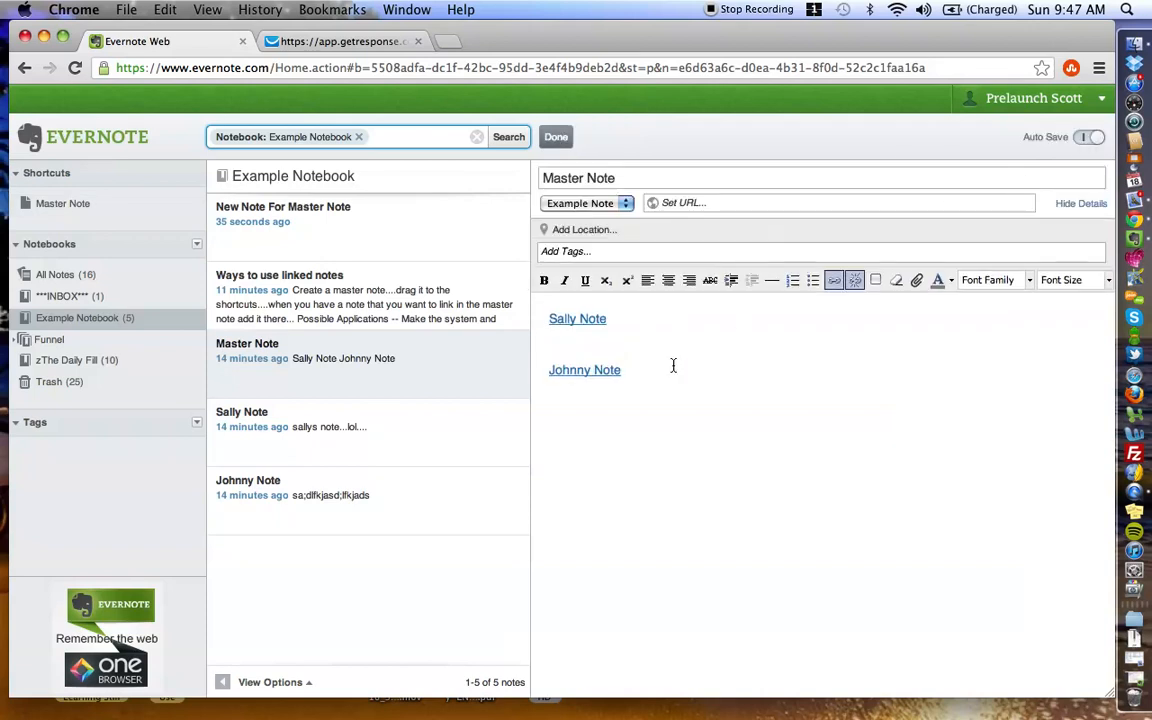
pyautogui.write('New Now')
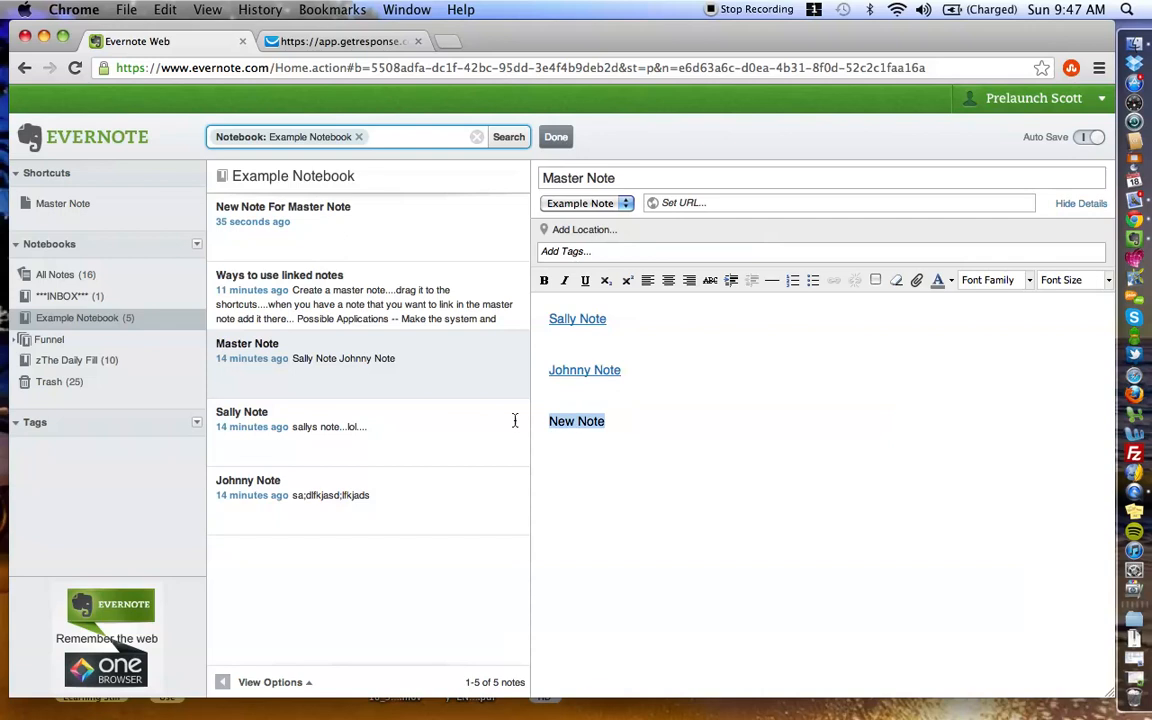
pyautogui.click(834, 280)
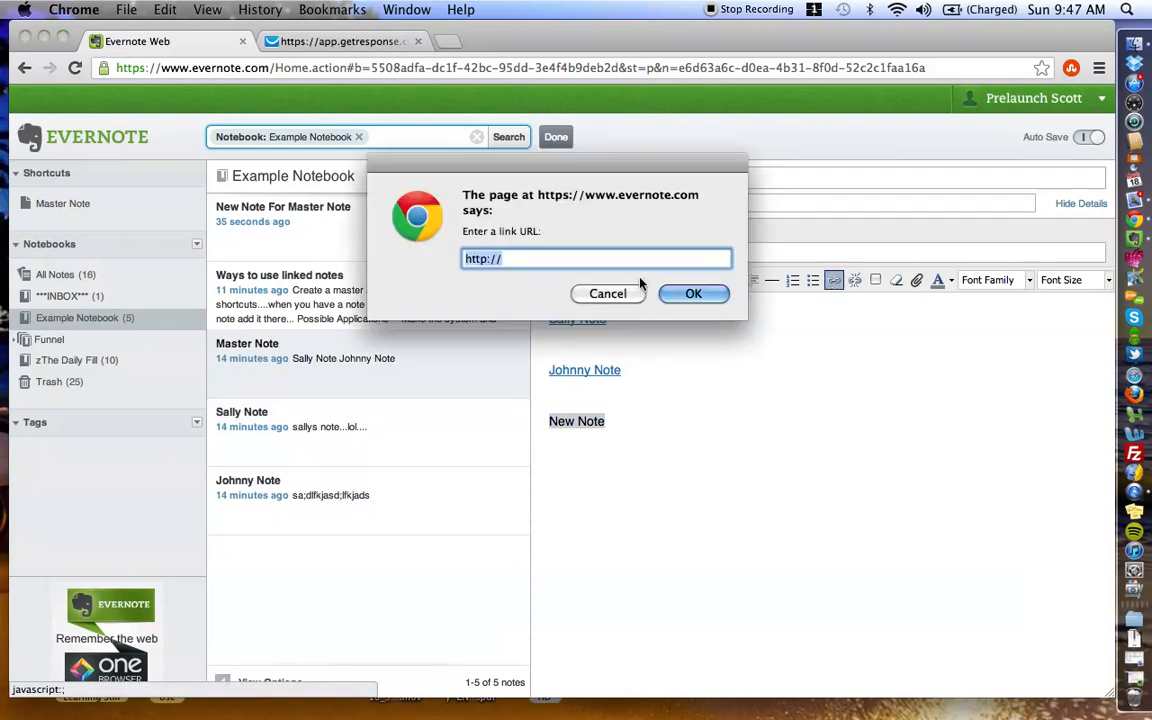
pyautogui.write('1777109/a169a0d40675b3d5a59fcdb98617e97b')
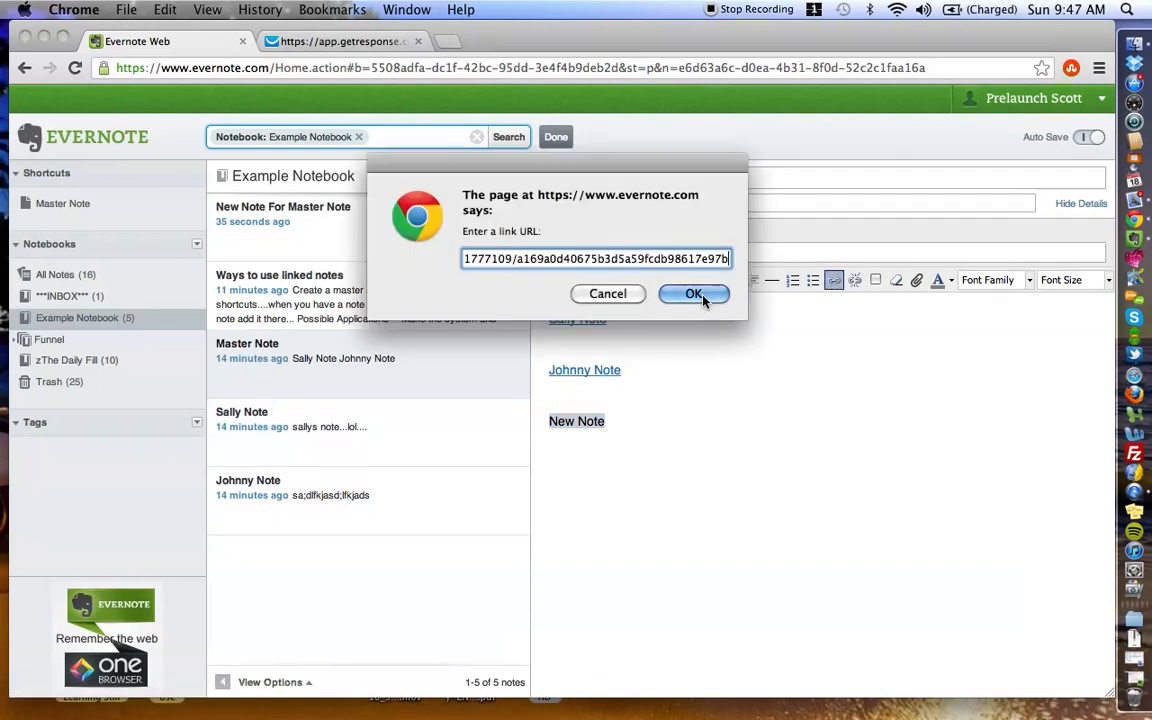
pyautogui.click(692, 292)
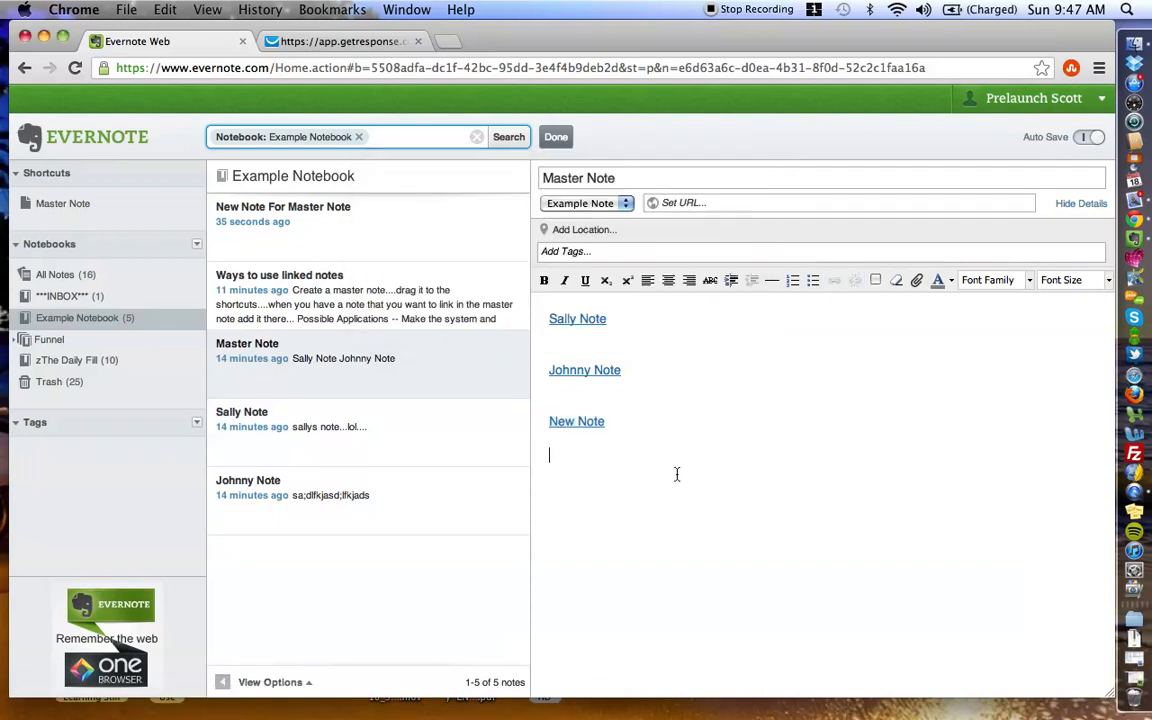
pyautogui.click(280, 296)
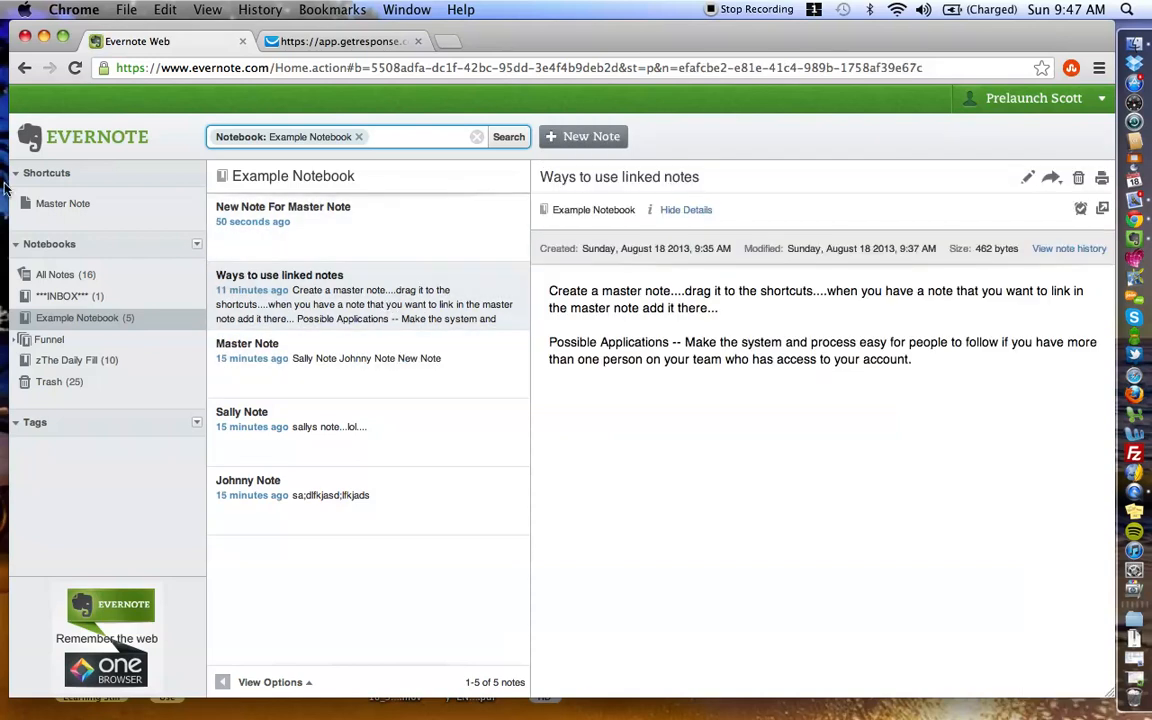
pyautogui.moveTo(396, 288)
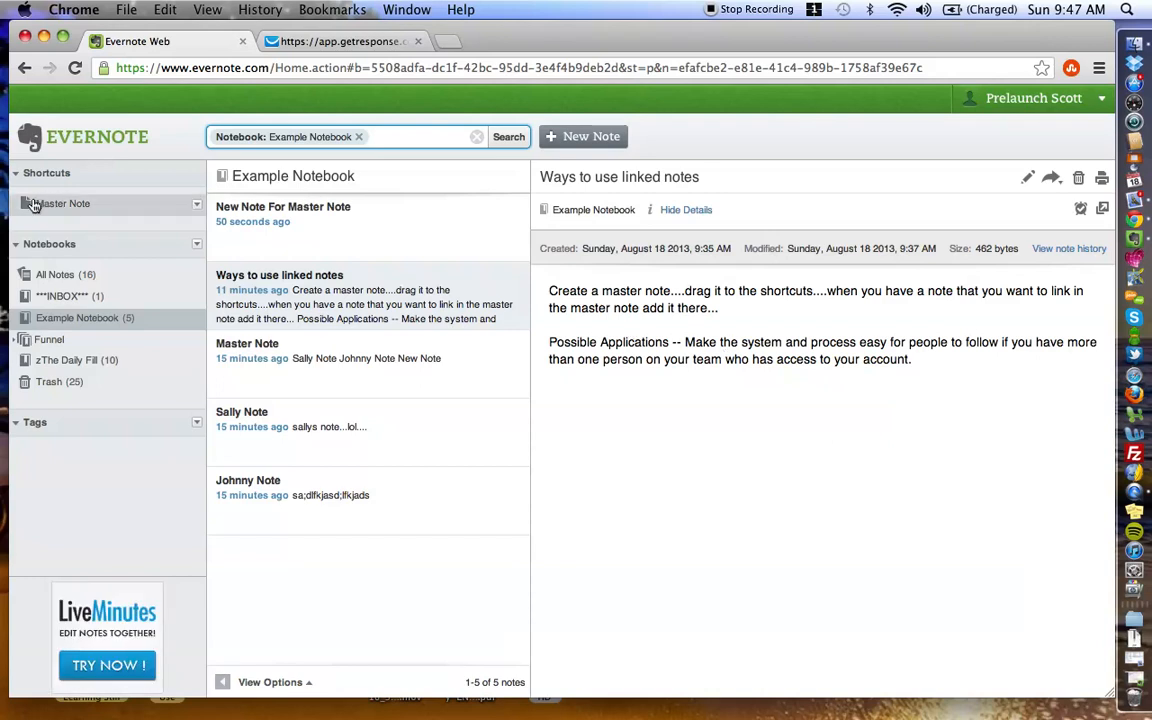
pyautogui.moveTo(70, 210)
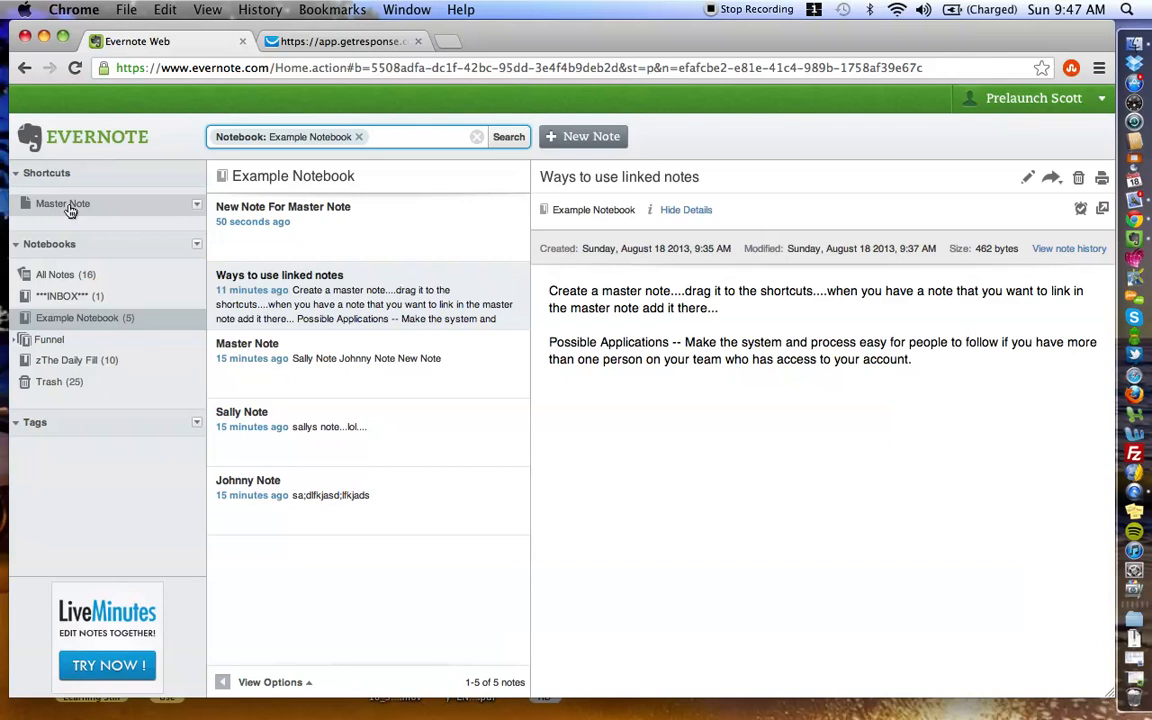
pyautogui.moveTo(44, 208)
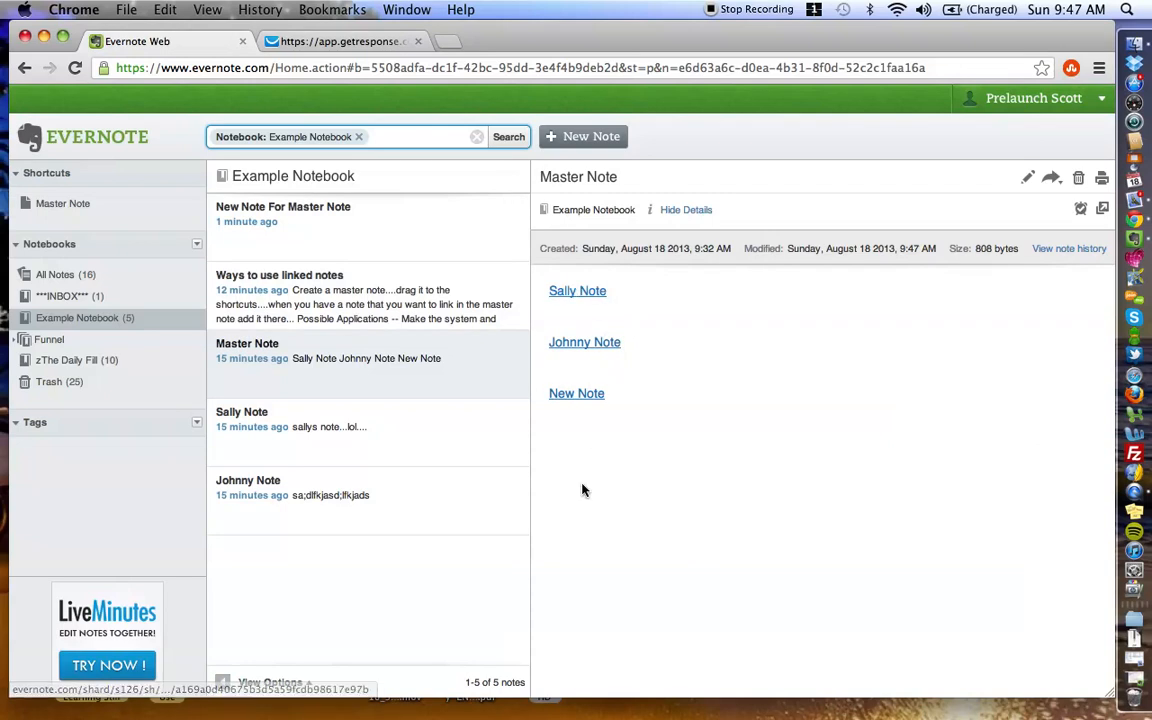
pyautogui.moveTo(1020, 206)
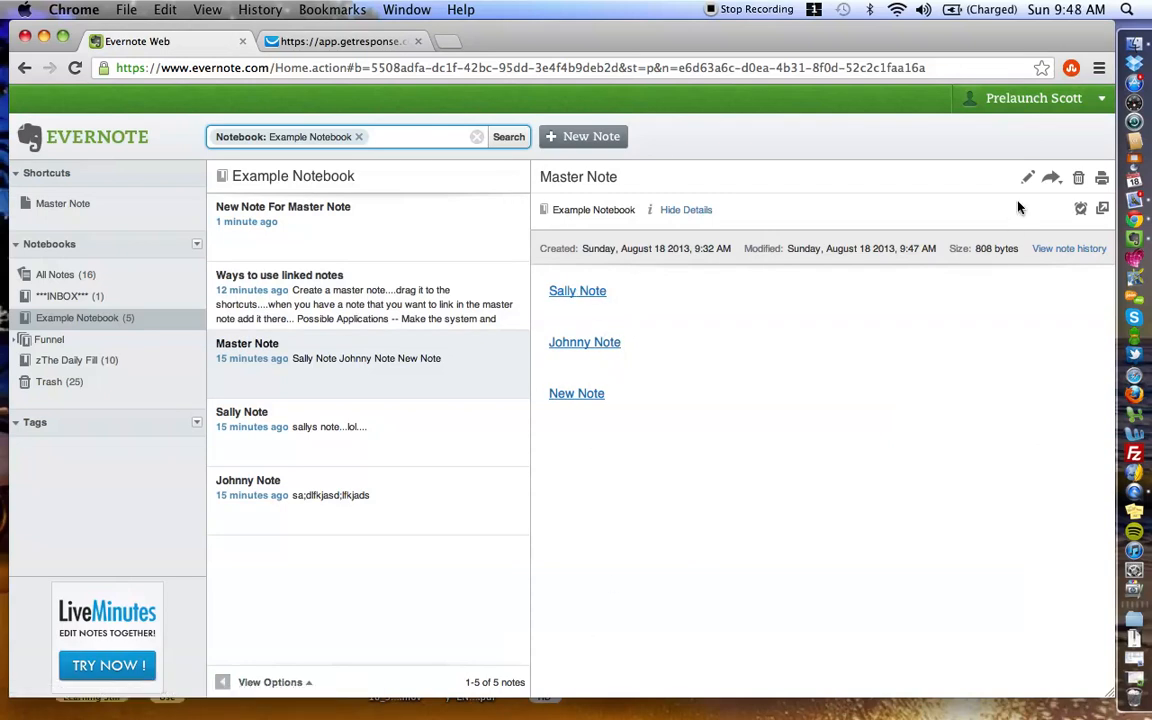
# Add the heading 'Systems For Promotion in Social Media' at the top of Master Note.
pyautogui.click(1028, 176)
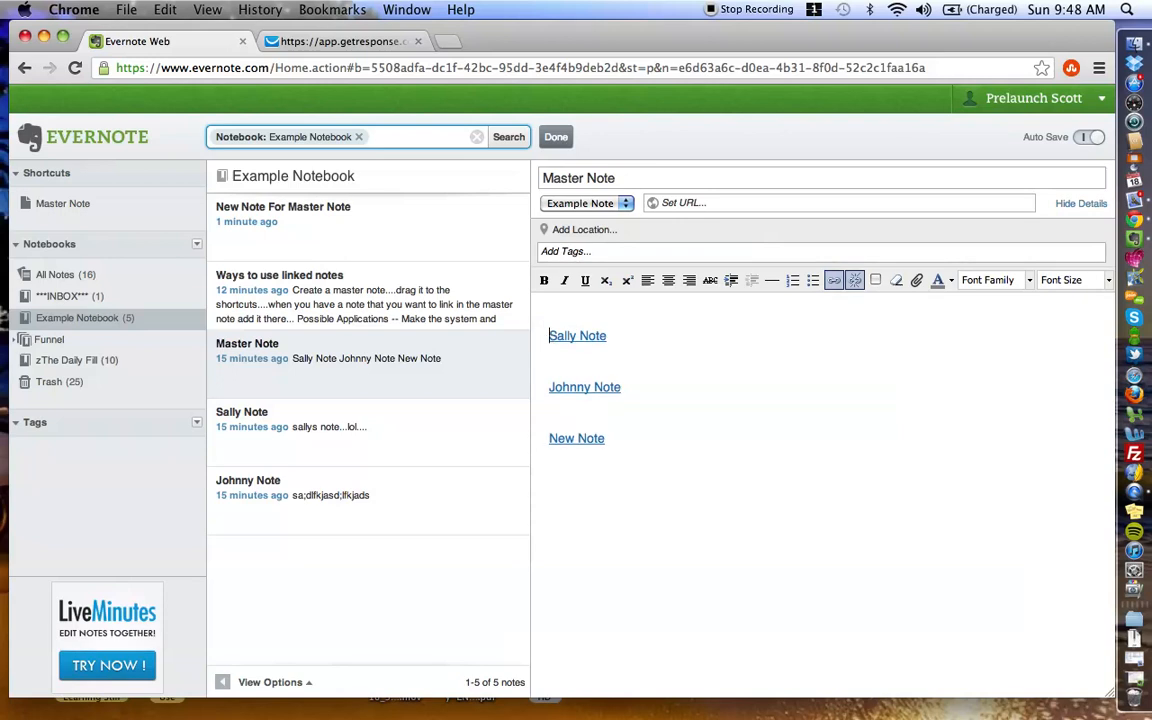
pyautogui.write('Syst')
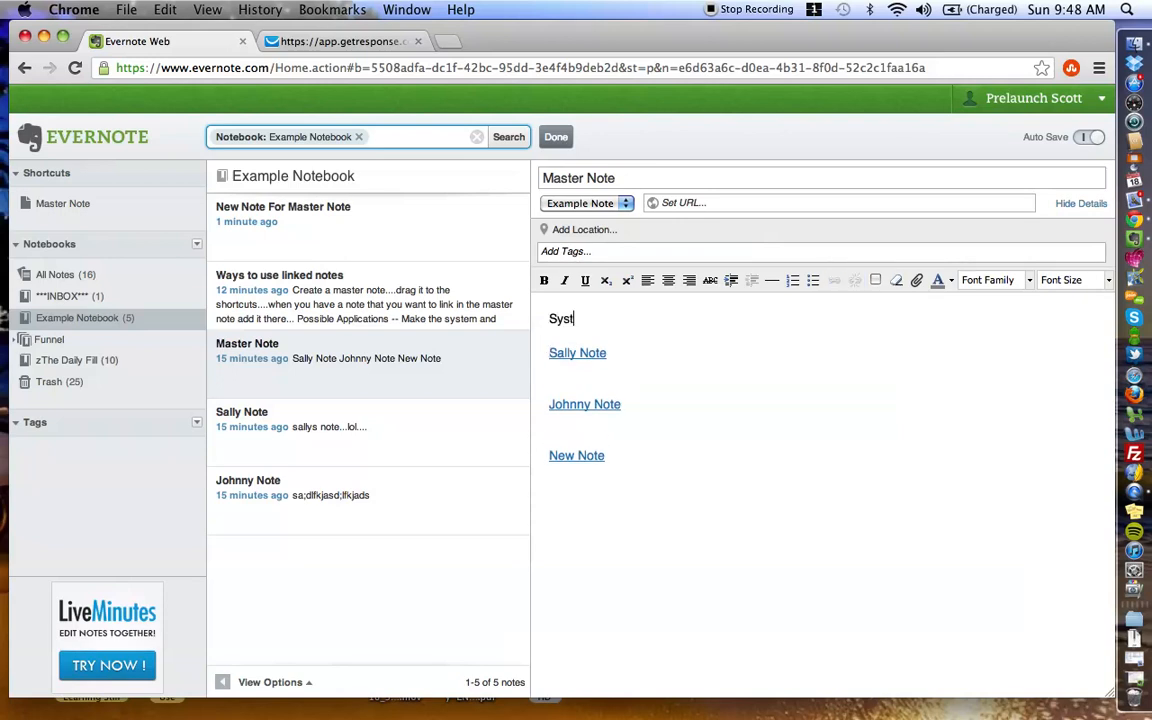
pyautogui.write('ems For Promotion in So')
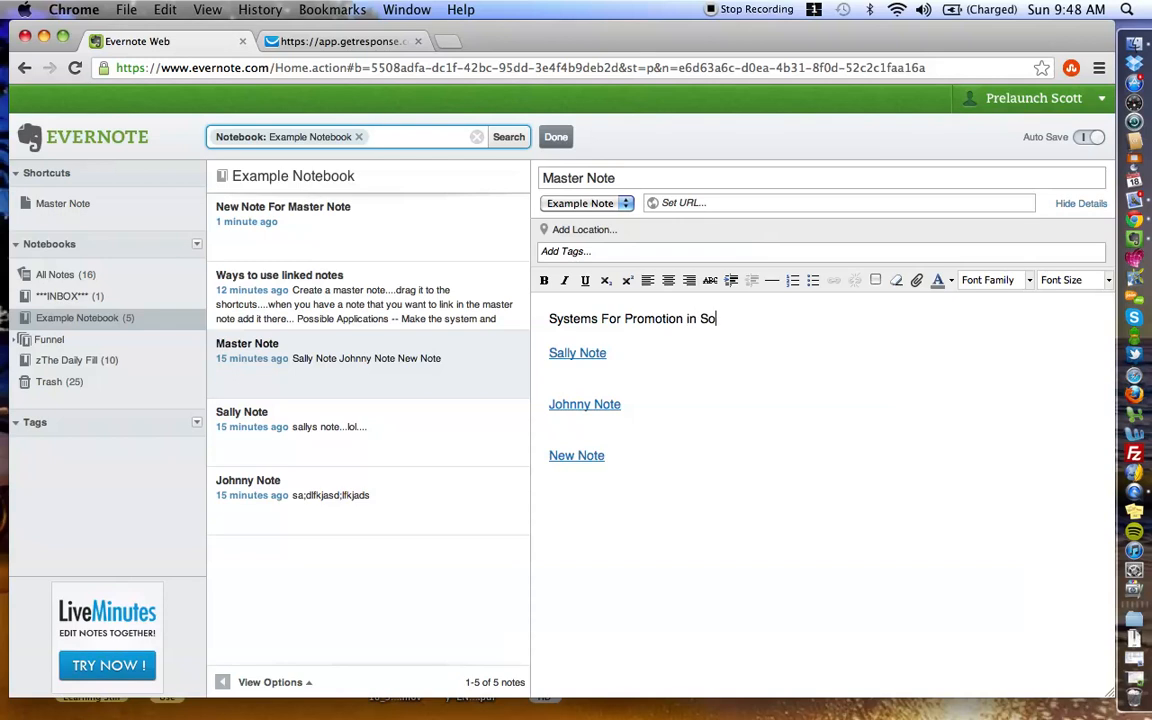
pyautogui.write('cial Media')
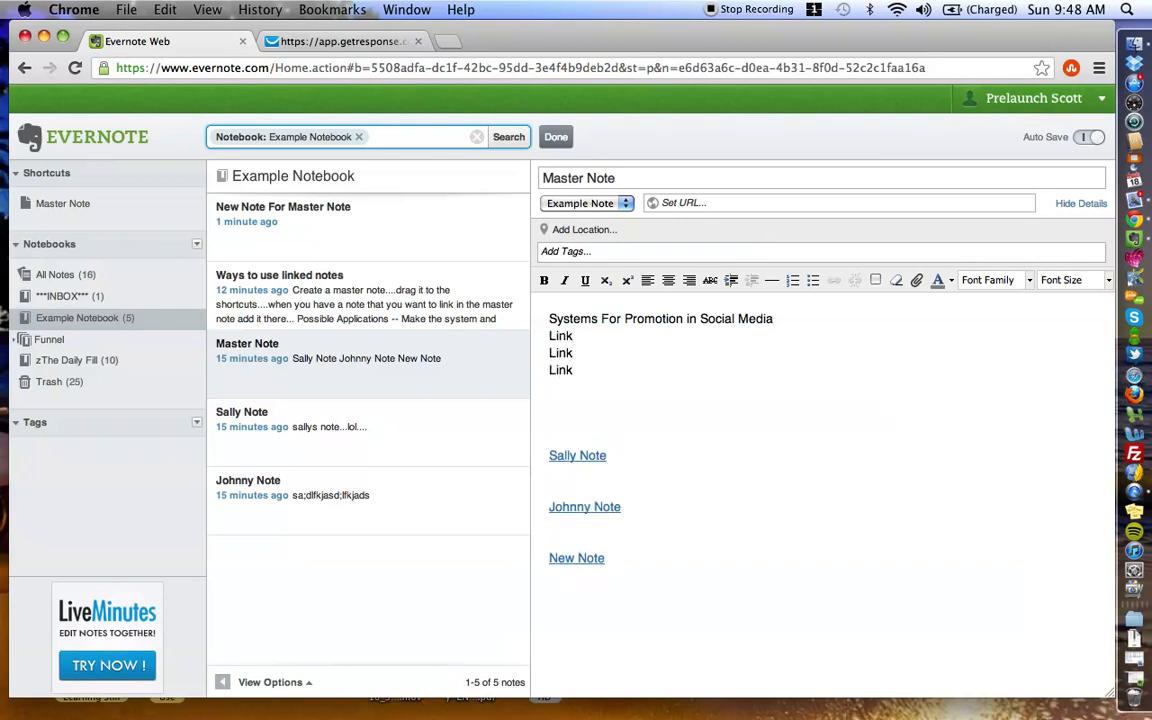
# Add the heading 'Process For Spending Marketing Budget' with Link lines and save the note.
pyautogui.write('Process For')
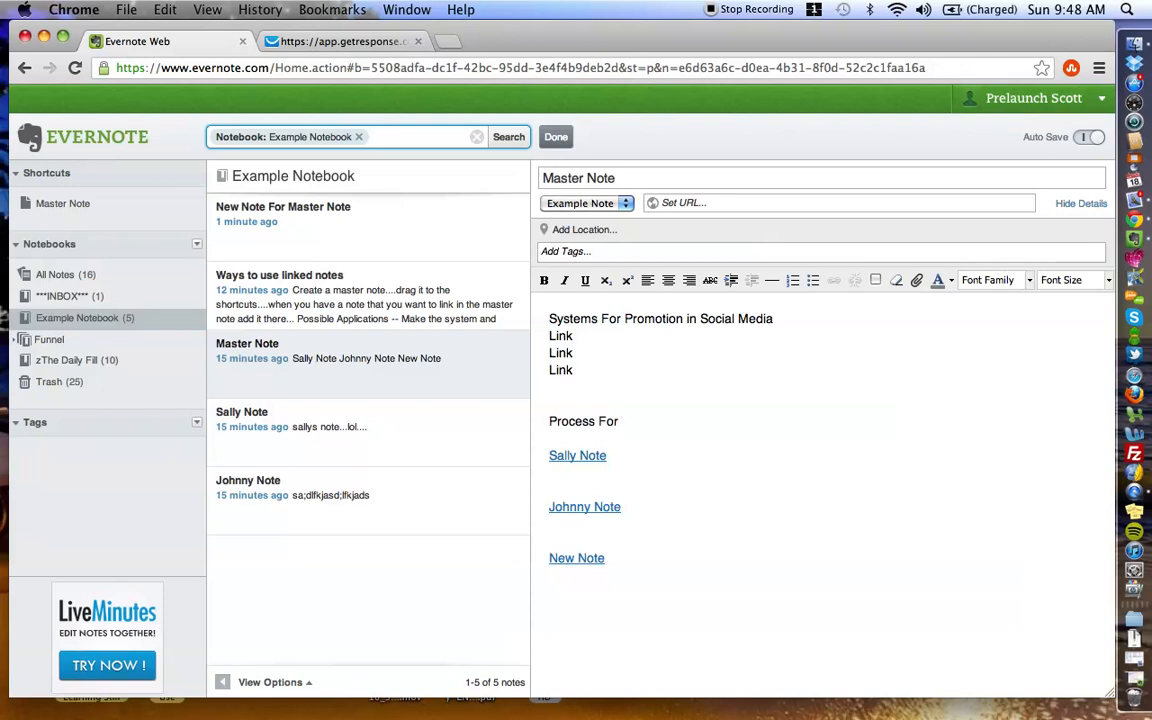
pyautogui.write('Spending mark')
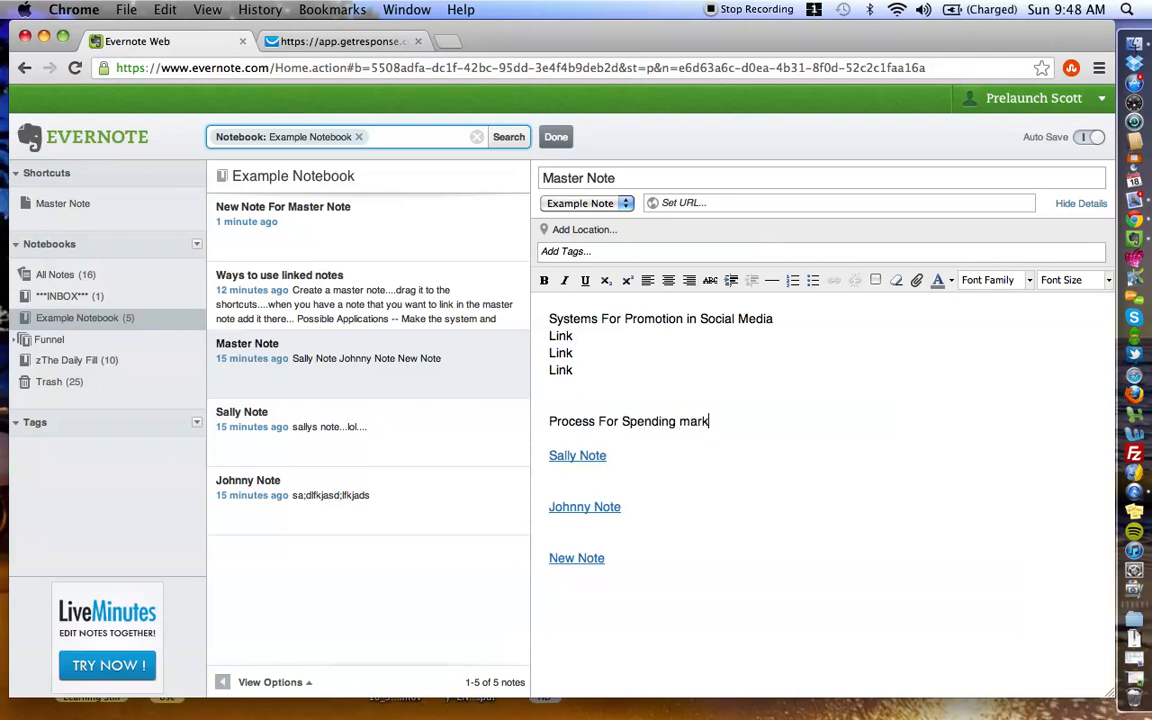
pyautogui.write('eting B')
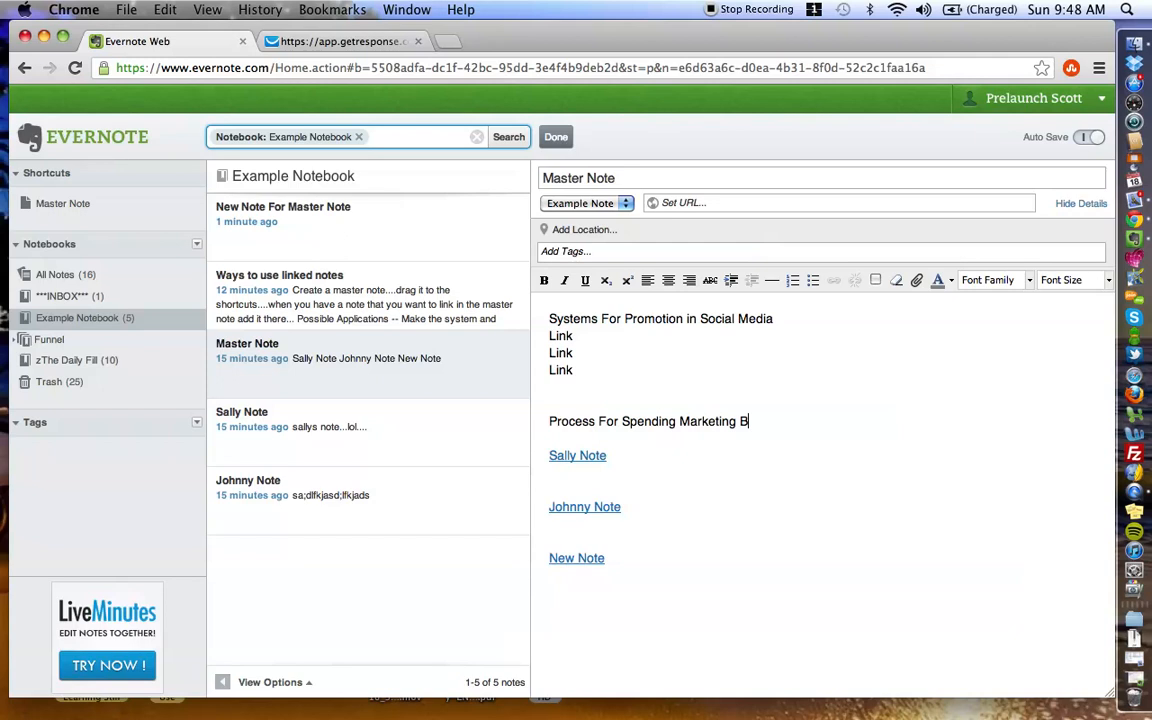
pyautogui.write('udget')
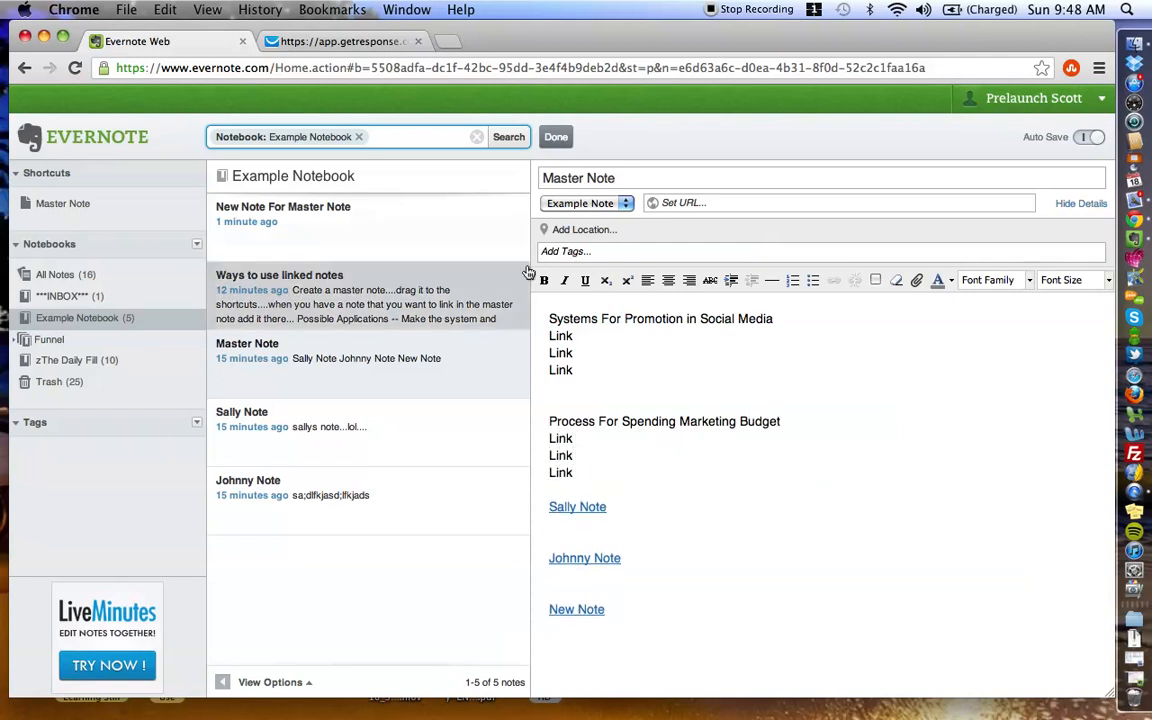
pyautogui.doubleClick(560, 438)
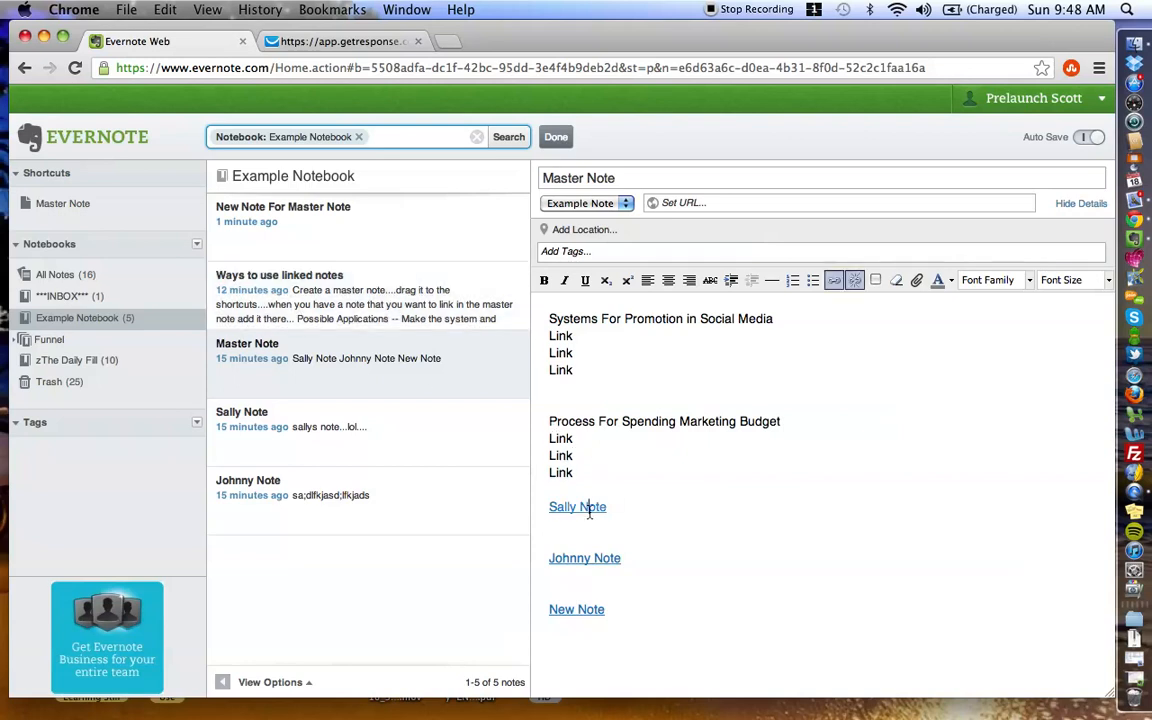
pyautogui.click(556, 136)
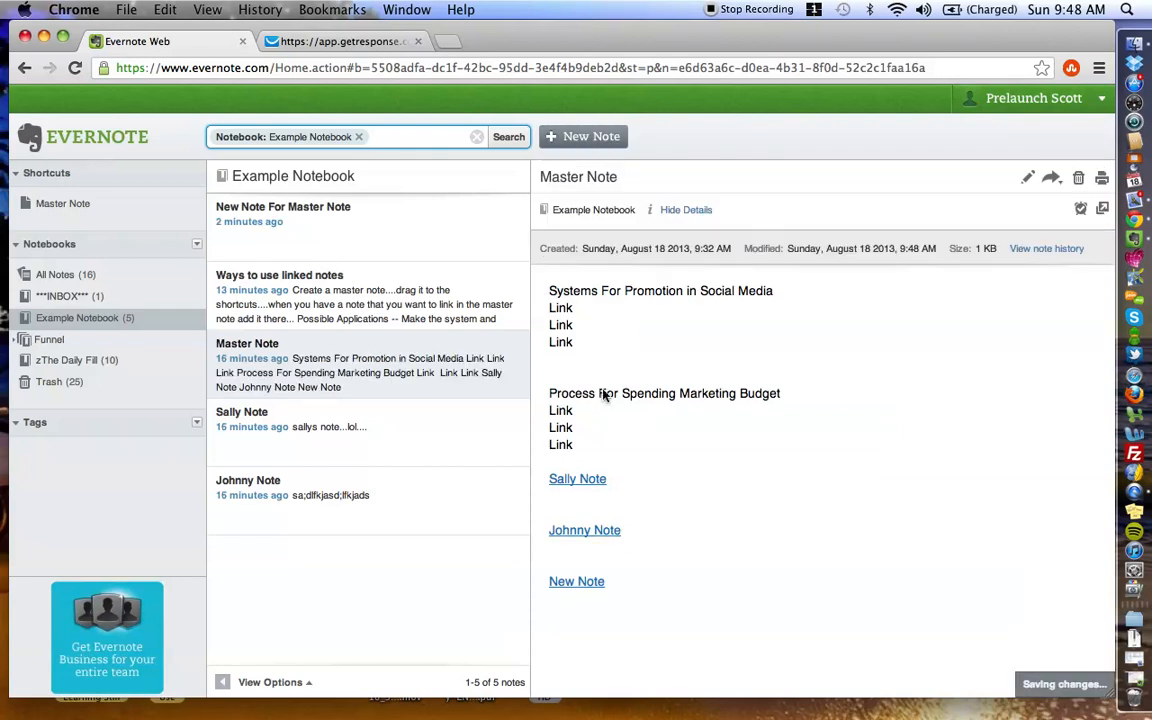
pyautogui.click(576, 478)
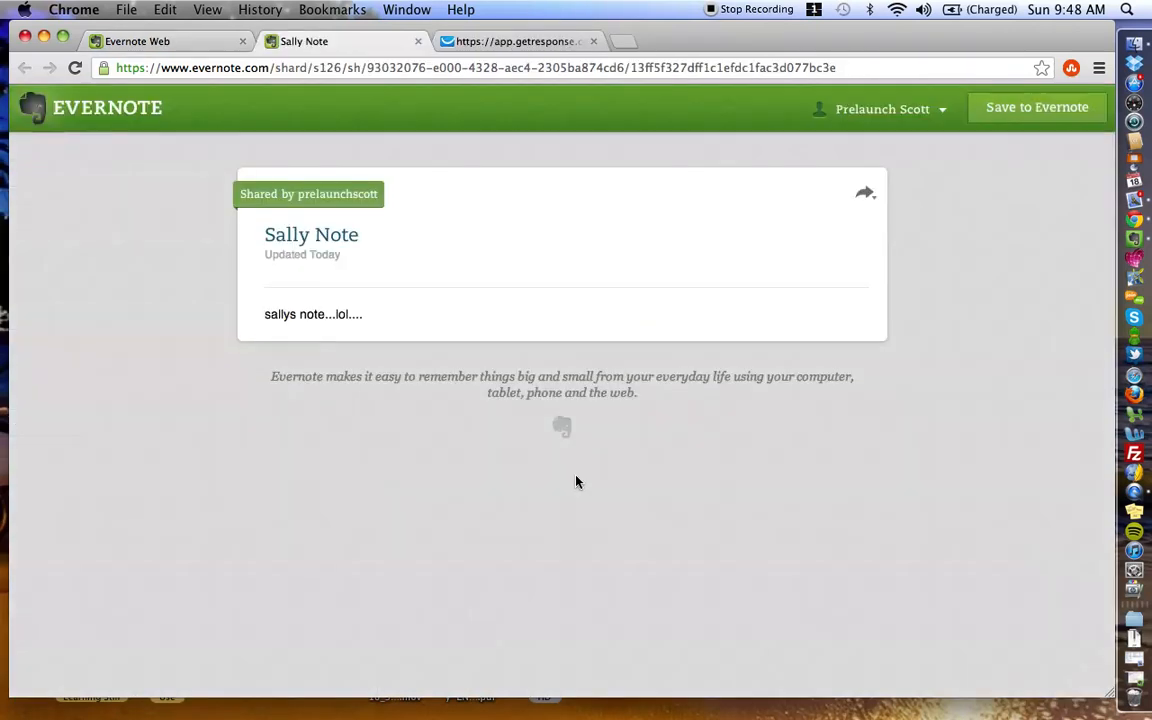
pyautogui.moveTo(408, 94)
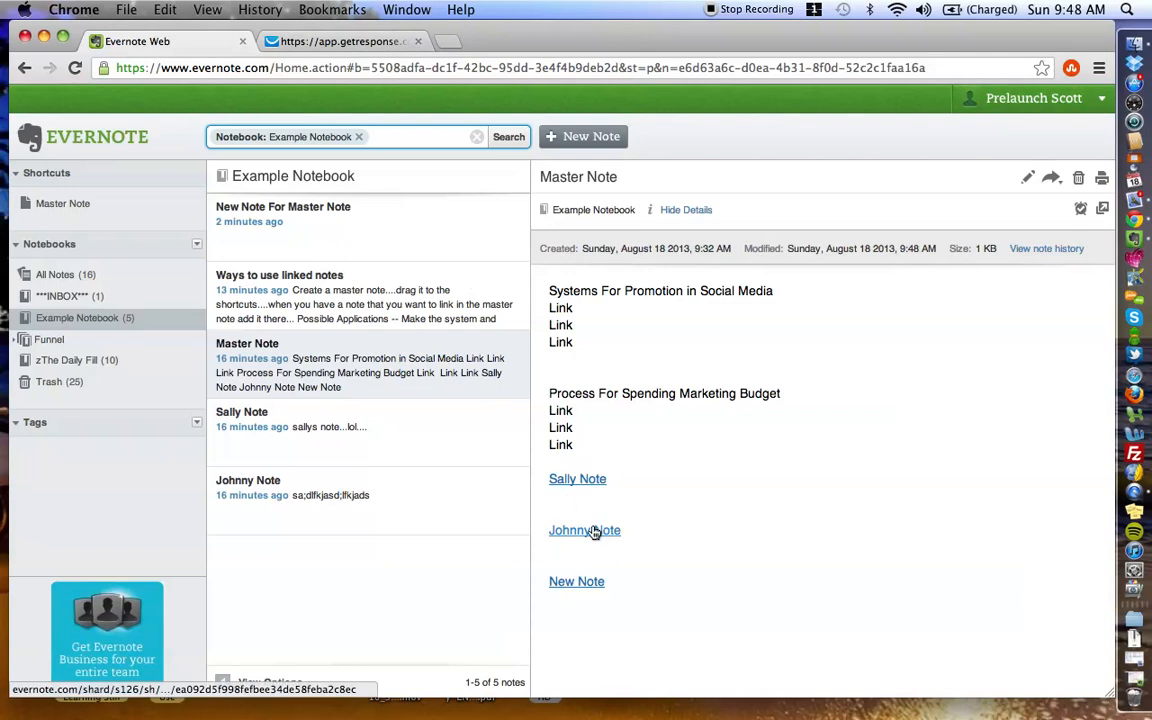
pyautogui.click(584, 530)
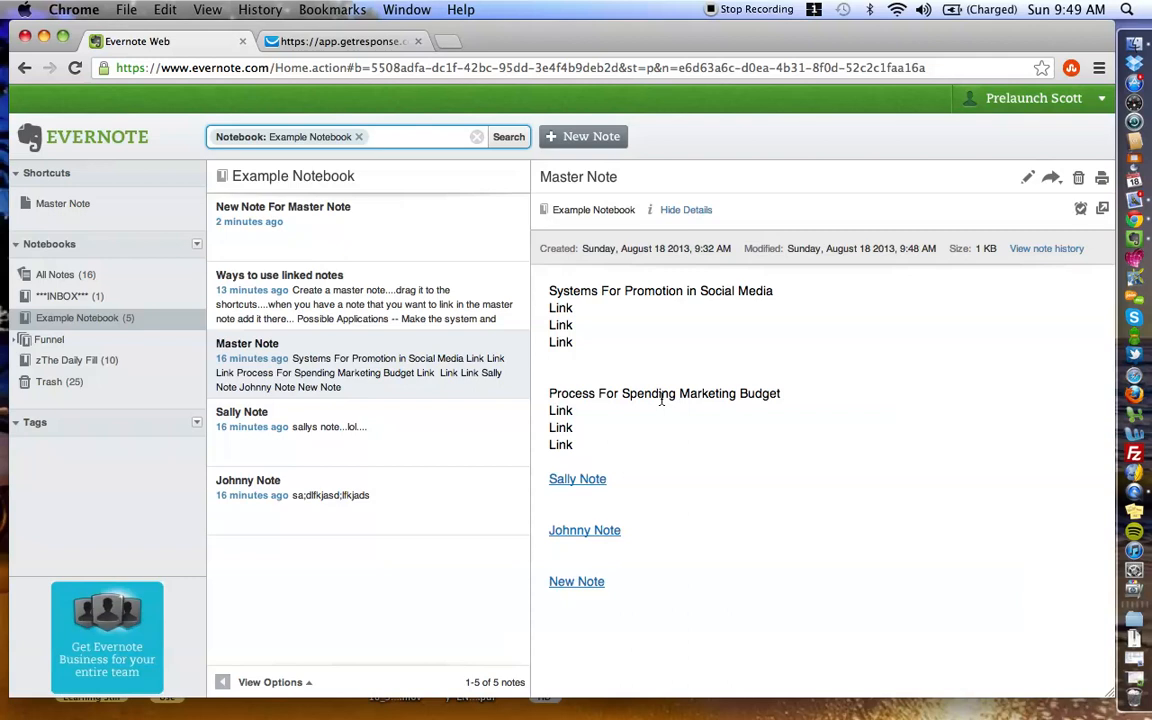
pyautogui.moveTo(616, 370)
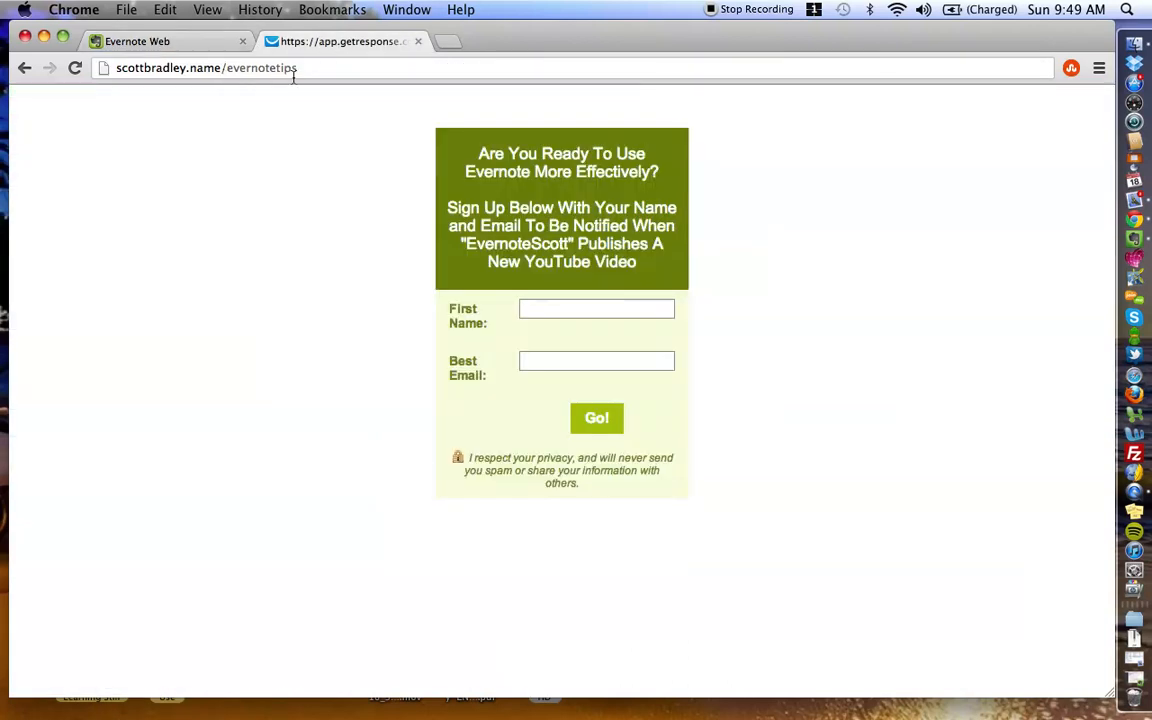
pyautogui.moveTo(266, 232)
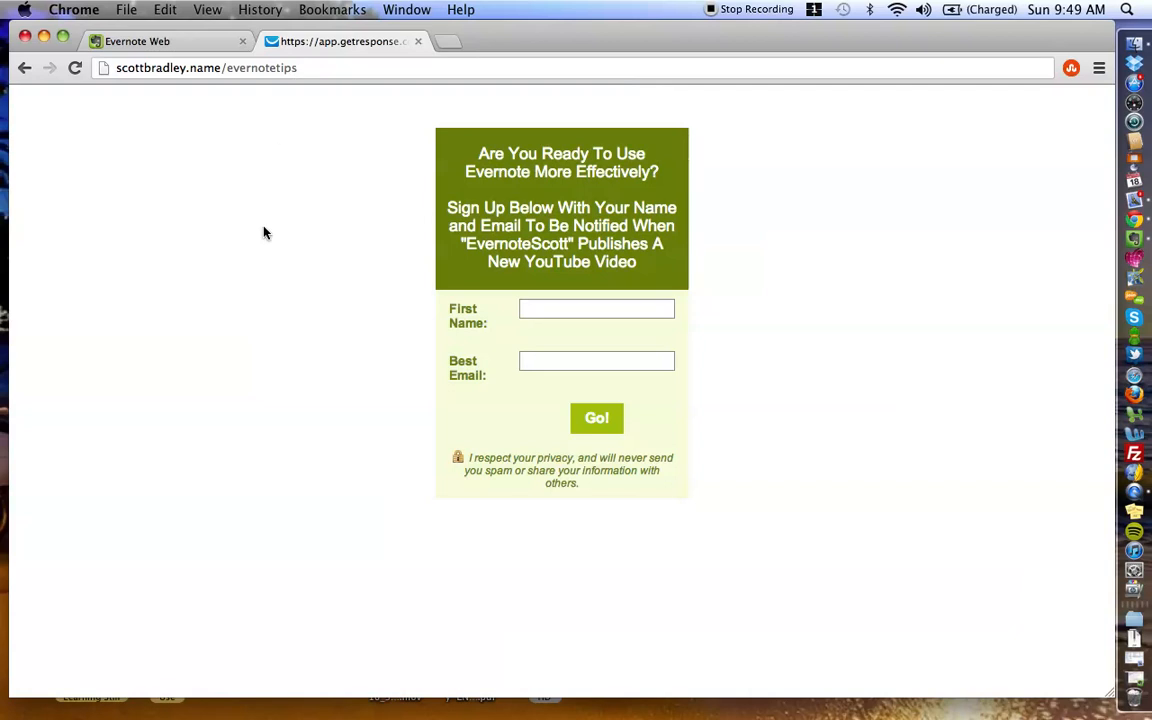
pyautogui.click(136, 40)
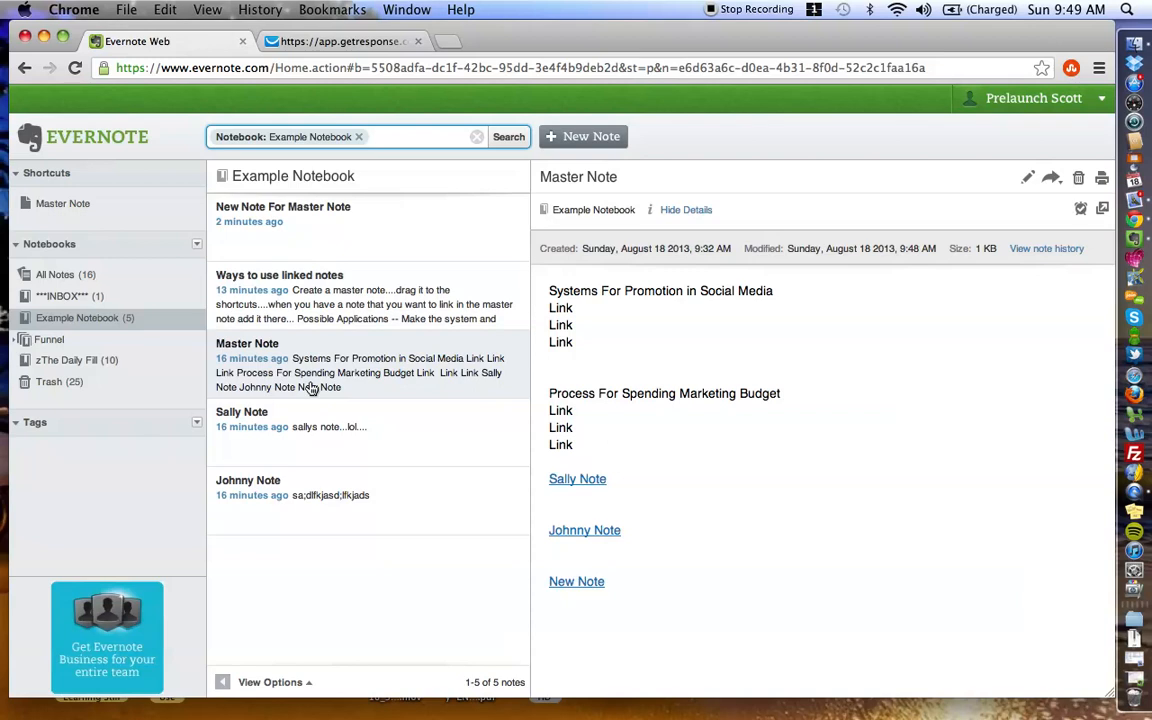
pyautogui.moveTo(630, 412)
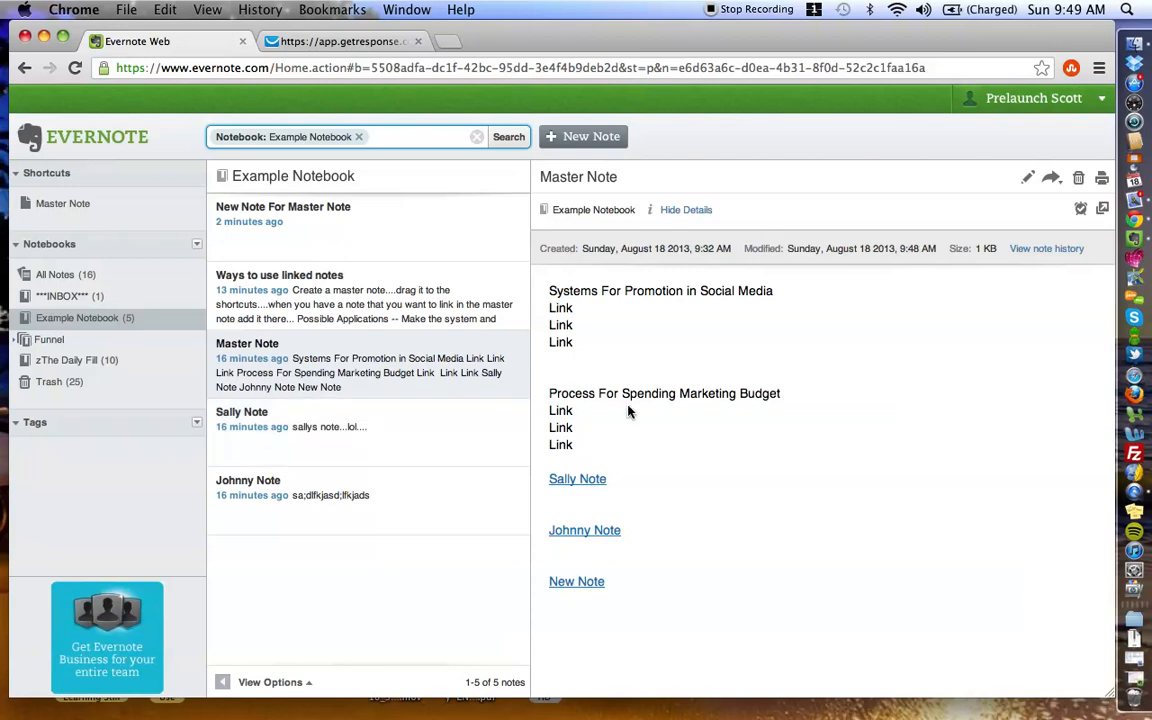